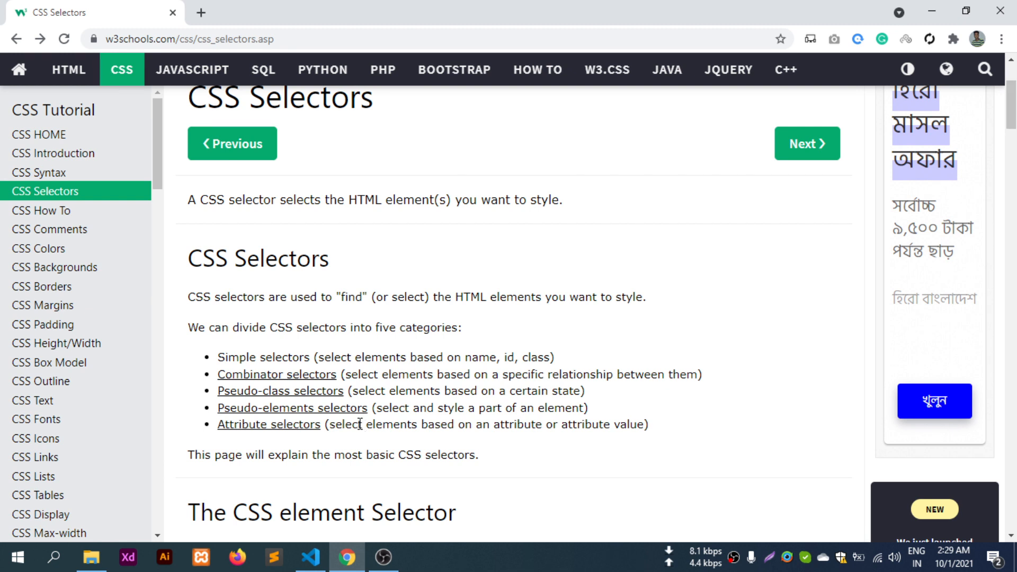
pyautogui.moveTo(275, 397)
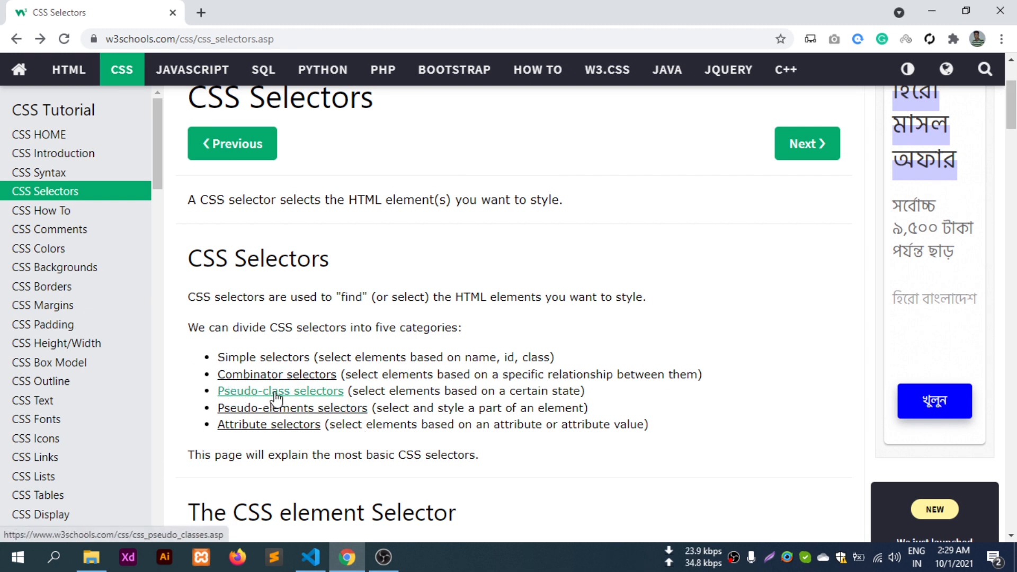
# Follow the 'Pseudo-class selectors' link to the W3Schools CSS Pseudo-classes page
pyautogui.click(280, 391)
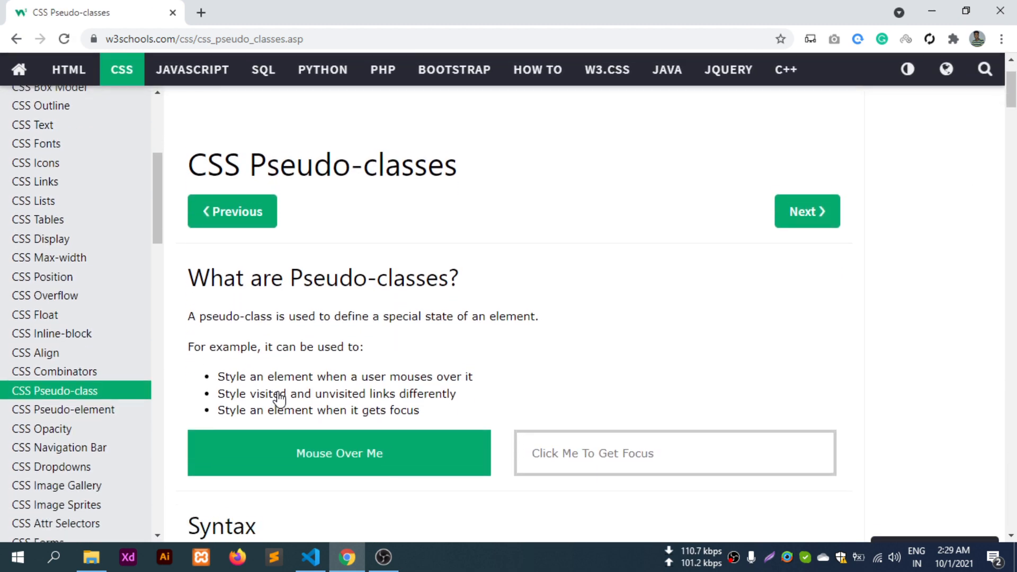
pyautogui.scroll(-3)
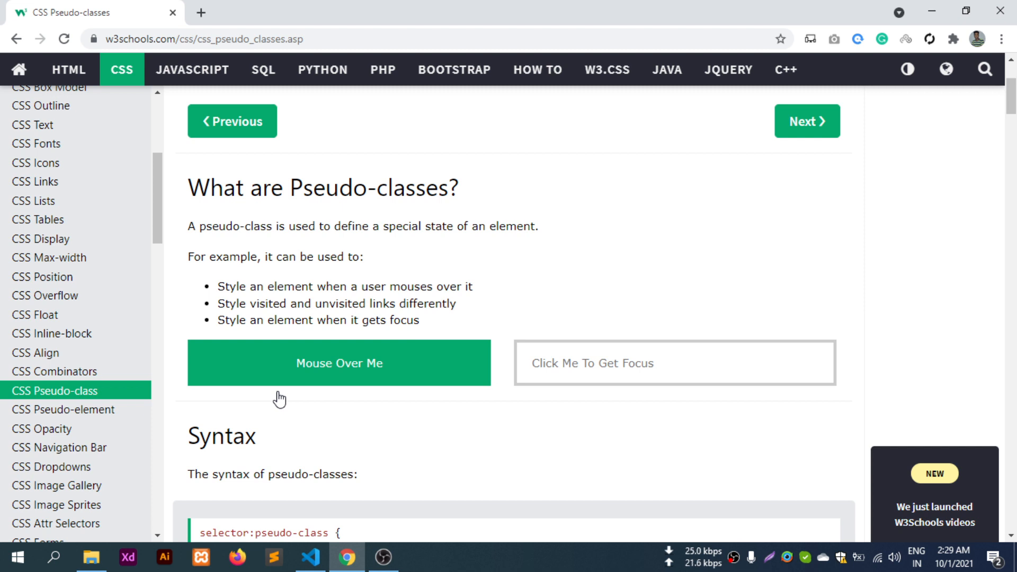
pyautogui.moveTo(369, 263)
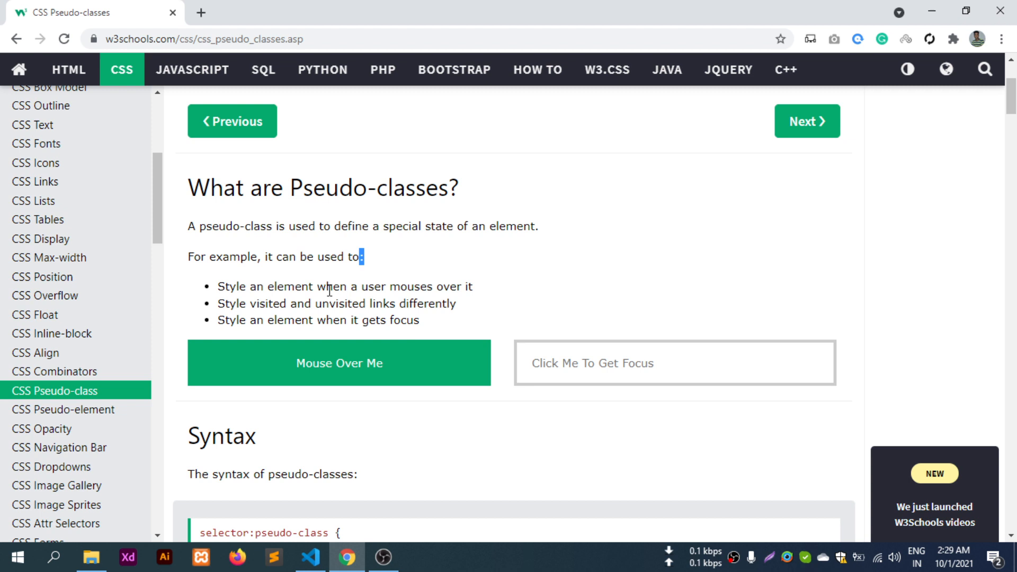
pyautogui.scroll(-3)
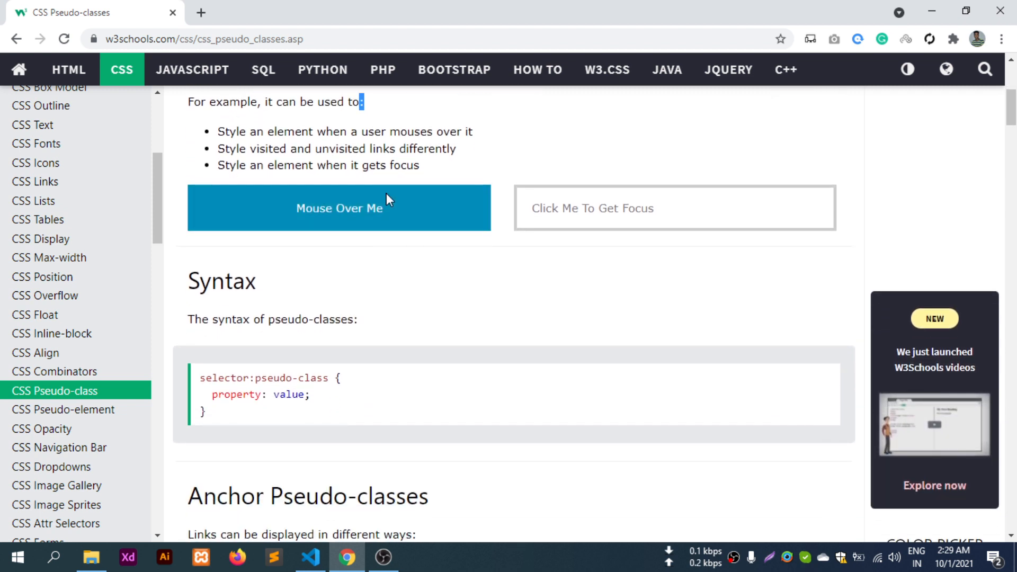
pyautogui.moveTo(582, 235)
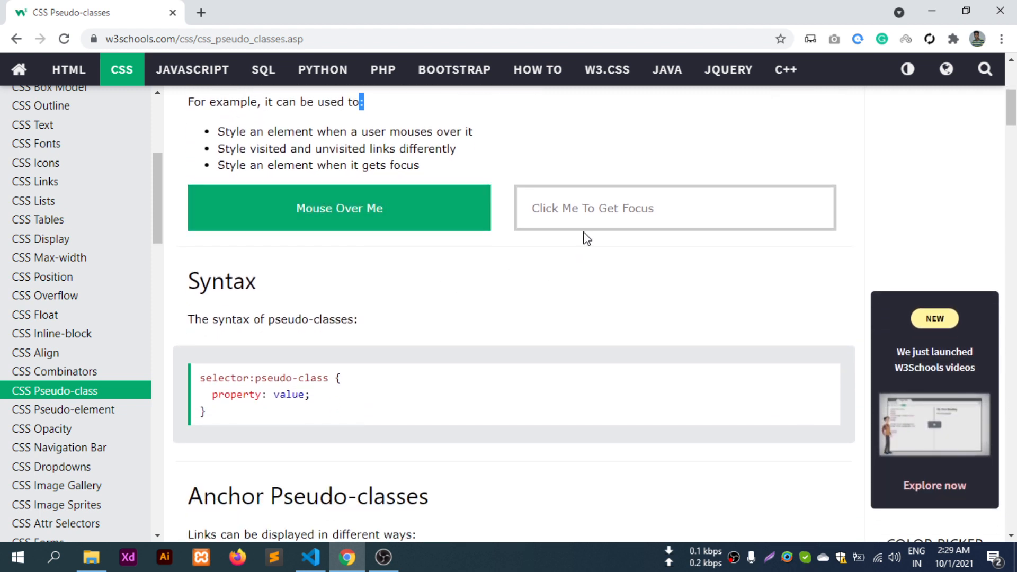
pyautogui.moveTo(607, 218)
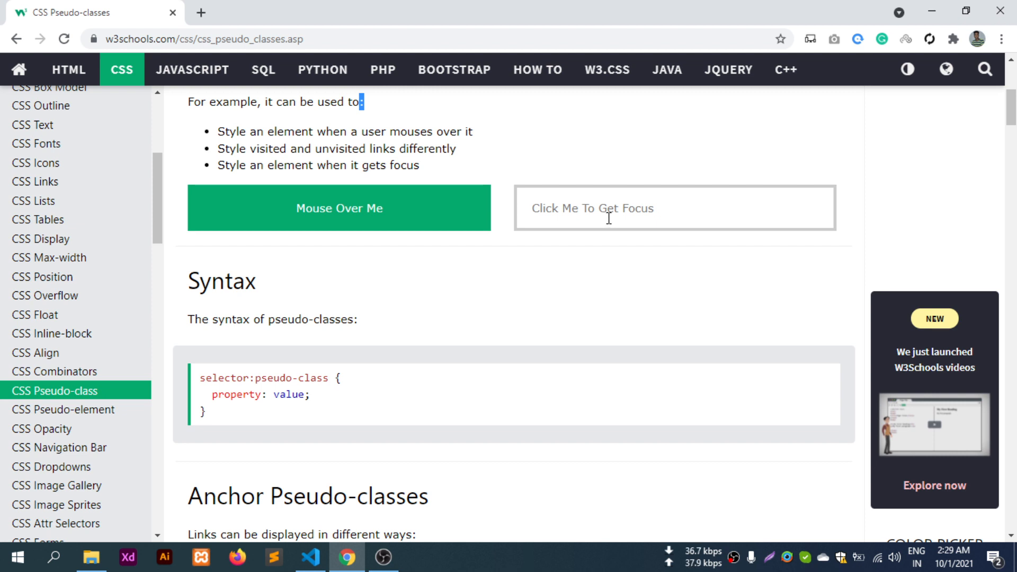
pyautogui.moveTo(767, 104)
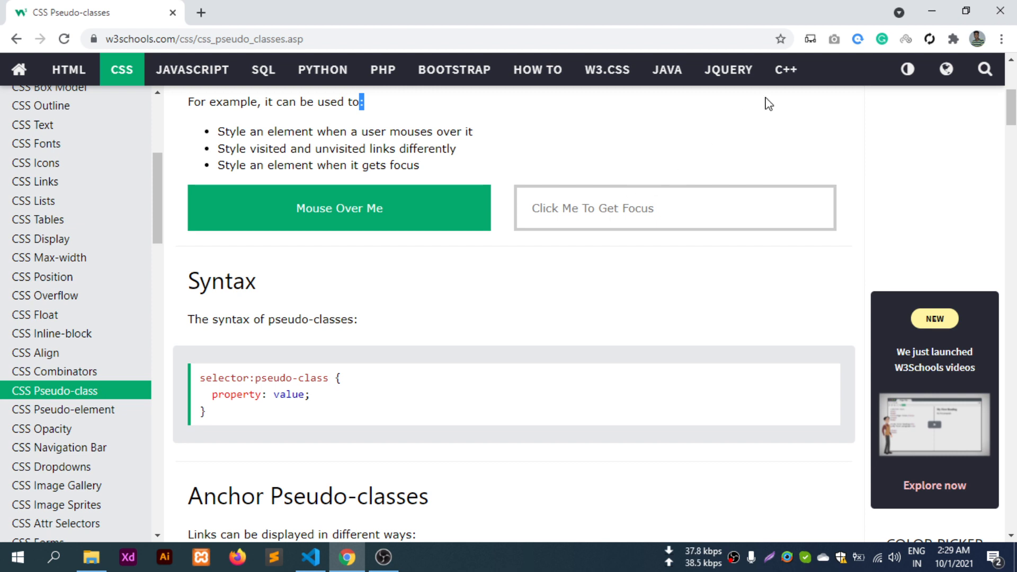
pyautogui.moveTo(252, 70)
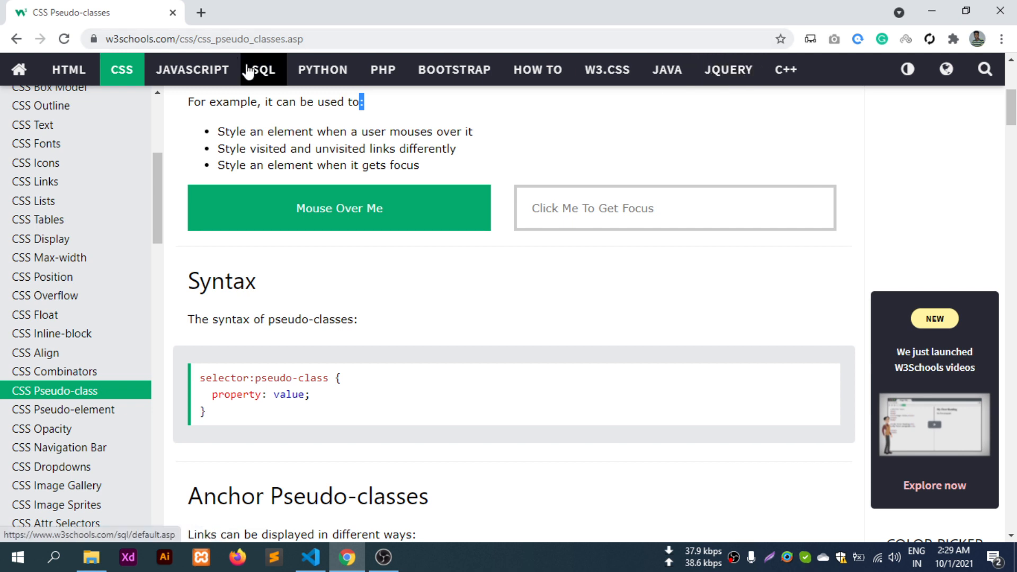
pyautogui.moveTo(208, 68)
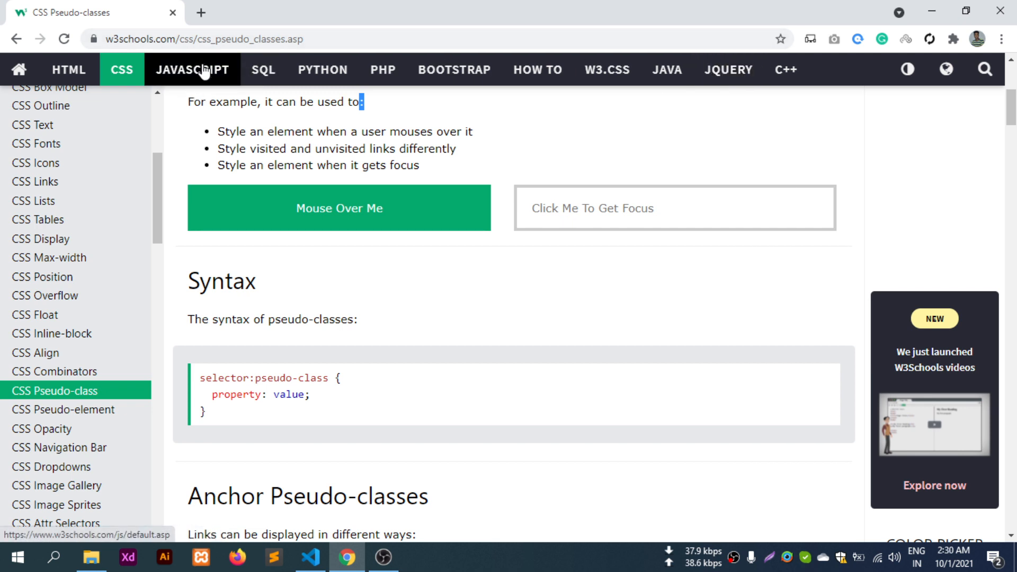
pyautogui.moveTo(258, 91)
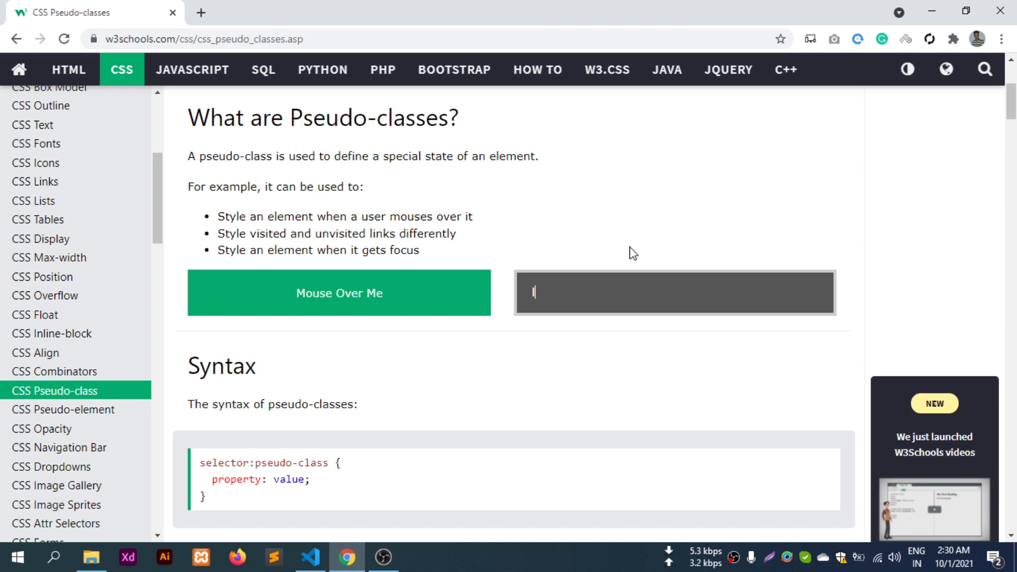
pyautogui.moveTo(457, 292)
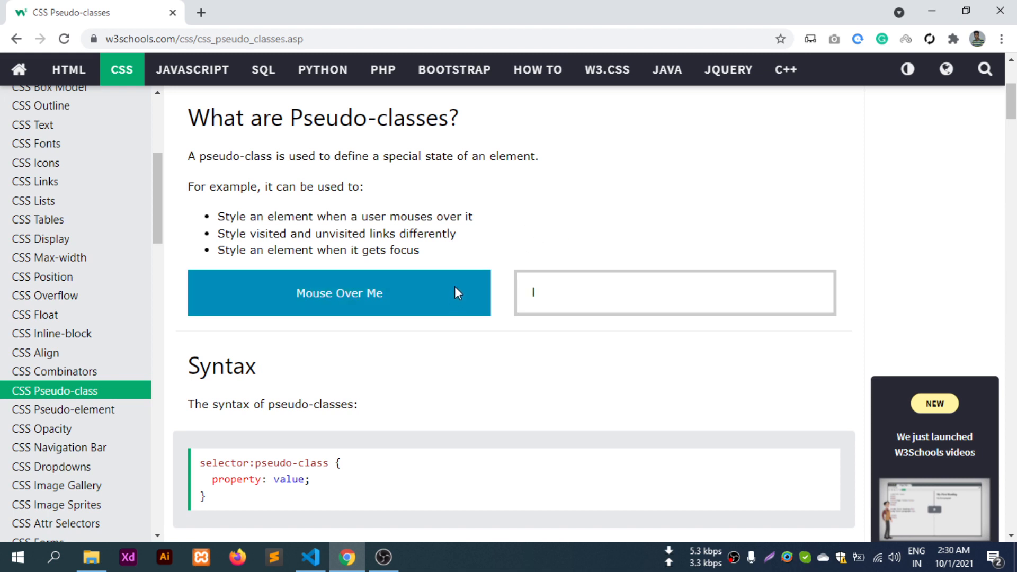
pyautogui.moveTo(477, 291)
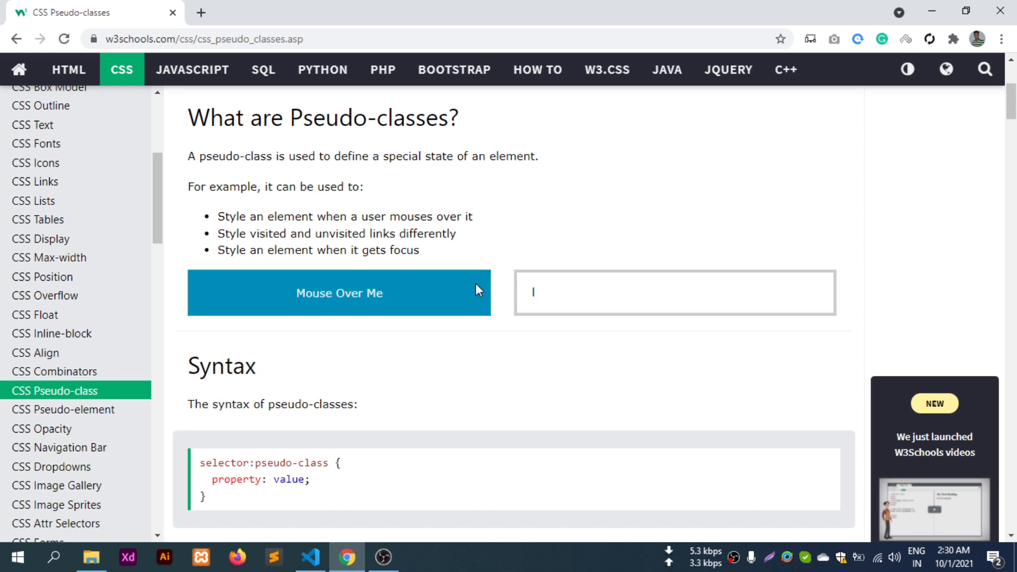
pyautogui.moveTo(286, 341)
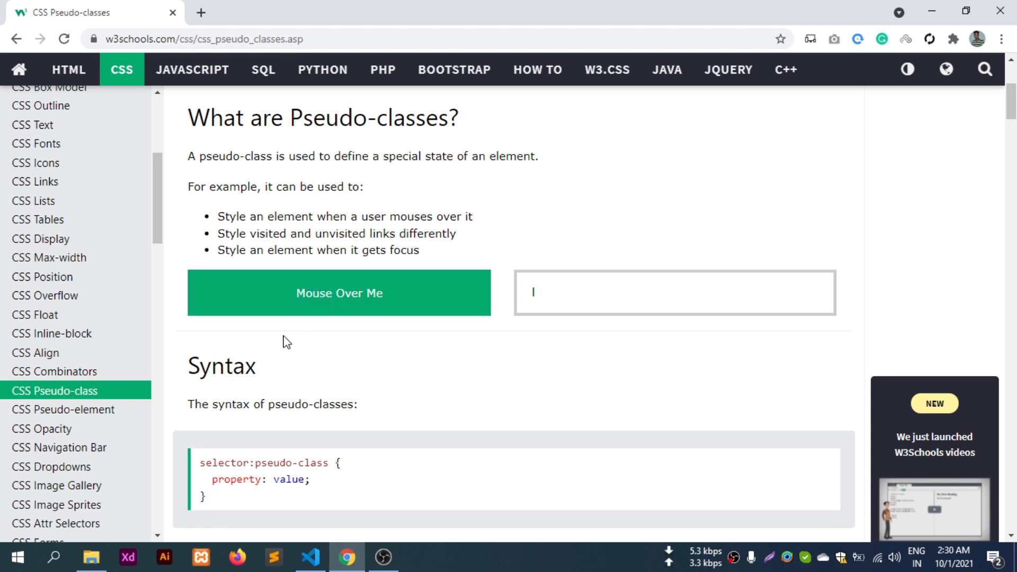
pyautogui.scroll(-3)
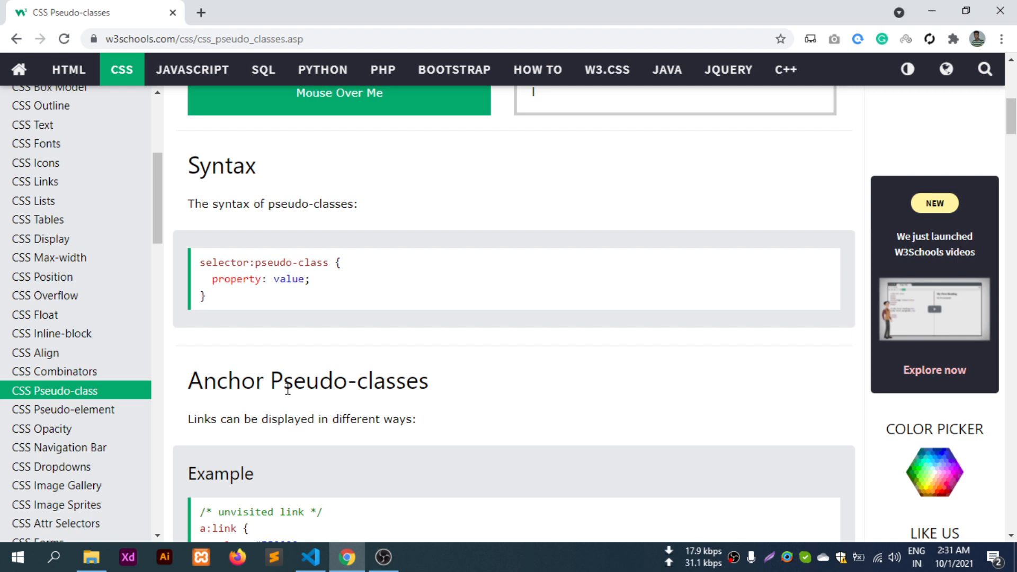
# Read through the anchor link-state examples, then bring index.html up in VS Code
pyautogui.scroll(-3)
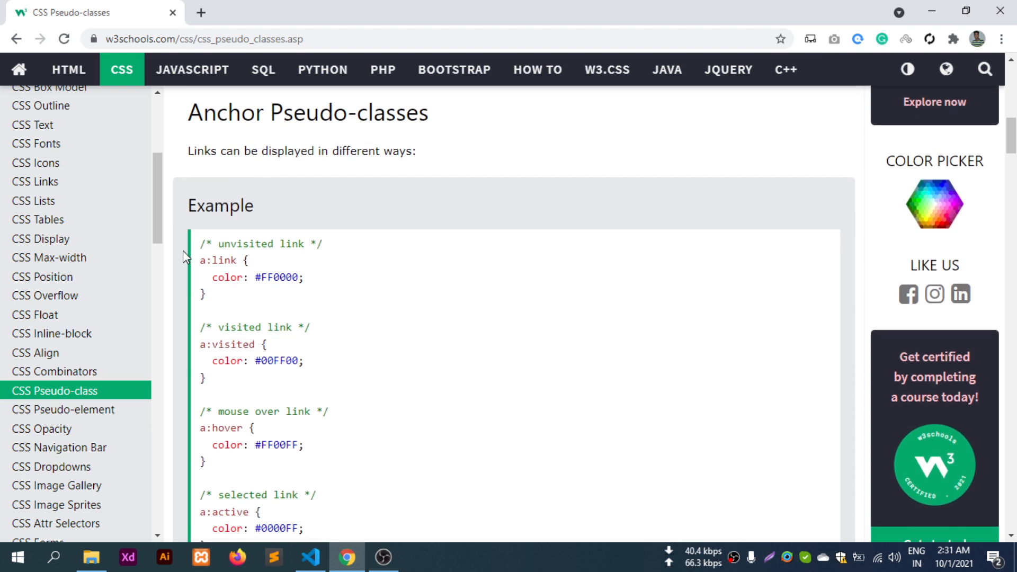
pyautogui.scroll(-3)
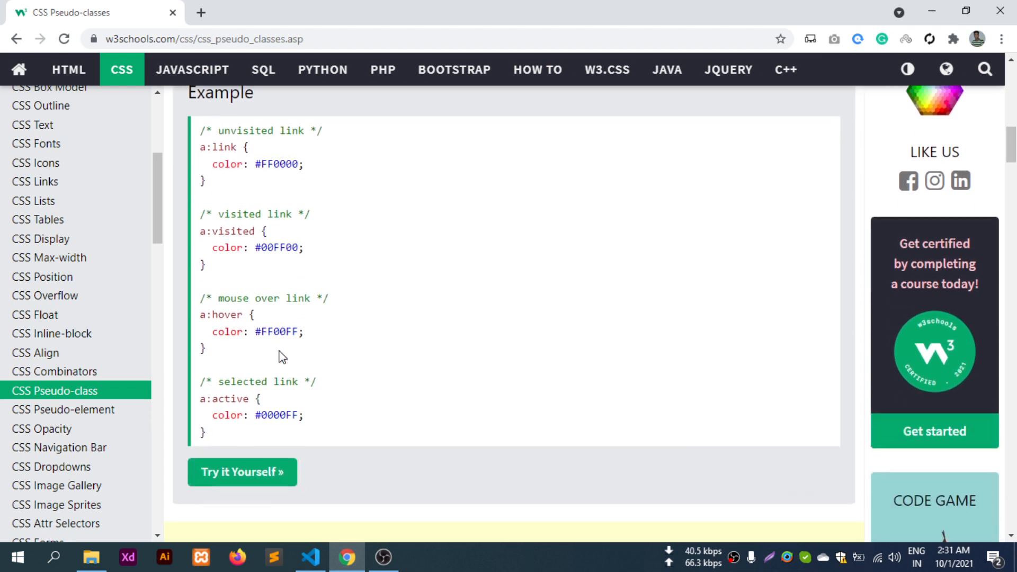
pyautogui.scroll(-3)
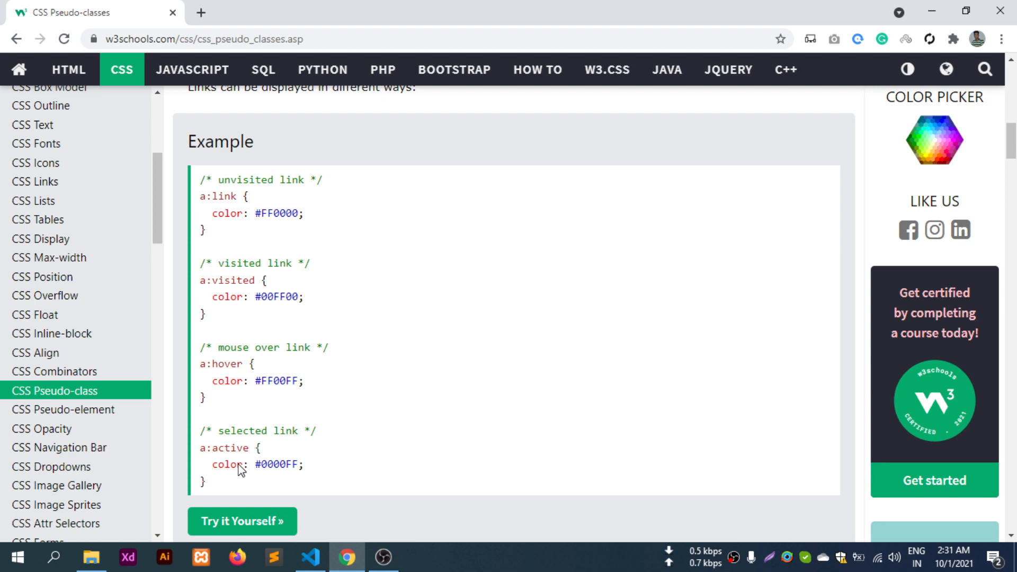
pyautogui.click(312, 557)
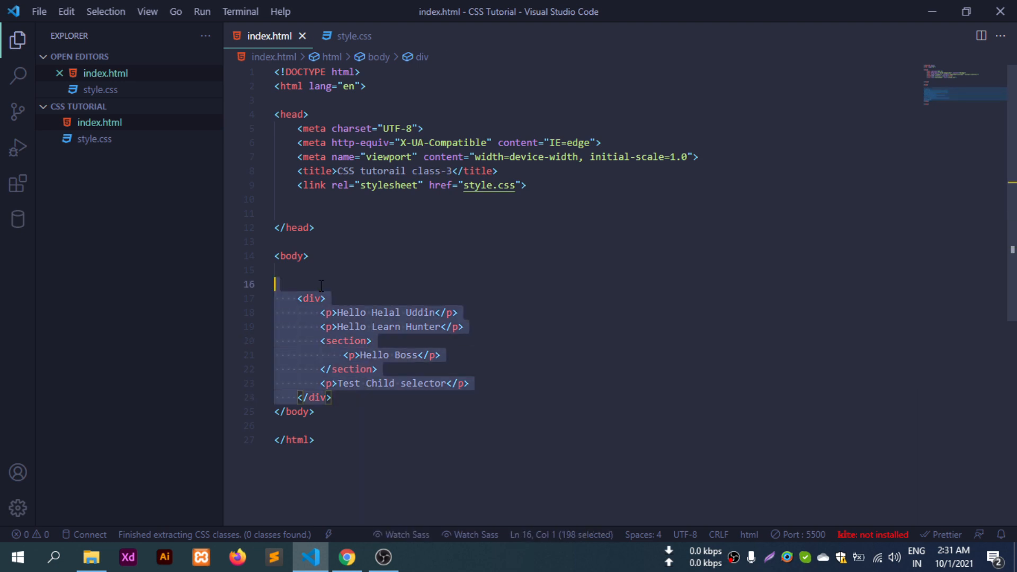
# Replace the body's div with an h1 reading 'Hello Helal Uddin' and save index.html
pyautogui.press('Delete')
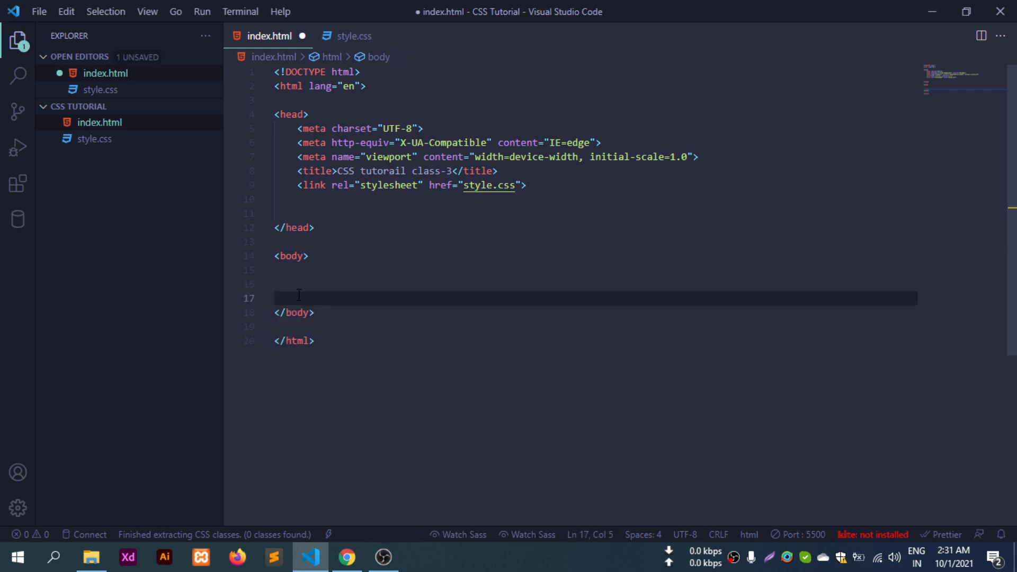
pyautogui.write('h1')
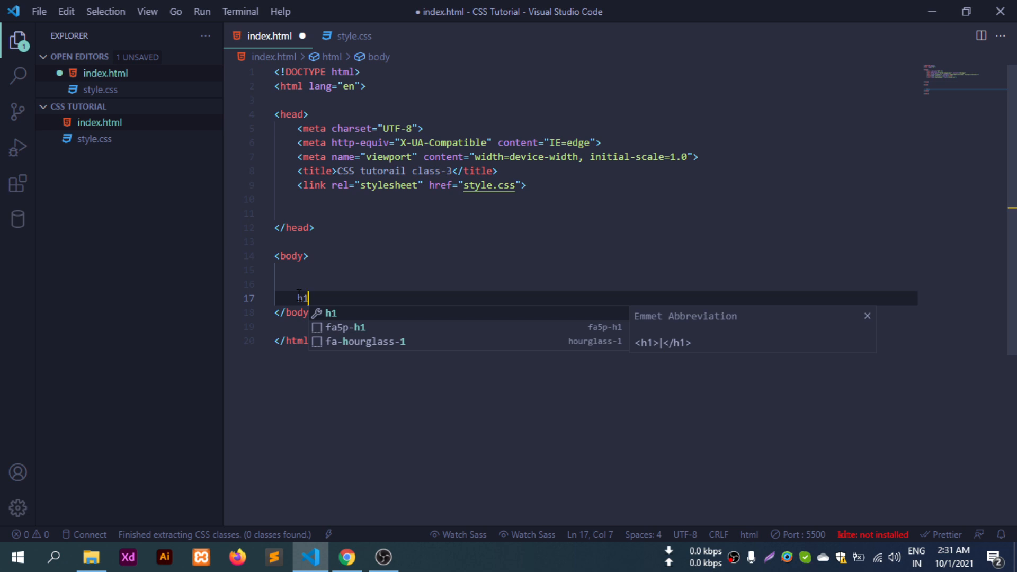
pyautogui.press('Tab')
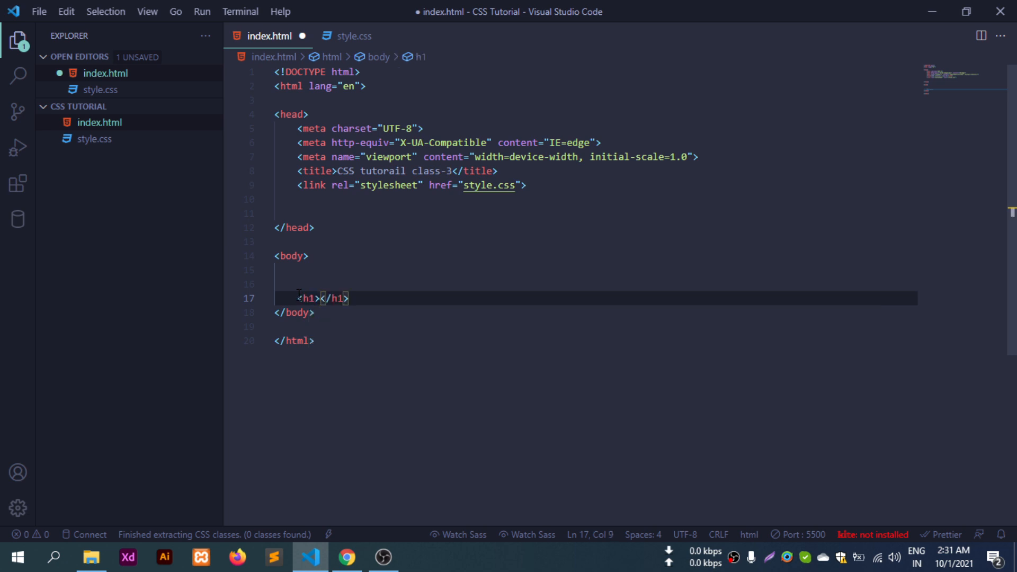
pyautogui.write('Hello Helal Uddi')
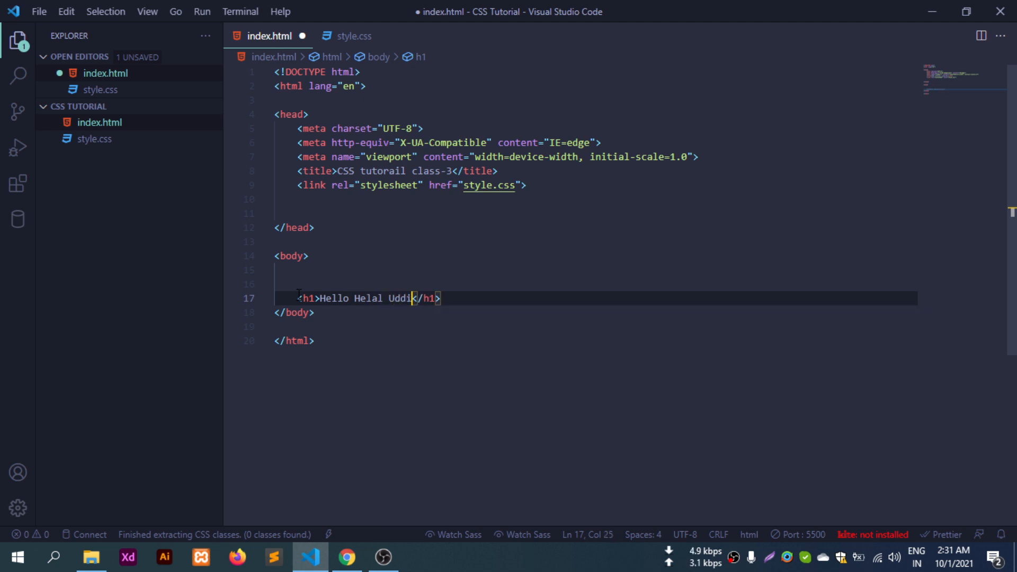
pyautogui.write('n')
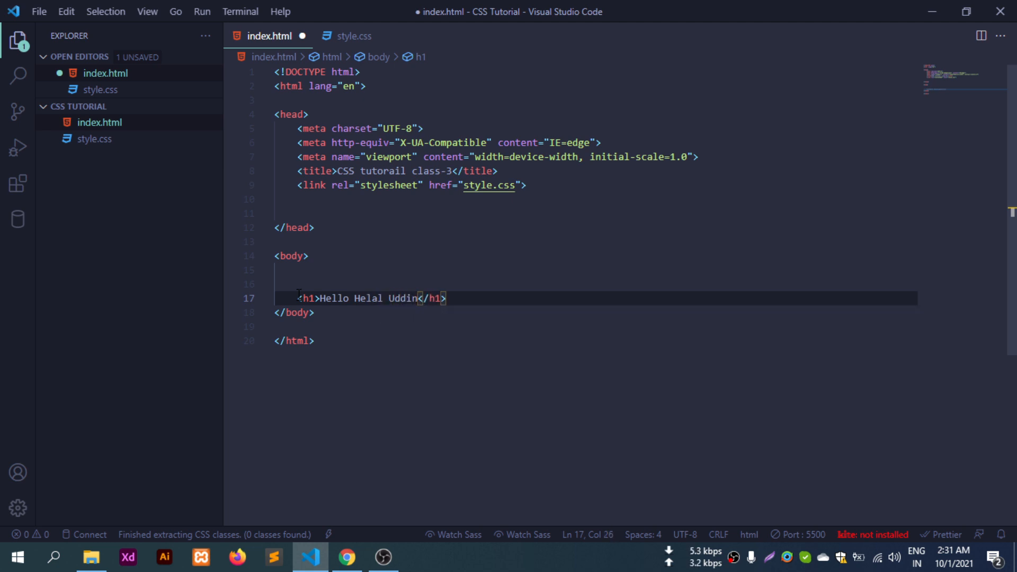
pyautogui.press('Ctrl+s')
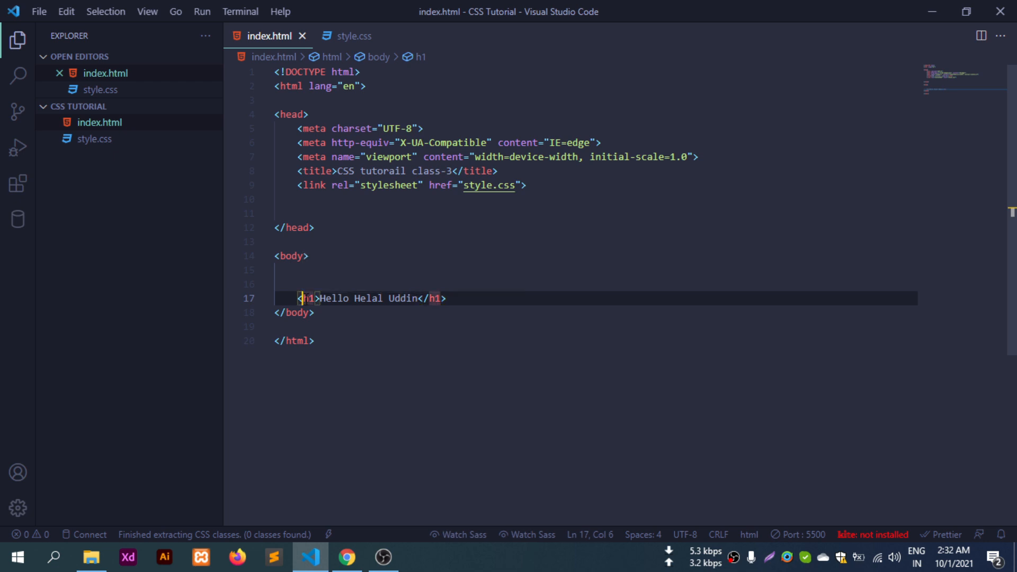
pyautogui.doubleClick(308, 299)
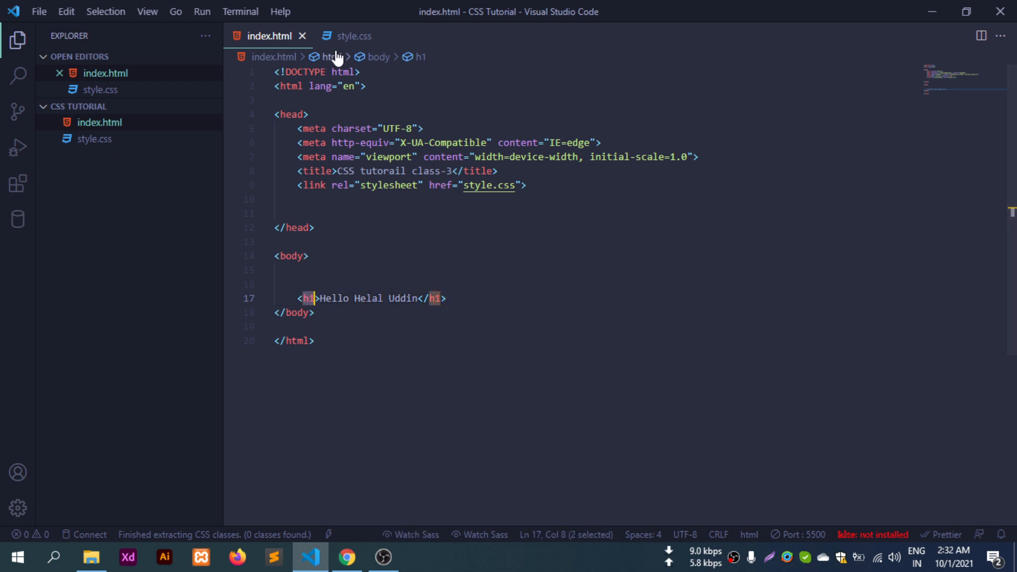
# Start an empty h1:hover rule block in style.css
pyautogui.click(349, 36)
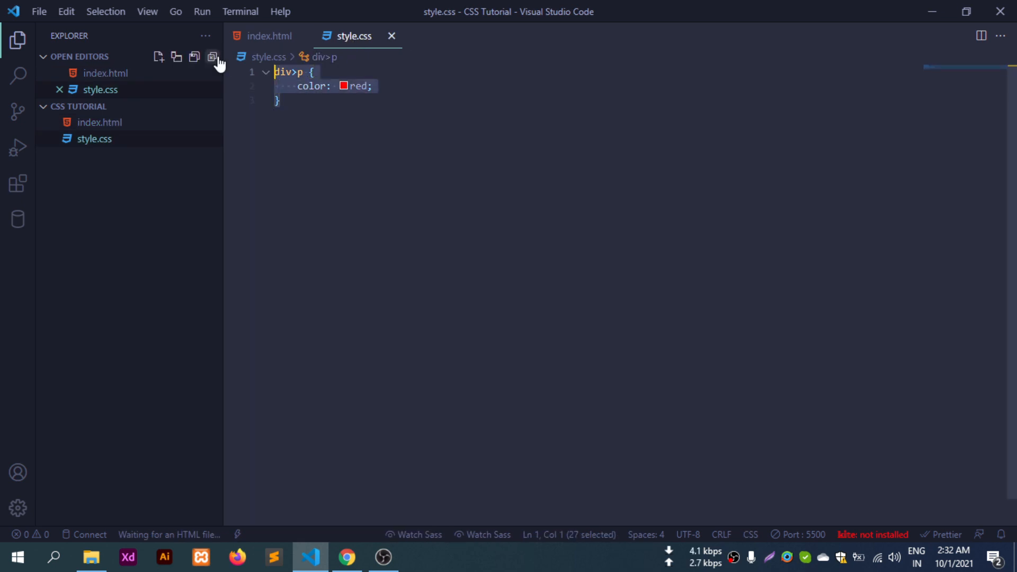
pyautogui.write('h1')
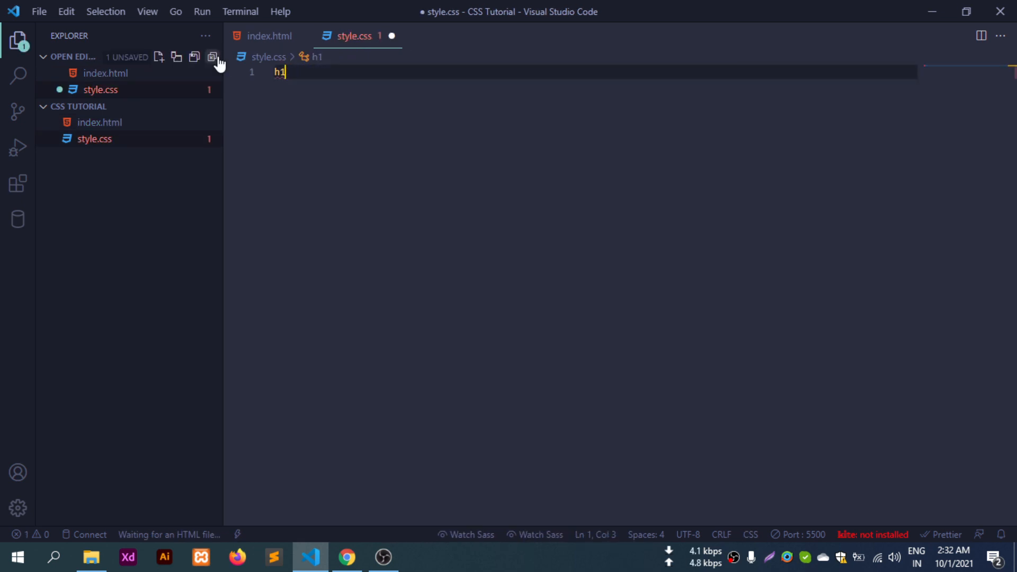
pyautogui.write('{}')
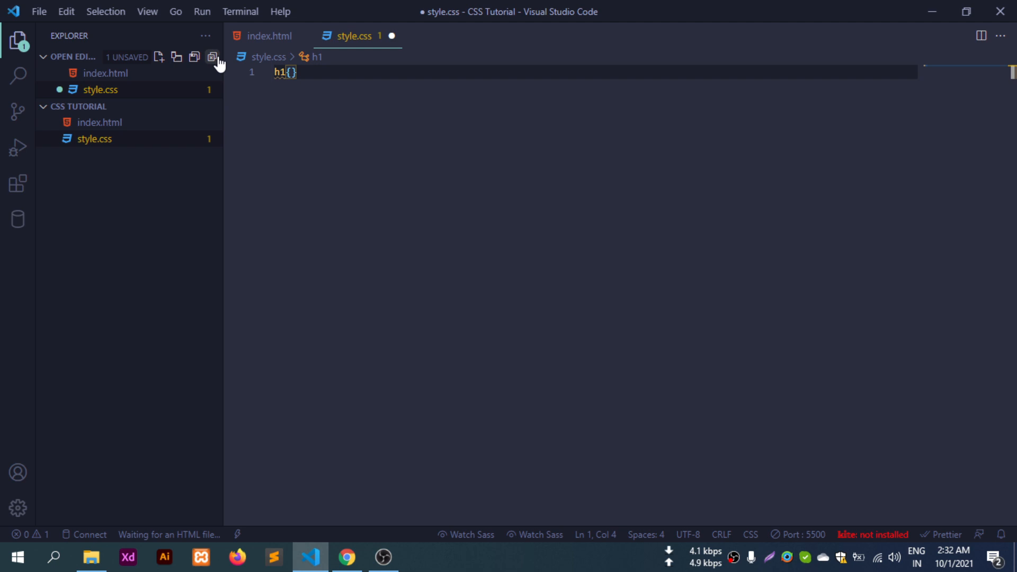
pyautogui.press('Backspace')
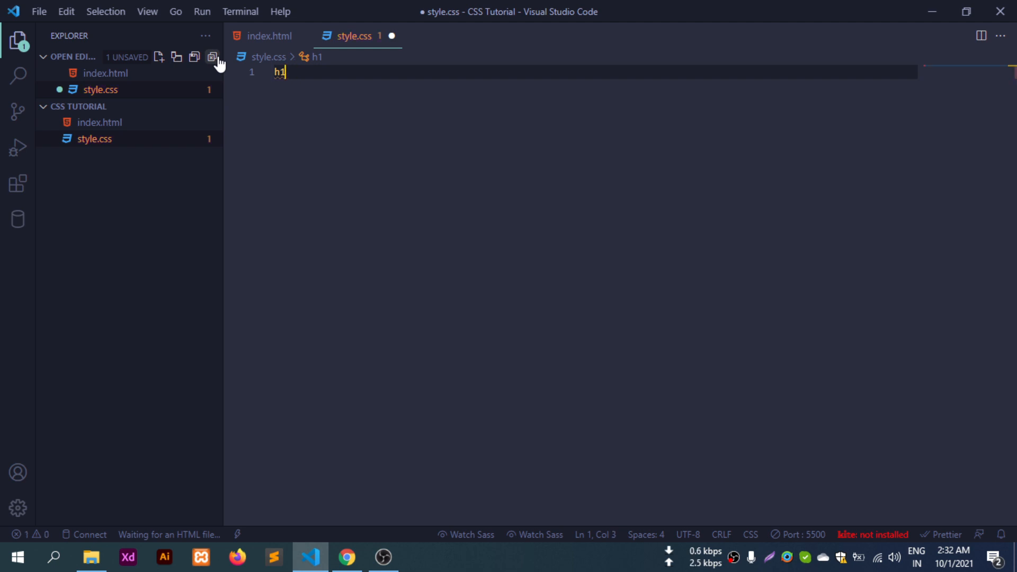
pyautogui.write(':')
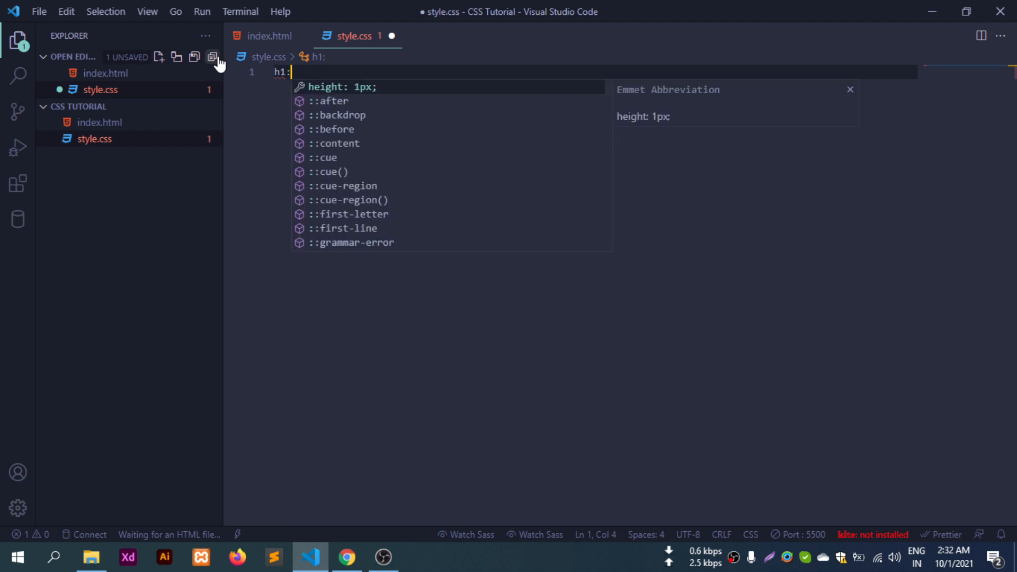
pyautogui.write('hover')
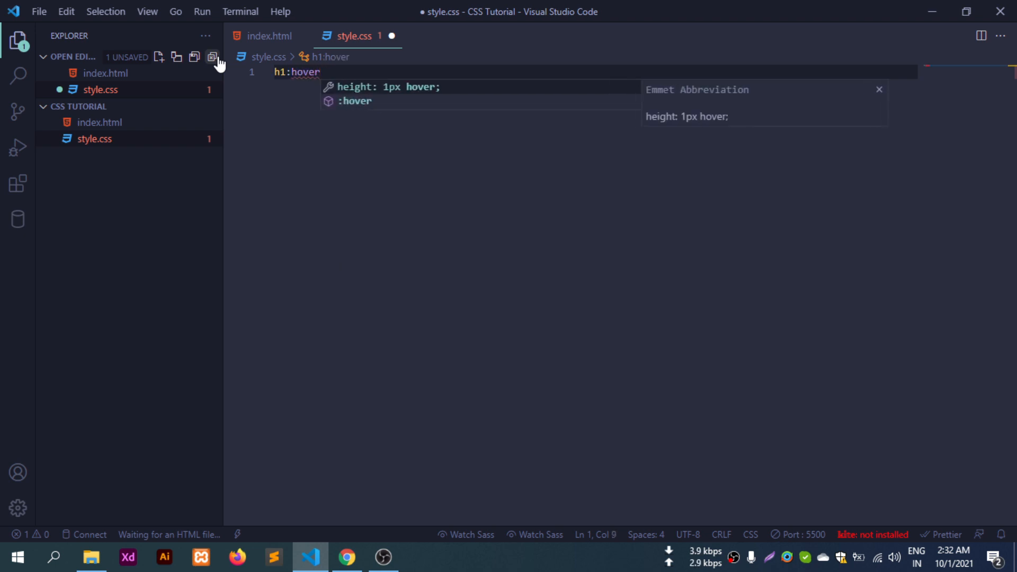
pyautogui.press('Escape')
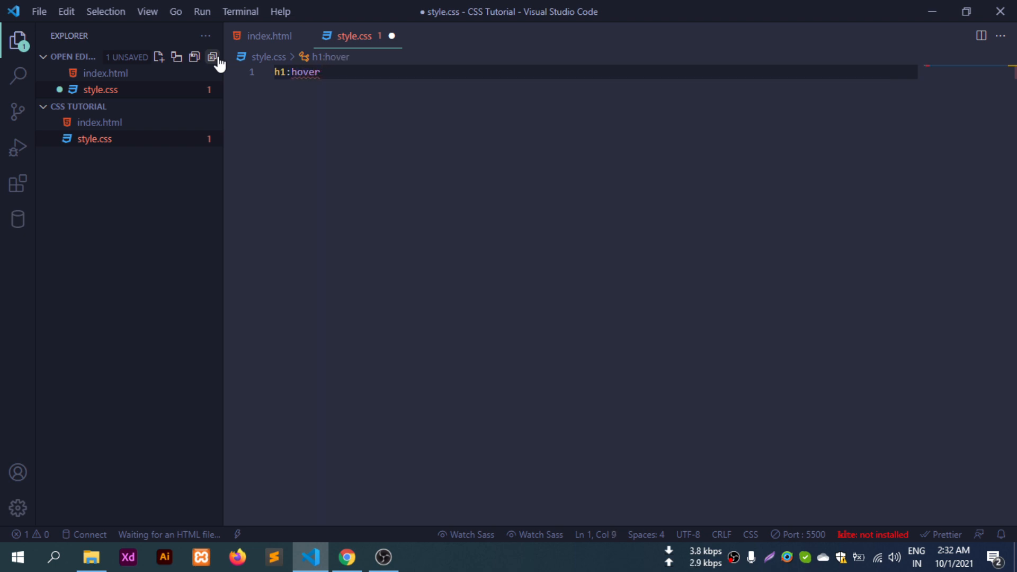
pyautogui.write('()')
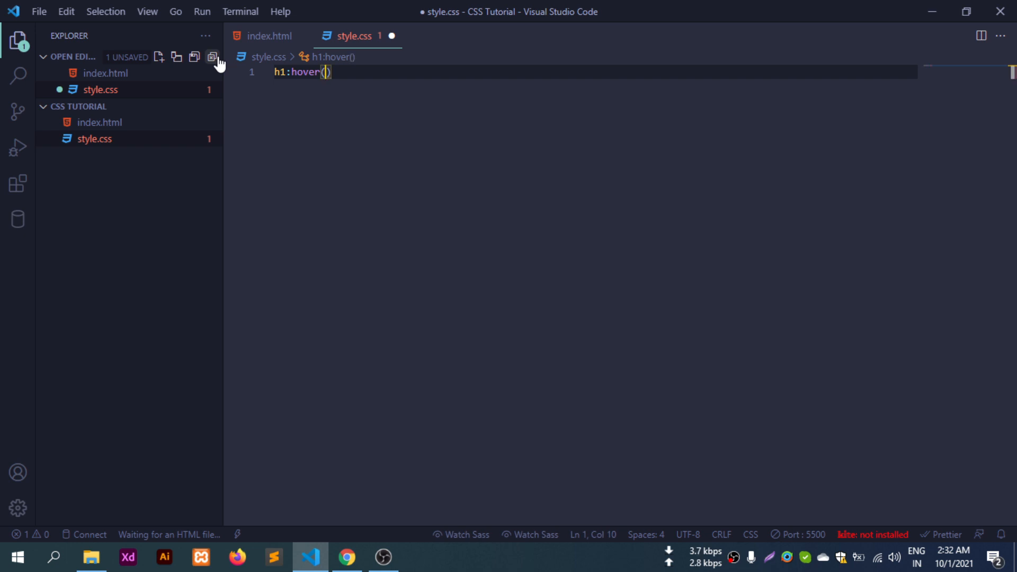
pyautogui.write('{')
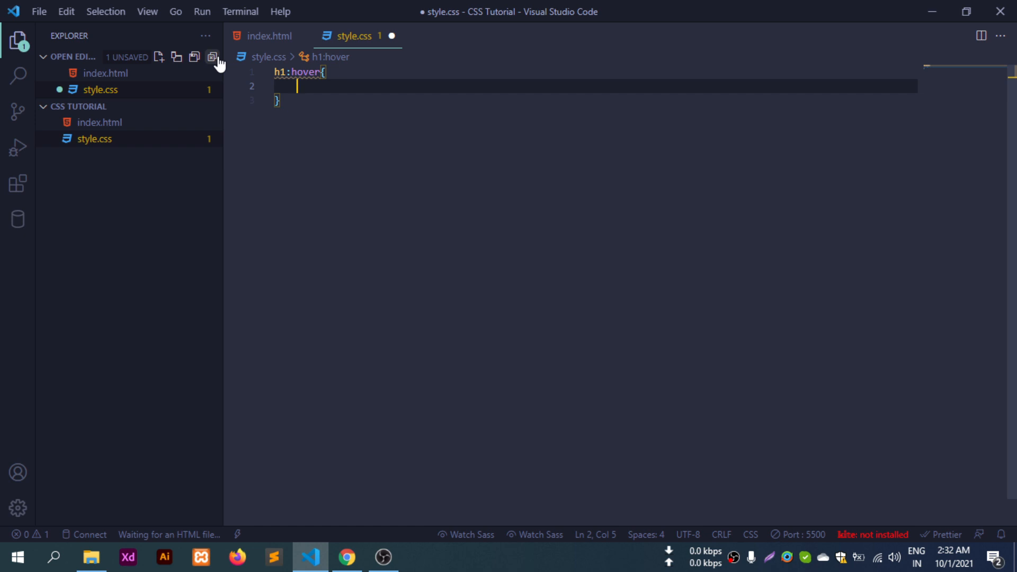
# Give h1:hover a green rgb(0, 255, 136) colour via the picker and save style.css
pyautogui.write('color: ;')
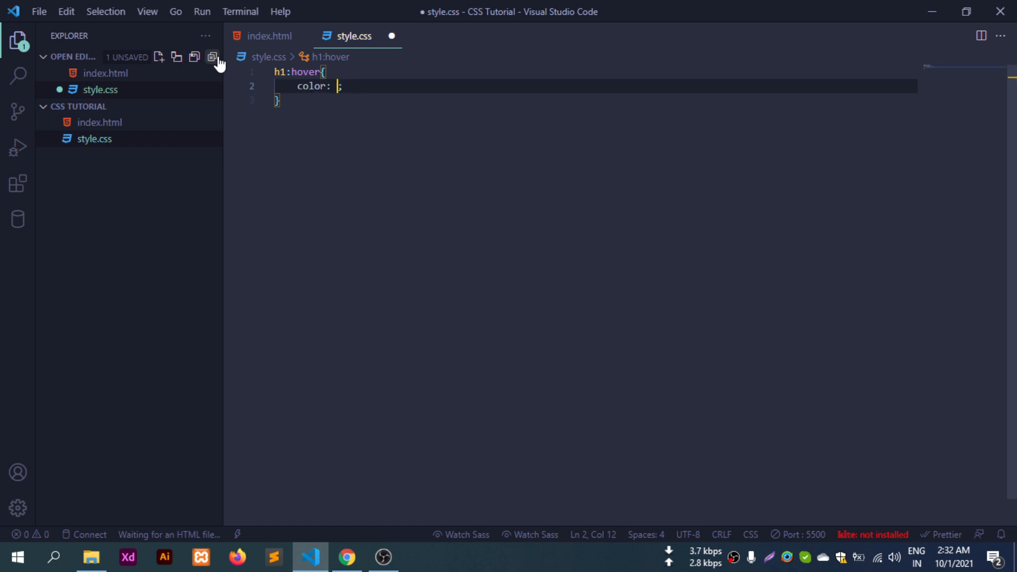
pyautogui.write('#')
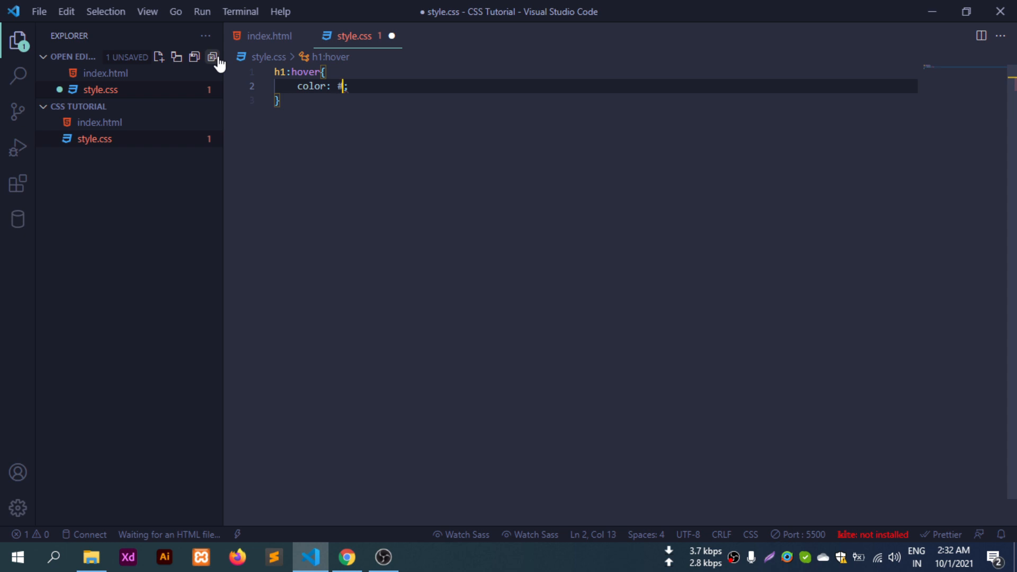
pyautogui.write('ddd')
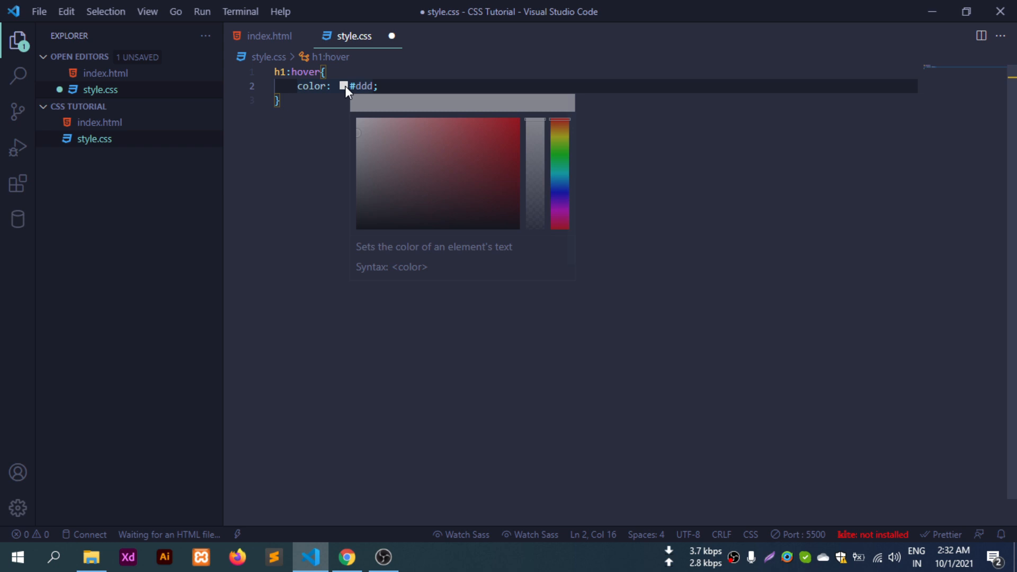
pyautogui.click(477, 180)
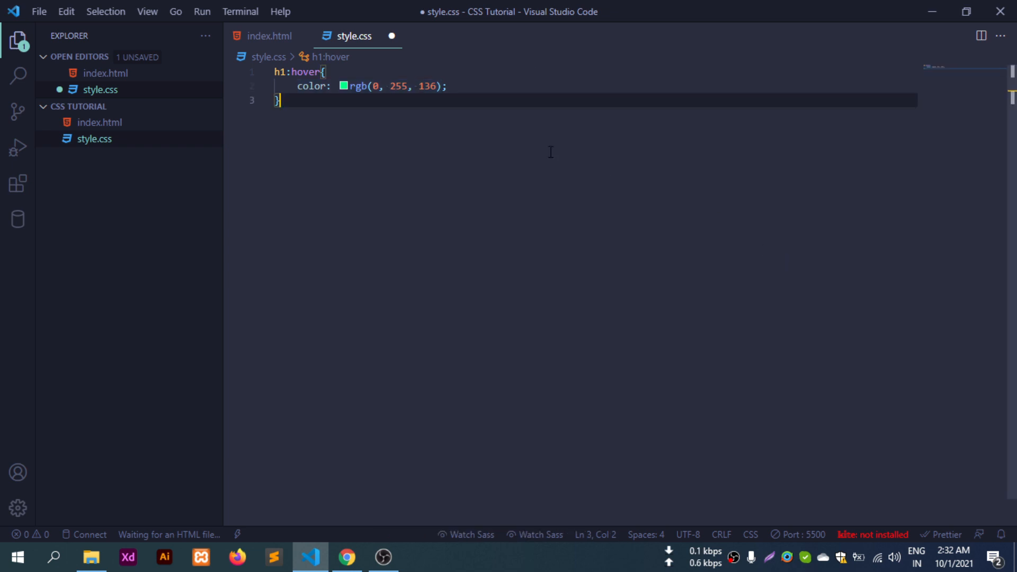
pyautogui.press('Ctrl+s')
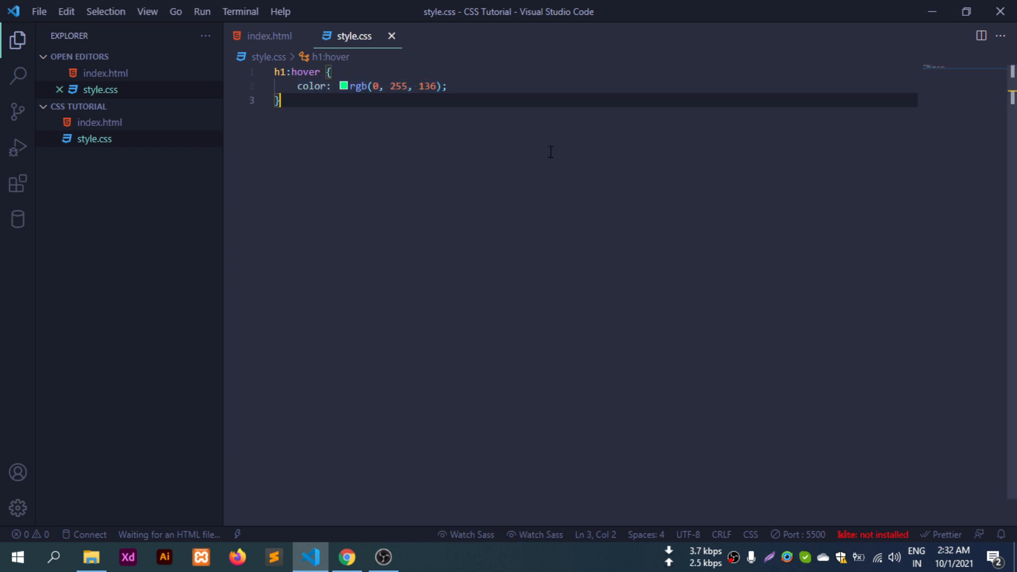
pyautogui.moveTo(350, 6)
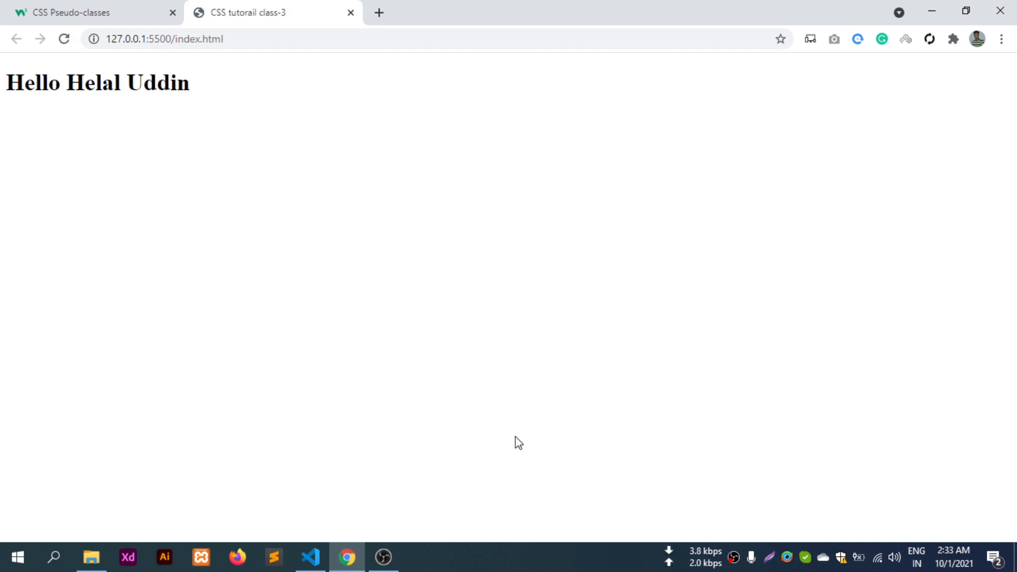
pyautogui.moveTo(161, 164)
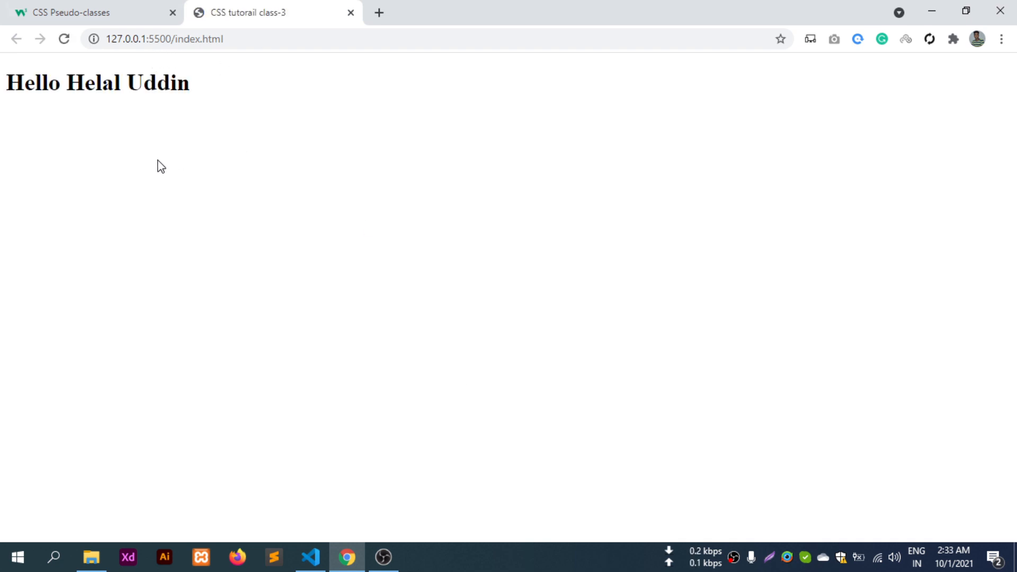
pyautogui.moveTo(232, 216)
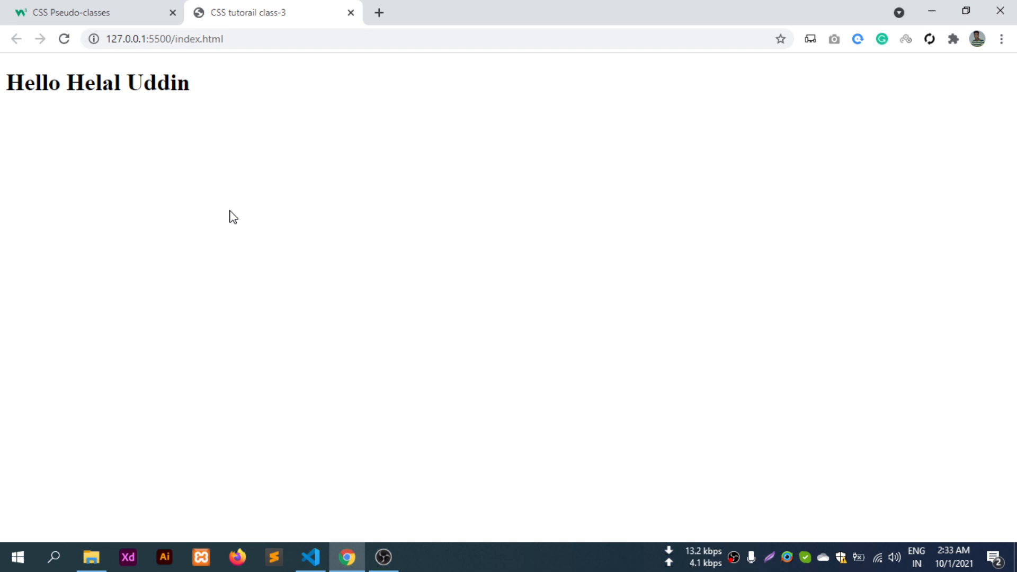
pyautogui.moveTo(184, 103)
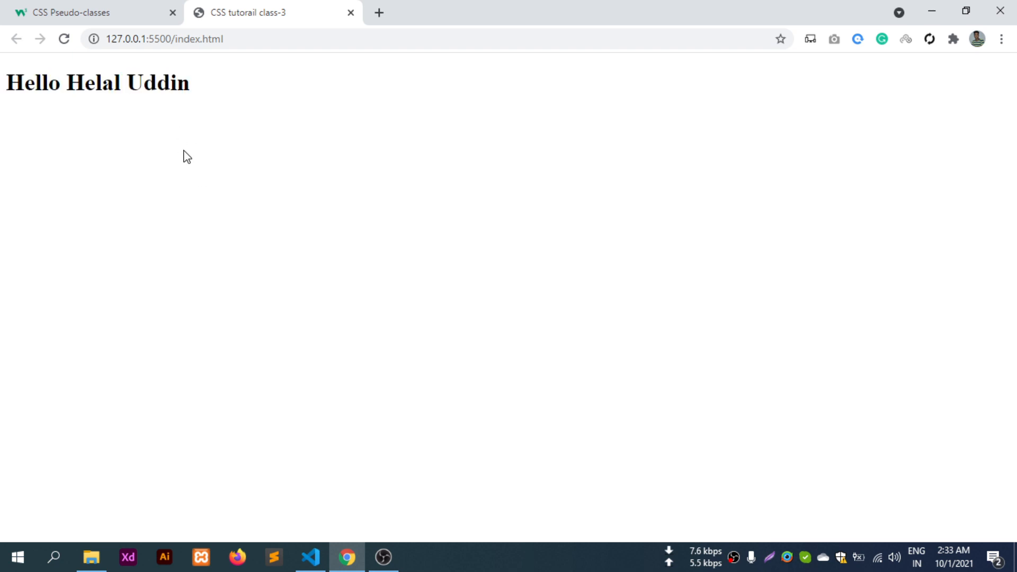
pyautogui.moveTo(147, 60)
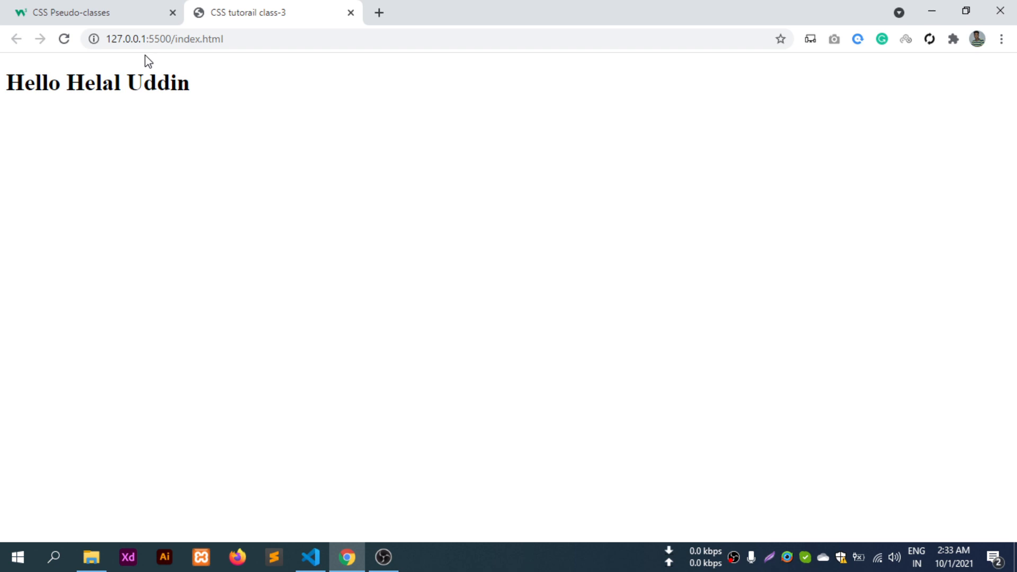
pyautogui.moveTo(294, 373)
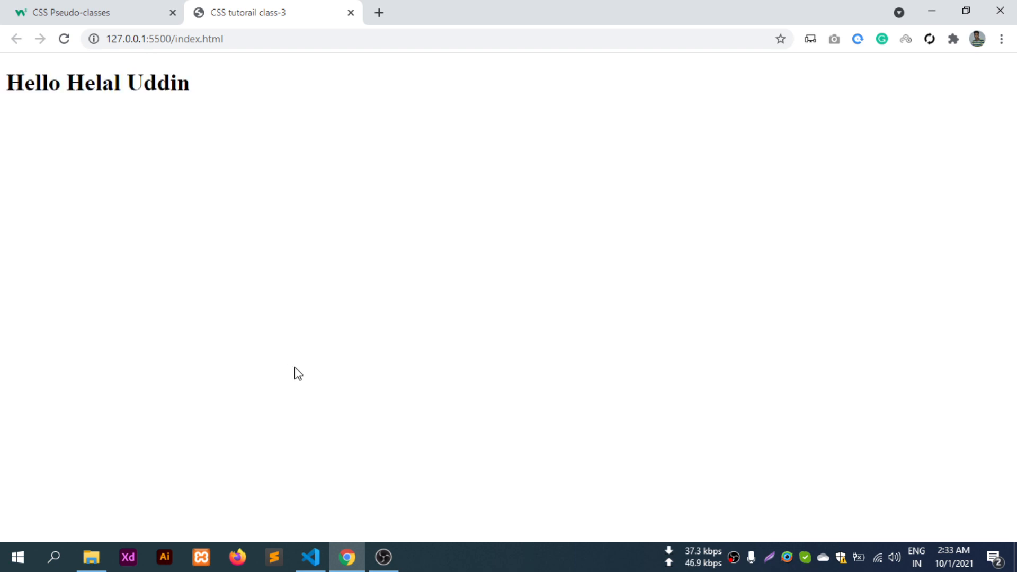
pyautogui.moveTo(309, 571)
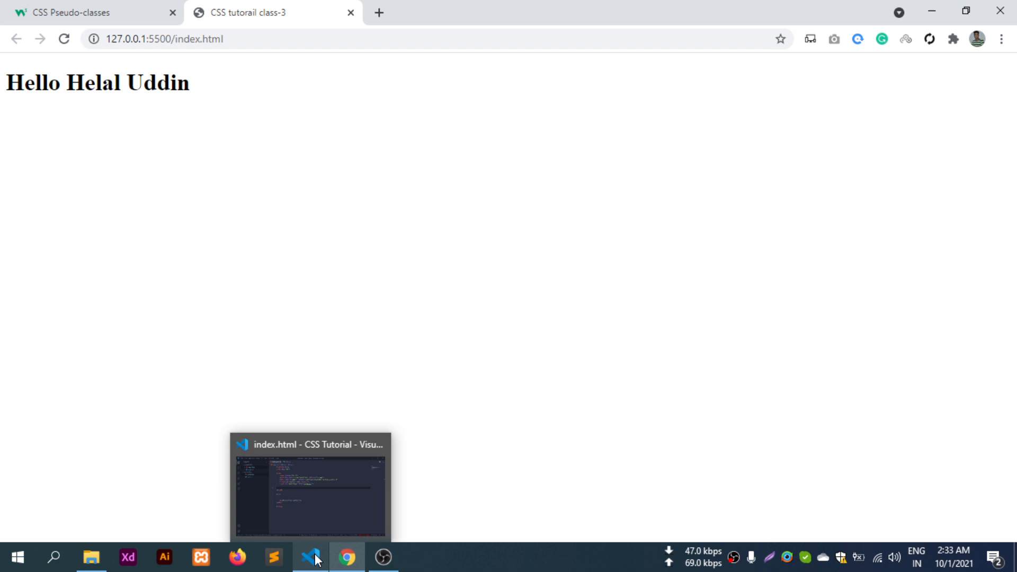
# Return from the Chrome preview to index.html in VS Code
pyautogui.click(309, 557)
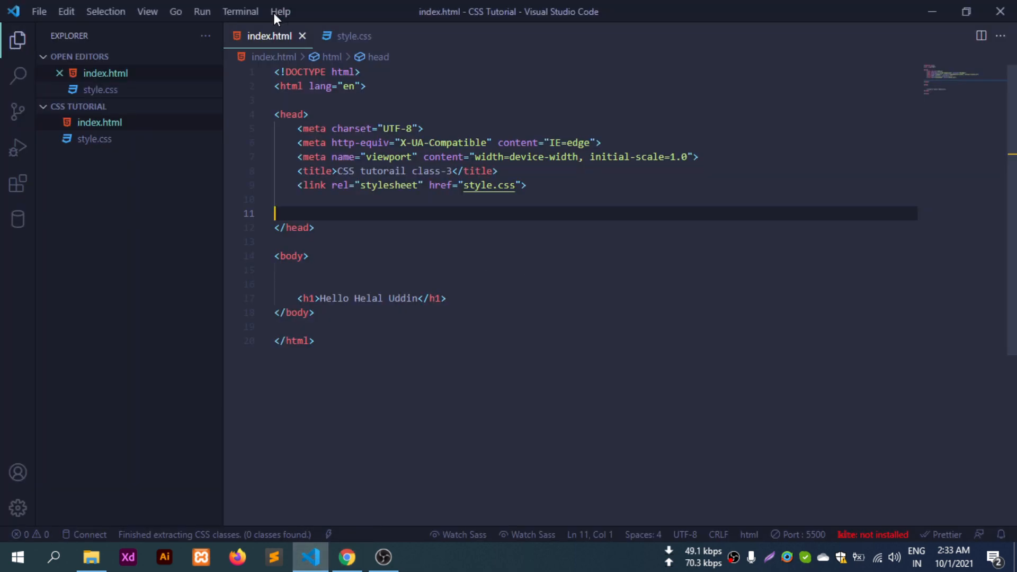
# Change the rule to h1:focus, view the preview, then return to the pseudo-classes reference
pyautogui.click(354, 36)
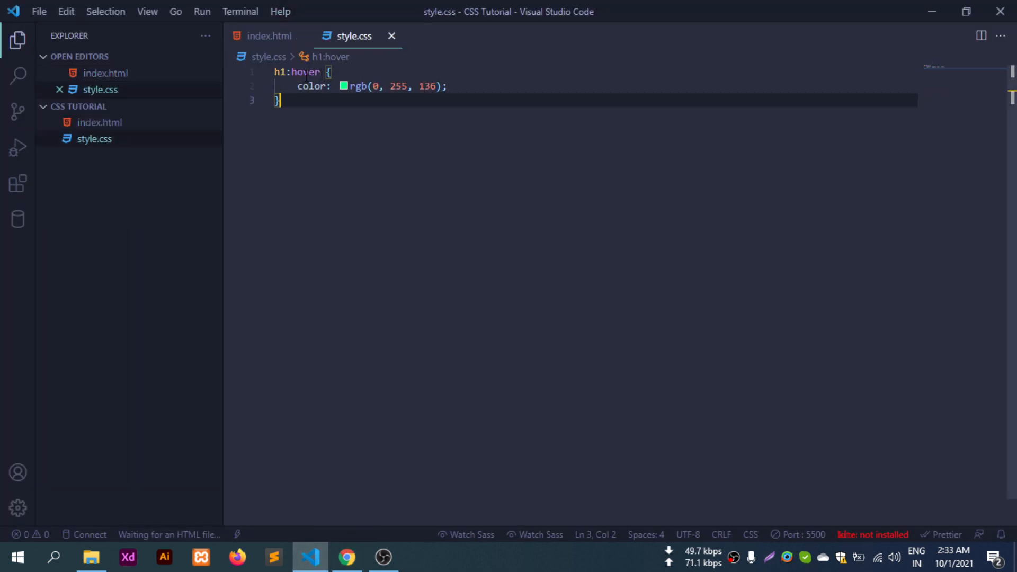
pyautogui.write('fo')
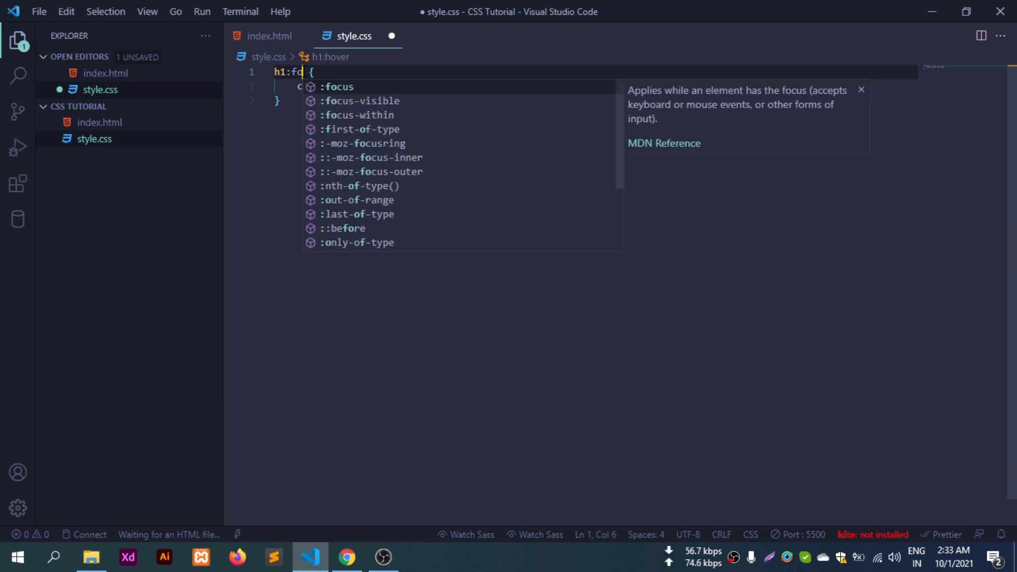
pyautogui.click(337, 87)
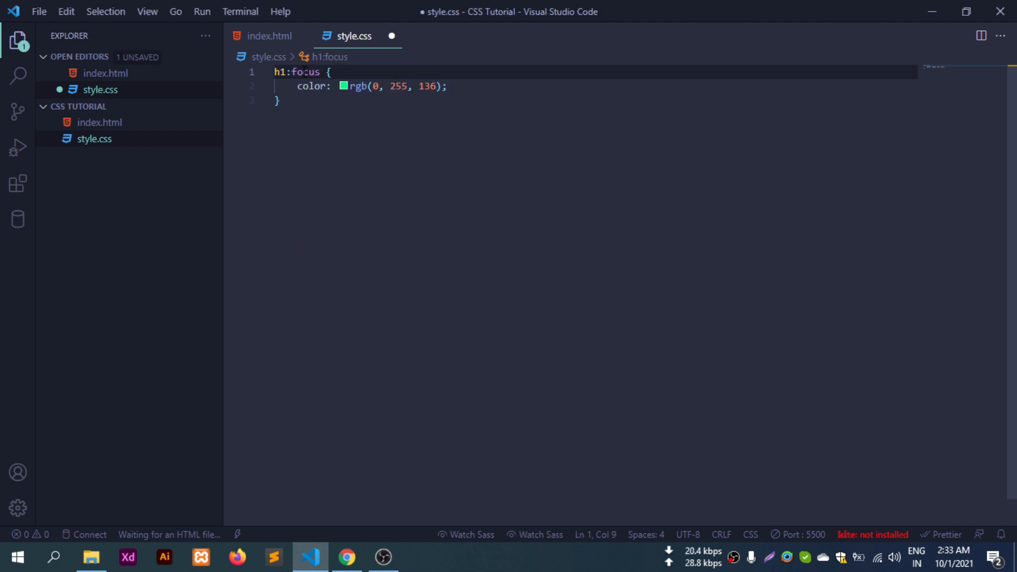
pyautogui.click(346, 557)
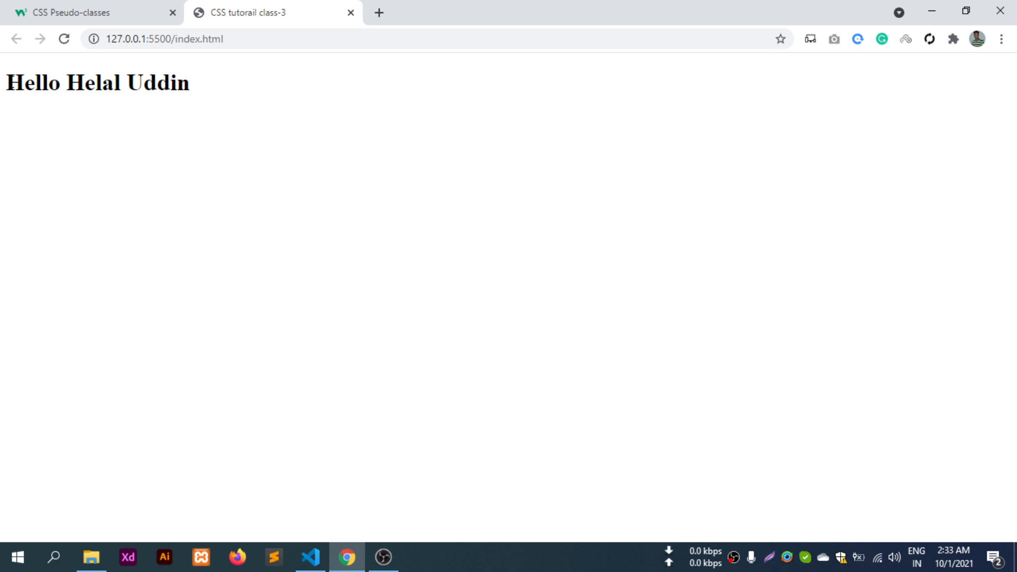
pyautogui.moveTo(274, 253)
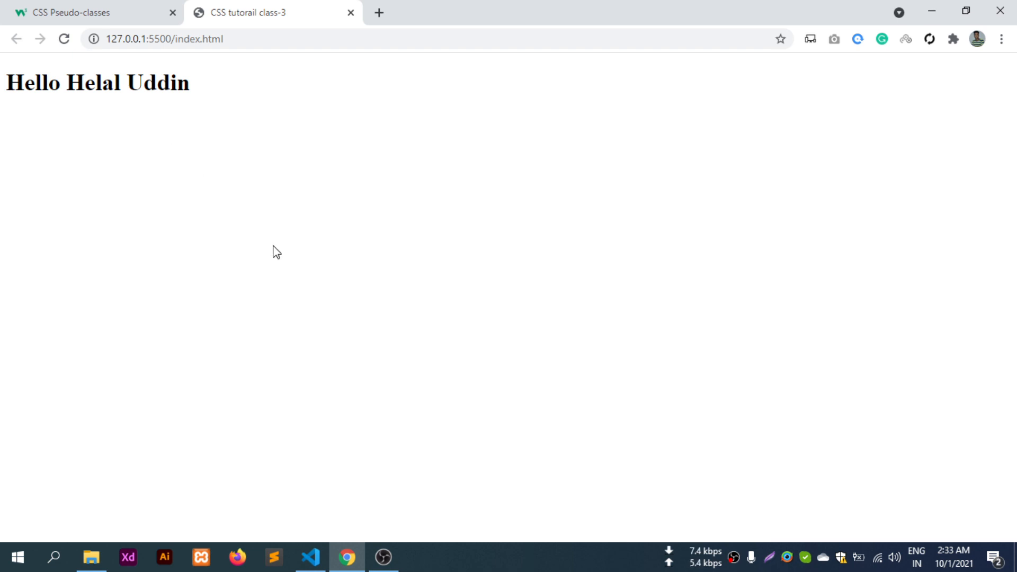
pyautogui.moveTo(155, 7)
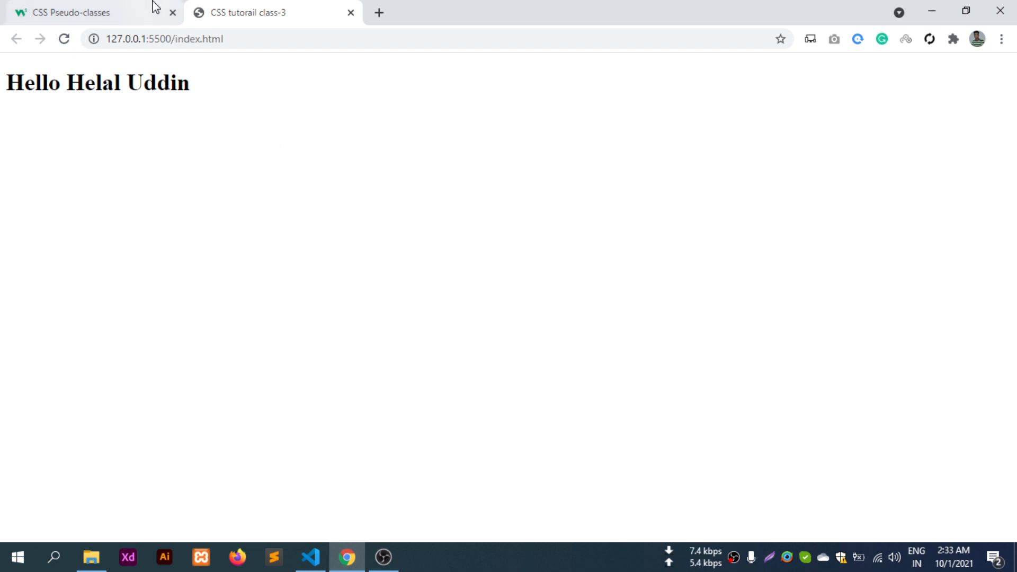
pyautogui.click(69, 13)
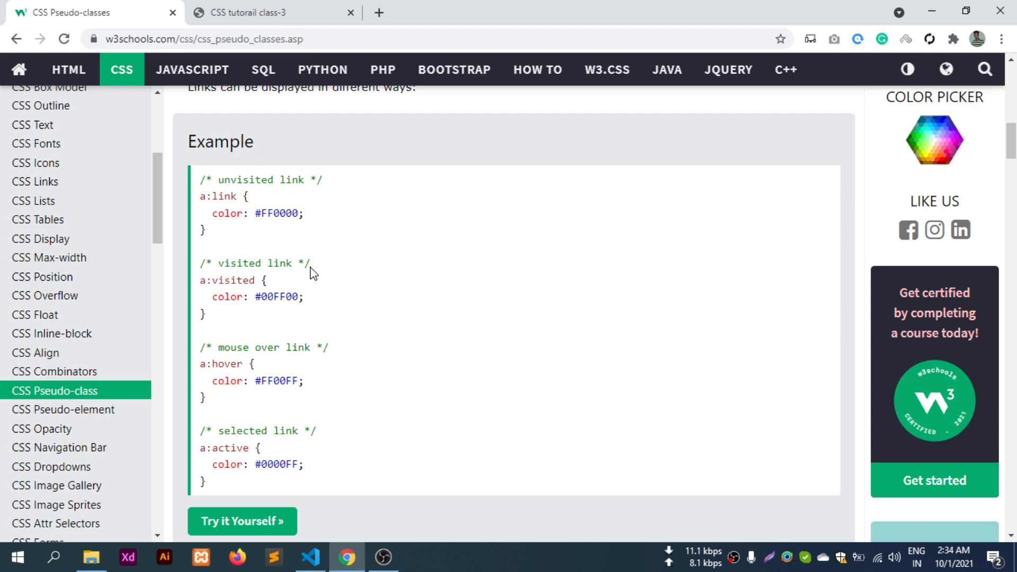
# Read down to the :first-child examples, then return to style.css in VS Code
pyautogui.scroll(-3)
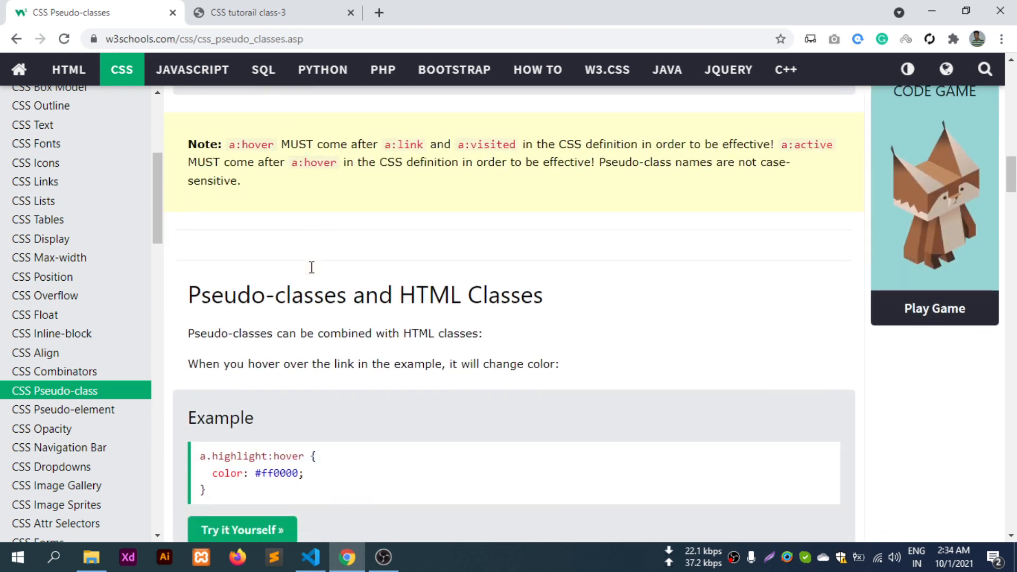
pyautogui.scroll(-3)
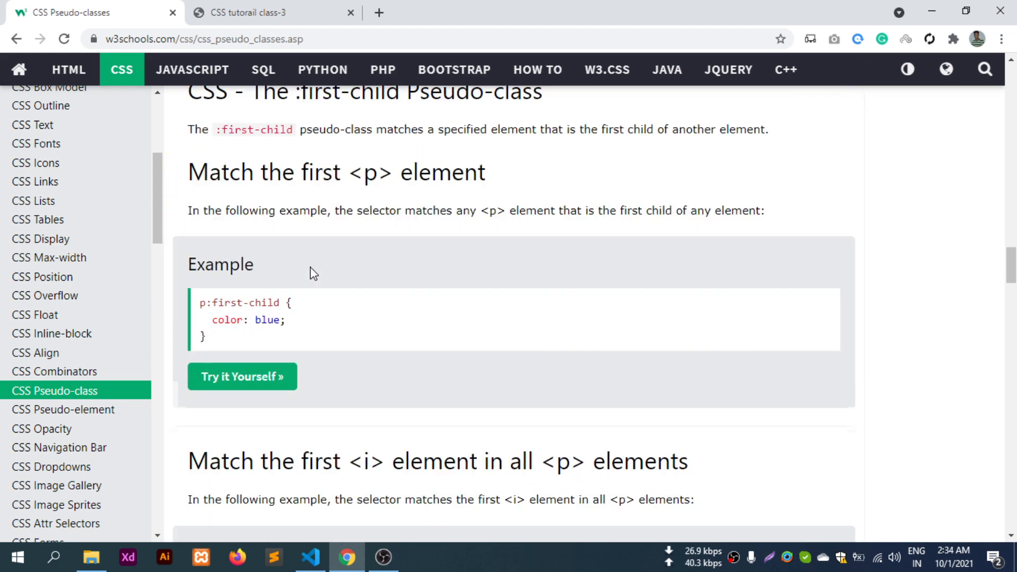
pyautogui.scroll(-3)
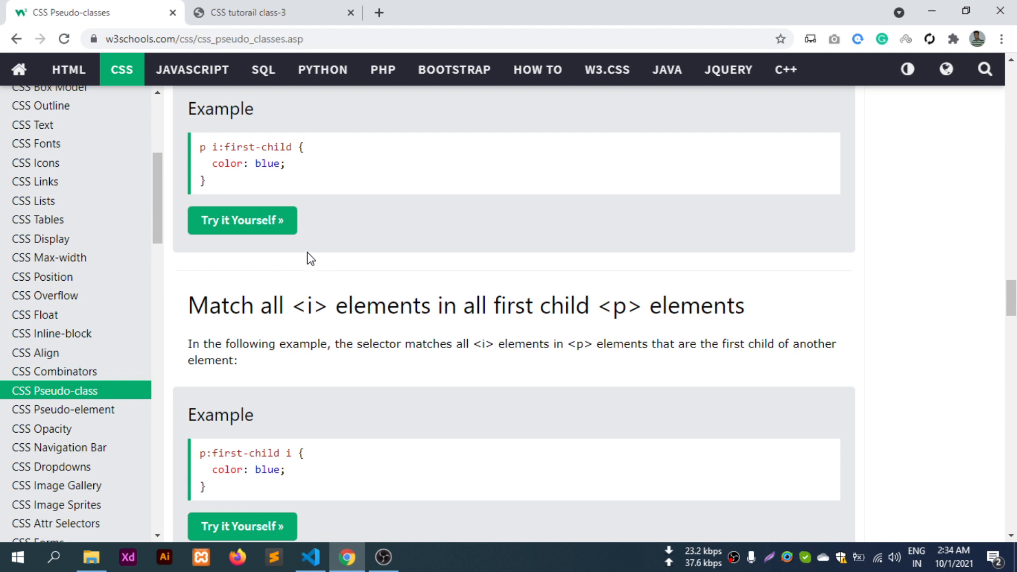
pyautogui.click(312, 558)
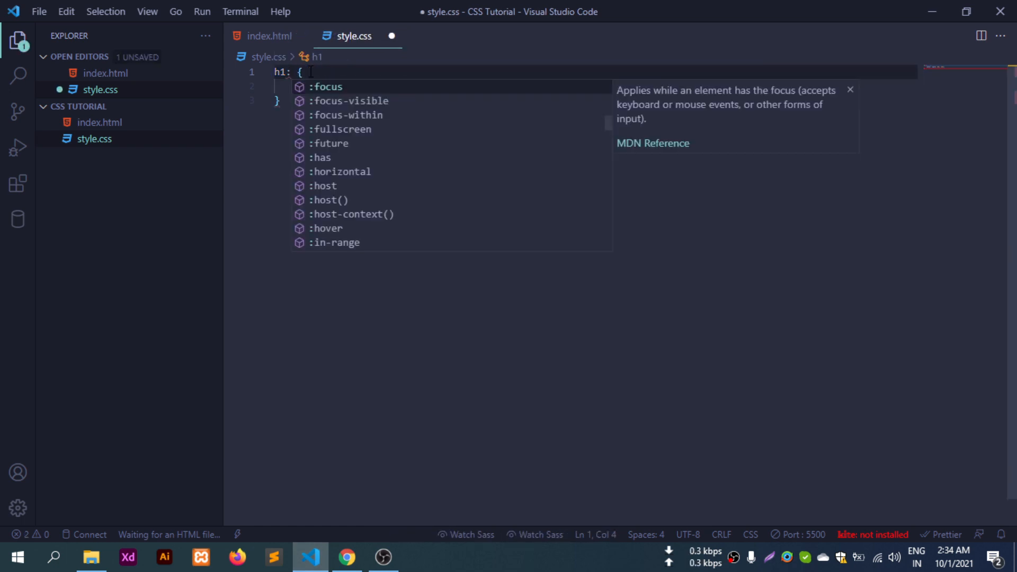
# Reduce the rule to plain h1, class the div test-css and add two h1 'Hello Helal Uddin' headings
pyautogui.press('Backspace')
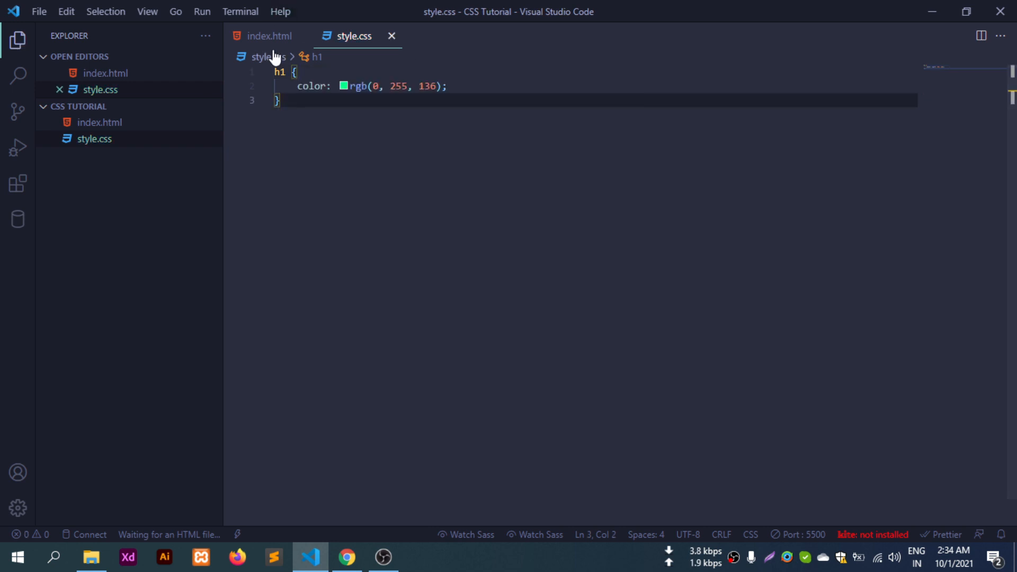
pyautogui.click(269, 36)
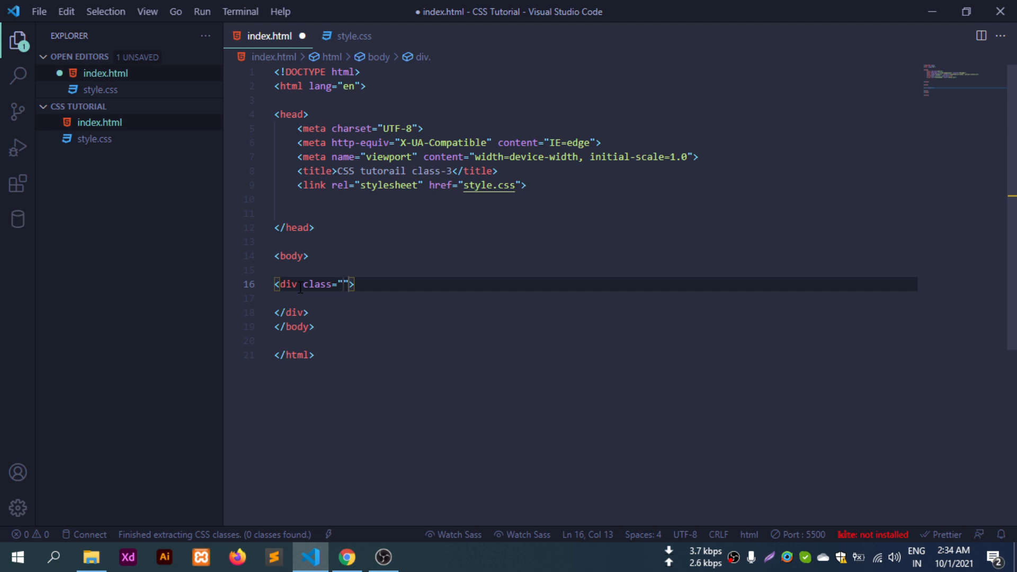
pyautogui.write('test')
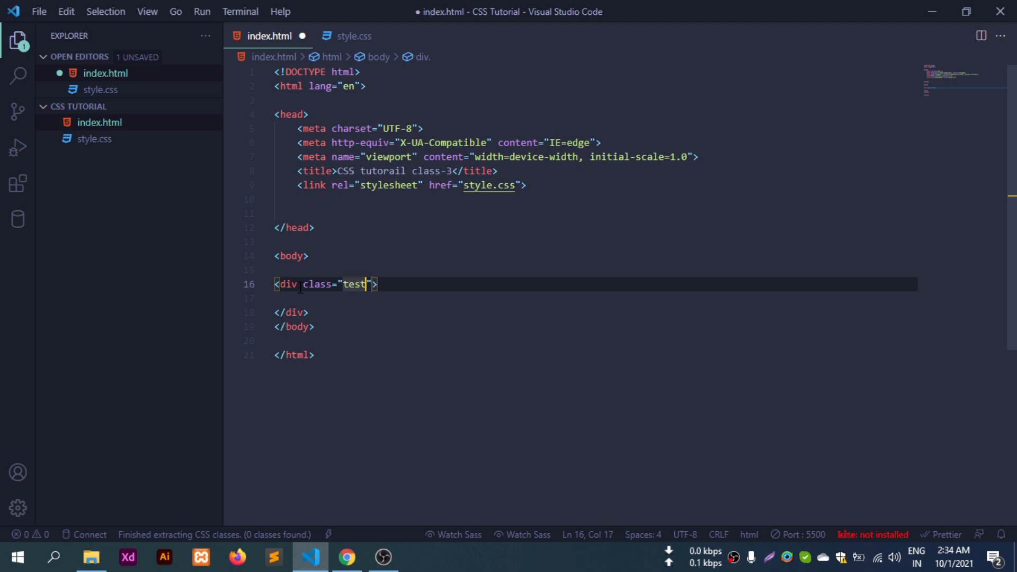
pyautogui.write('-css')
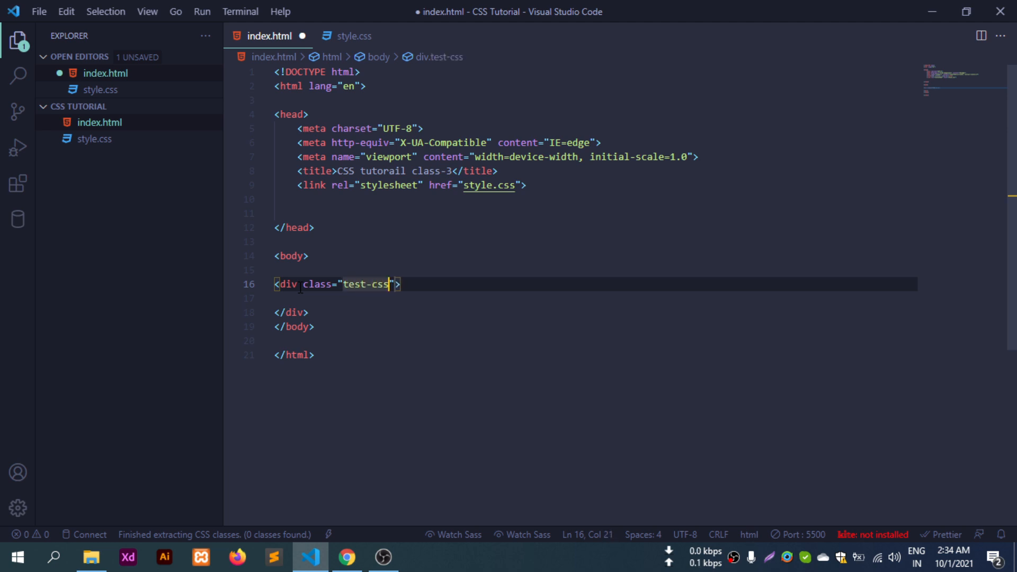
pyautogui.press('Enter')
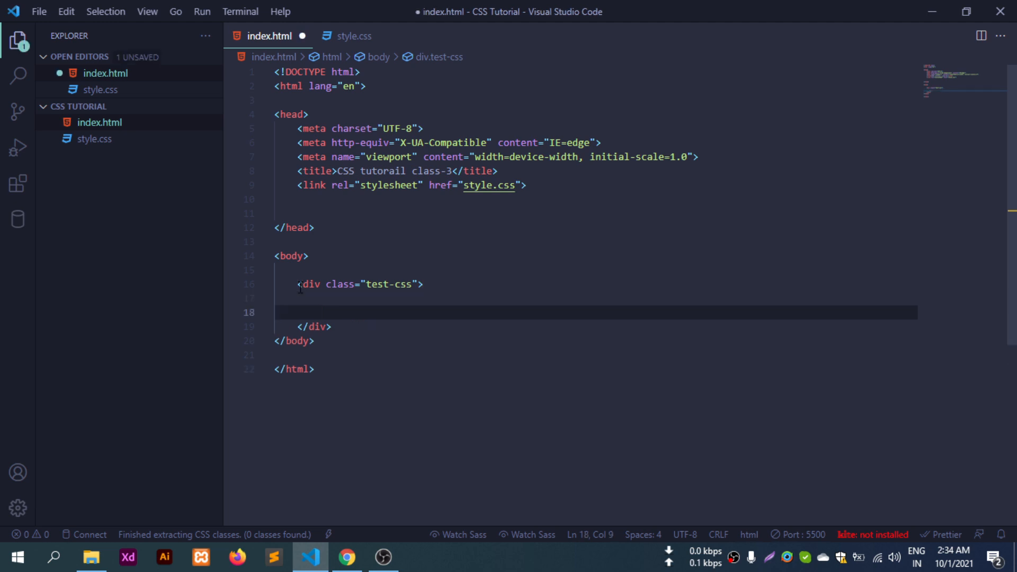
pyautogui.write('<h1>Hello Helal Uddin</h1>')
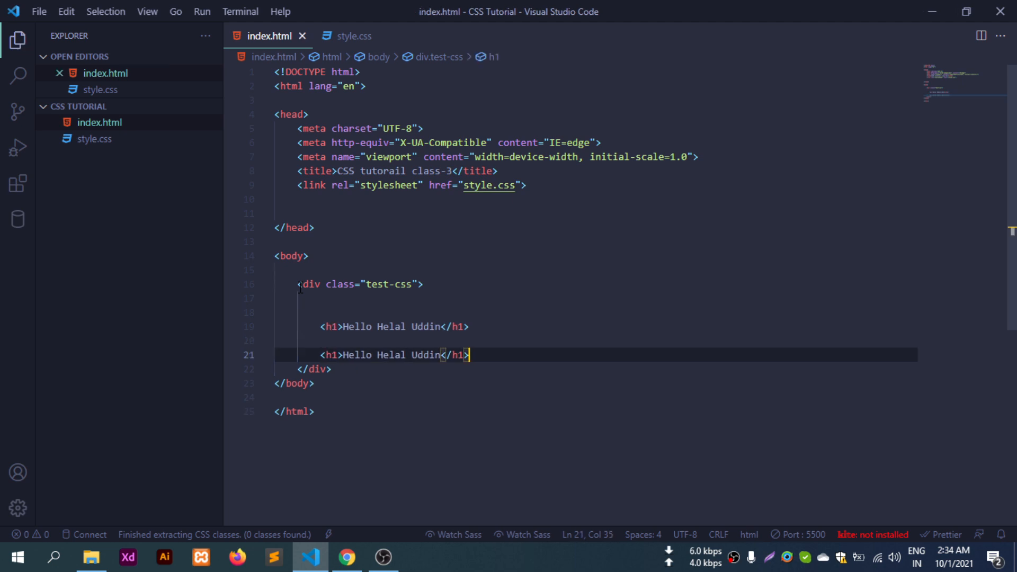
# Reload the local preview in Chrome, showing both greeting headings in green
pyautogui.click(348, 557)
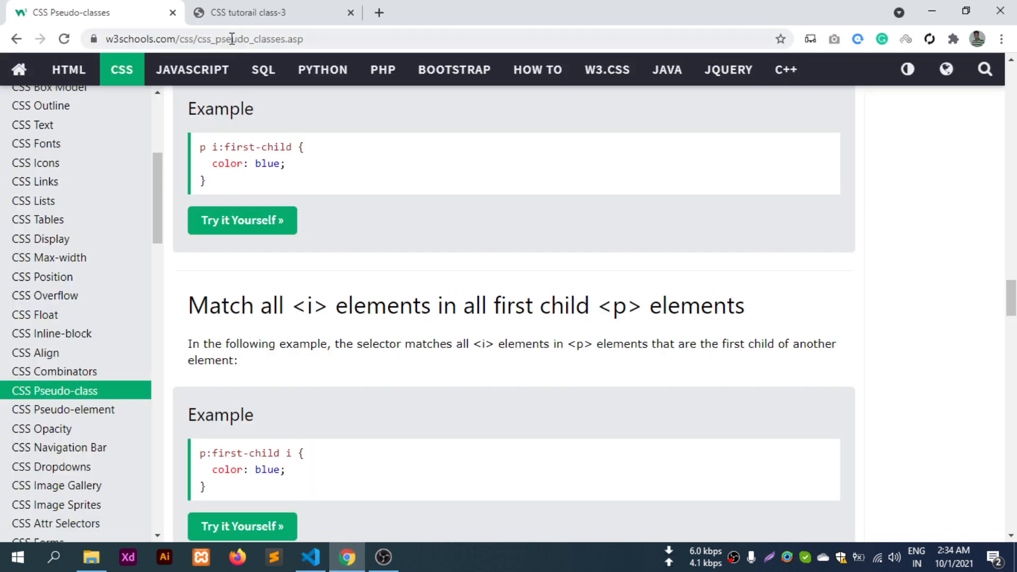
pyautogui.click(267, 13)
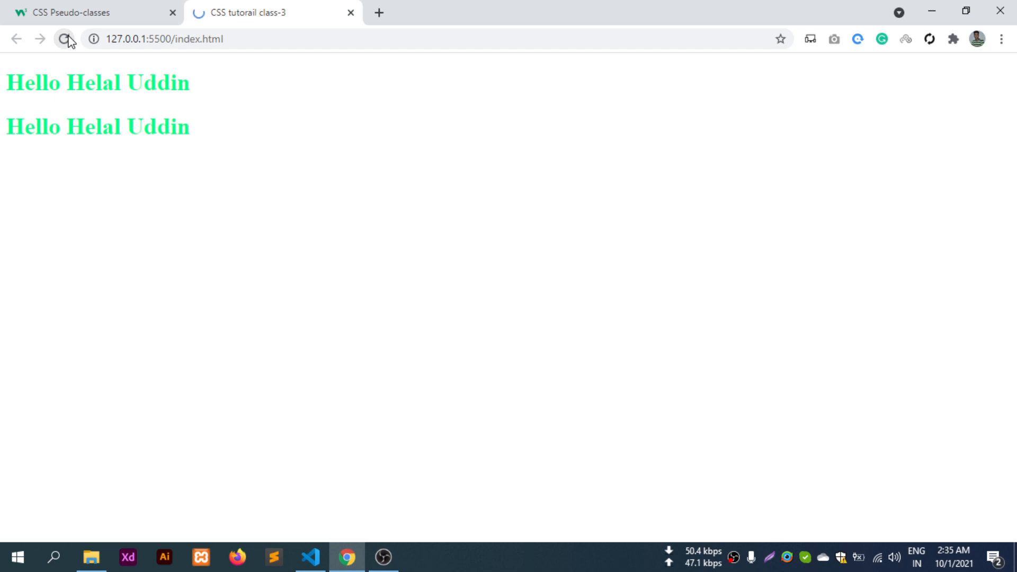
pyautogui.click(65, 39)
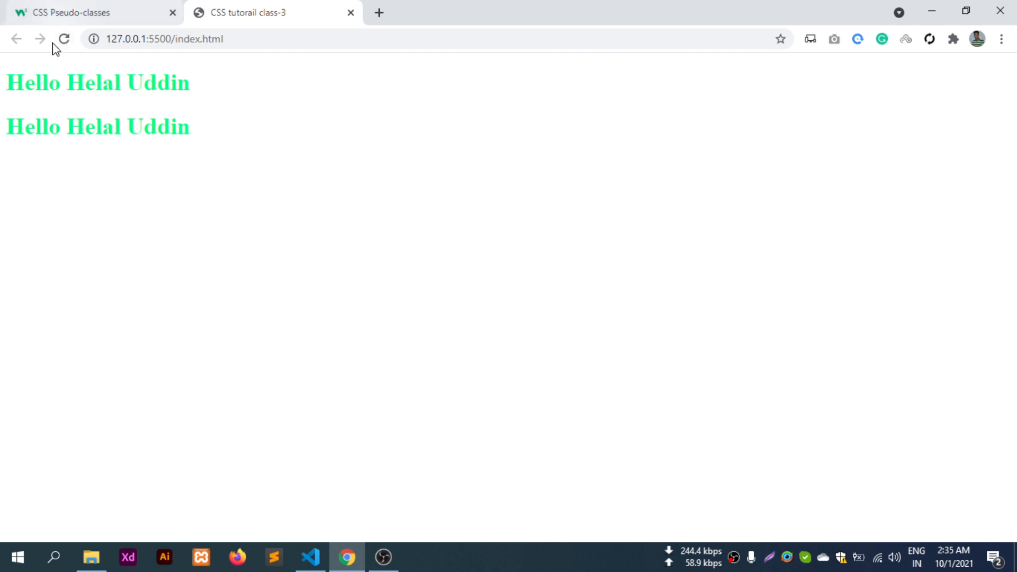
pyautogui.moveTo(19, 83)
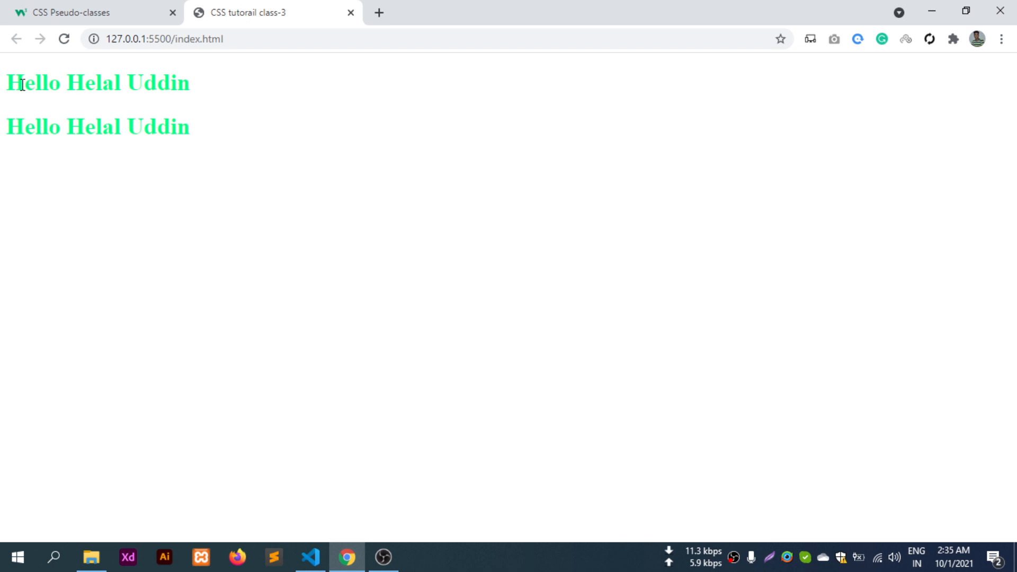
pyautogui.moveTo(309, 551)
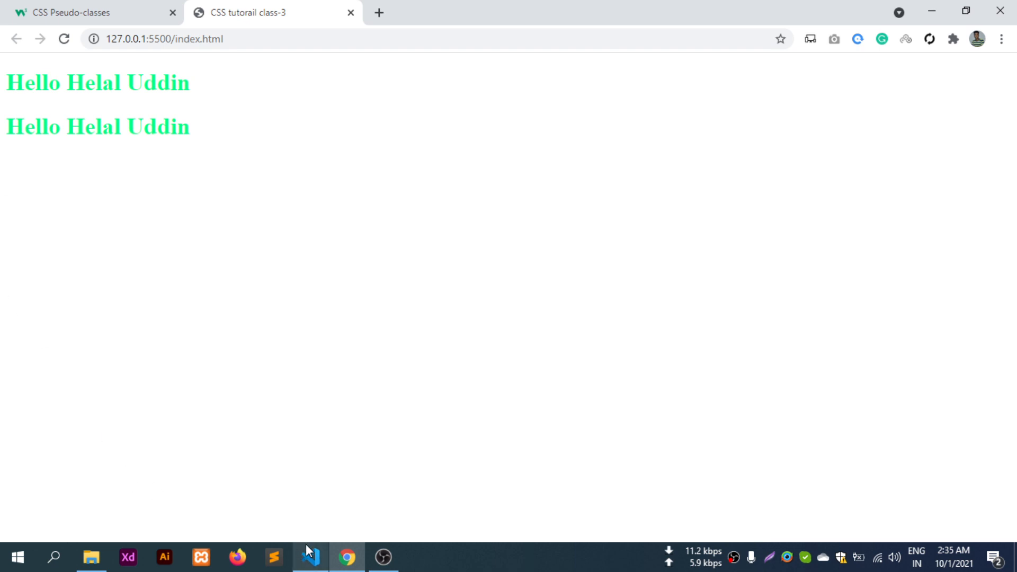
# Pick out the test-css class name in index.html and bring style.css back into view
pyautogui.click(309, 557)
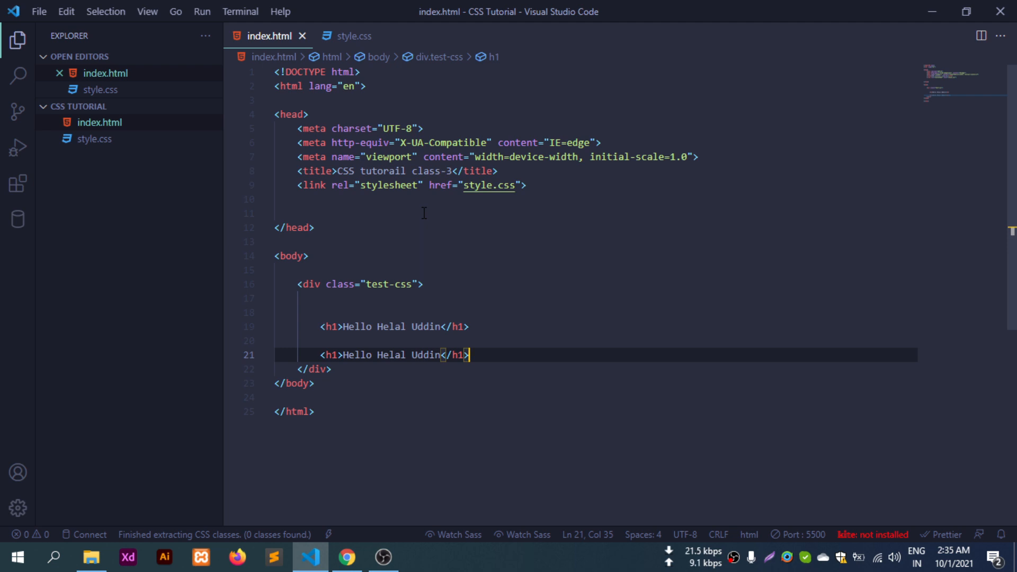
pyautogui.moveTo(459, 277)
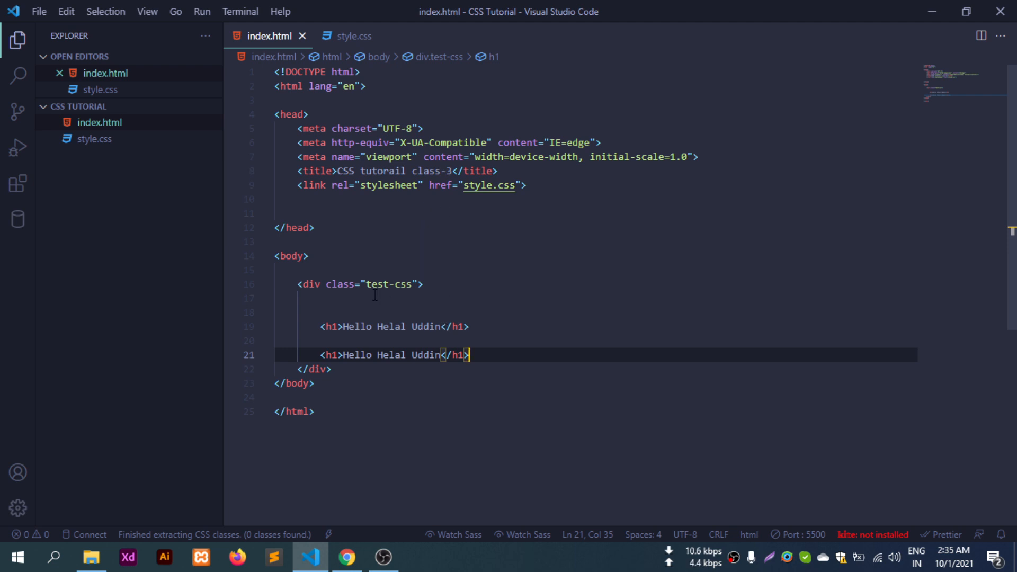
pyautogui.doubleClick(389, 284)
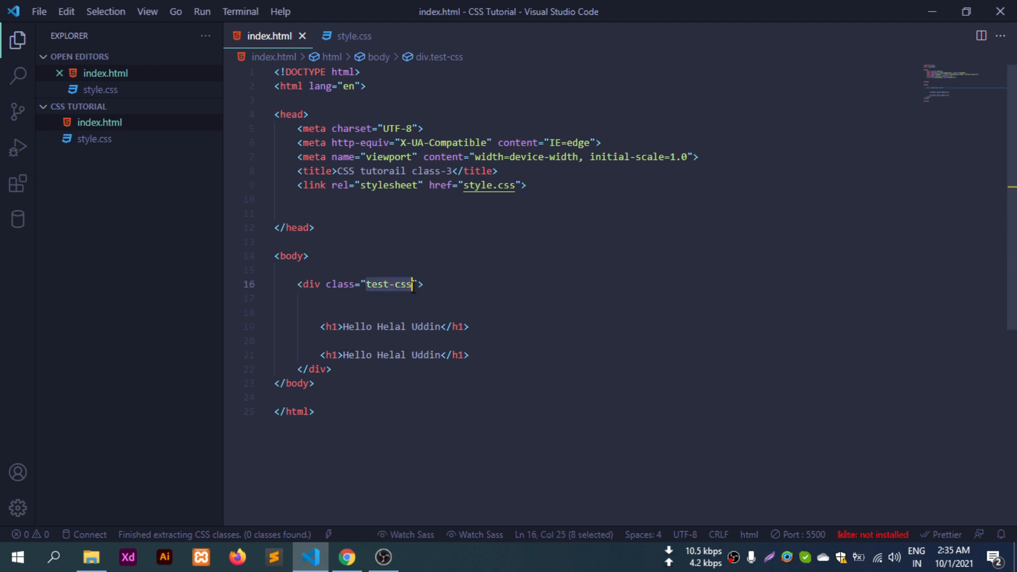
pyautogui.click(354, 36)
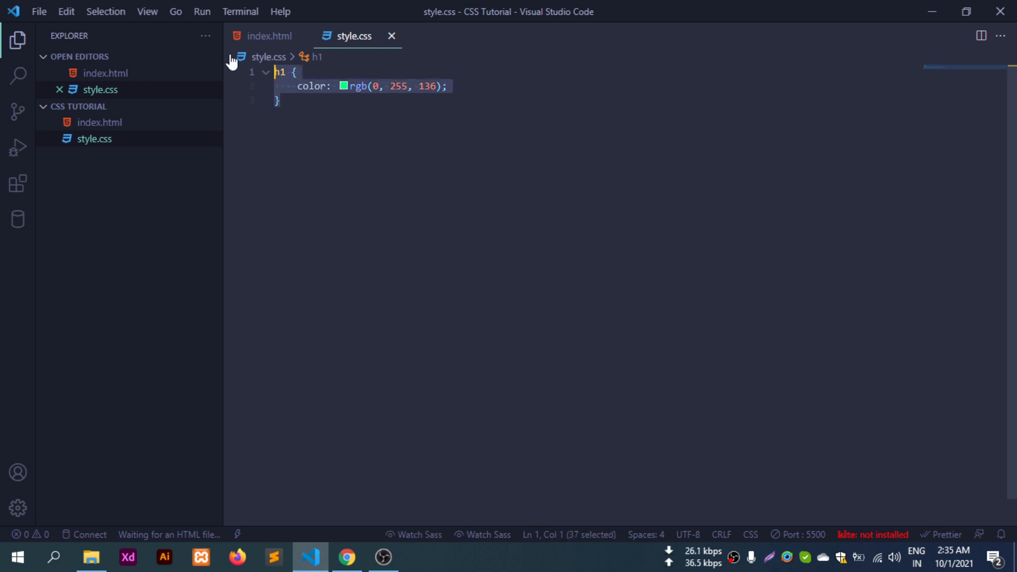
# Replace the green h1 rule with a saved .test-css { color: red; } rule
pyautogui.press('Delete')
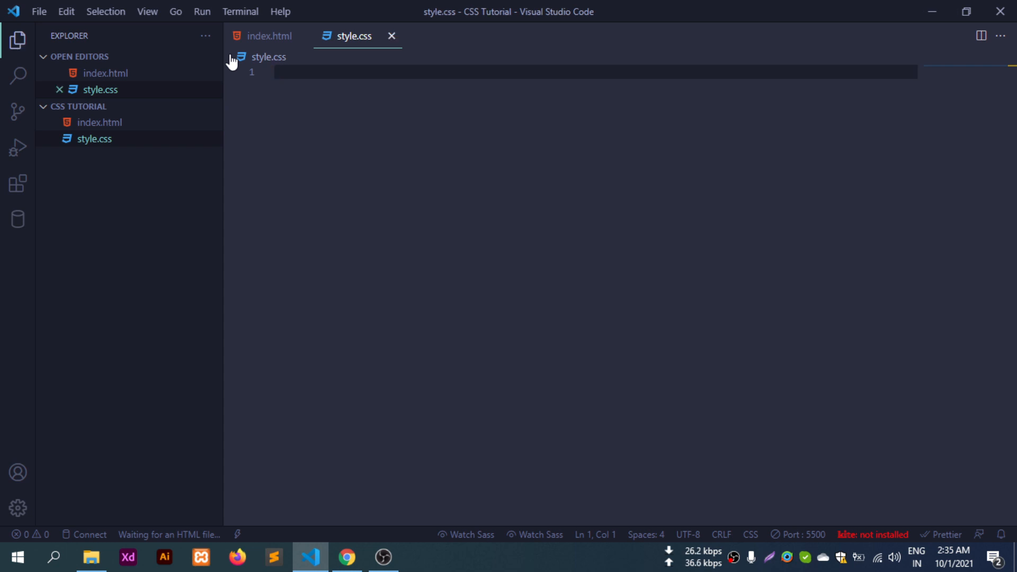
pyautogui.write('.test-css')
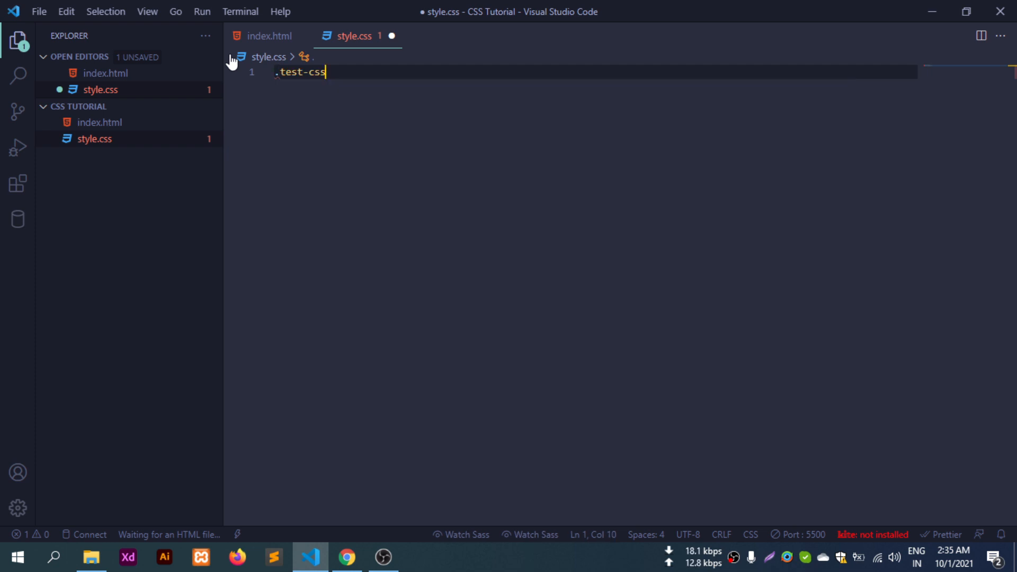
pyautogui.write('{')
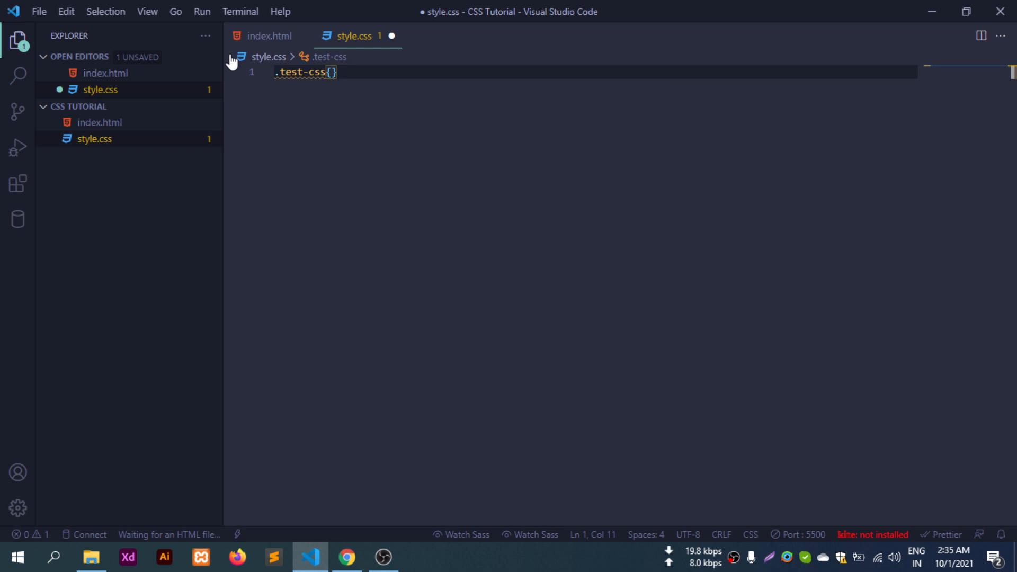
pyautogui.press('Enter')
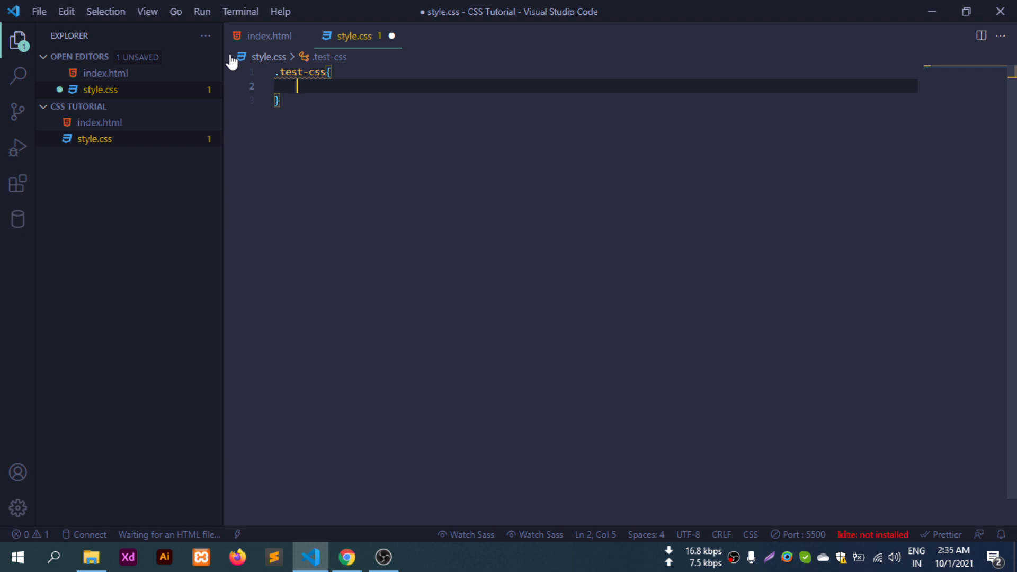
pyautogui.write('co')
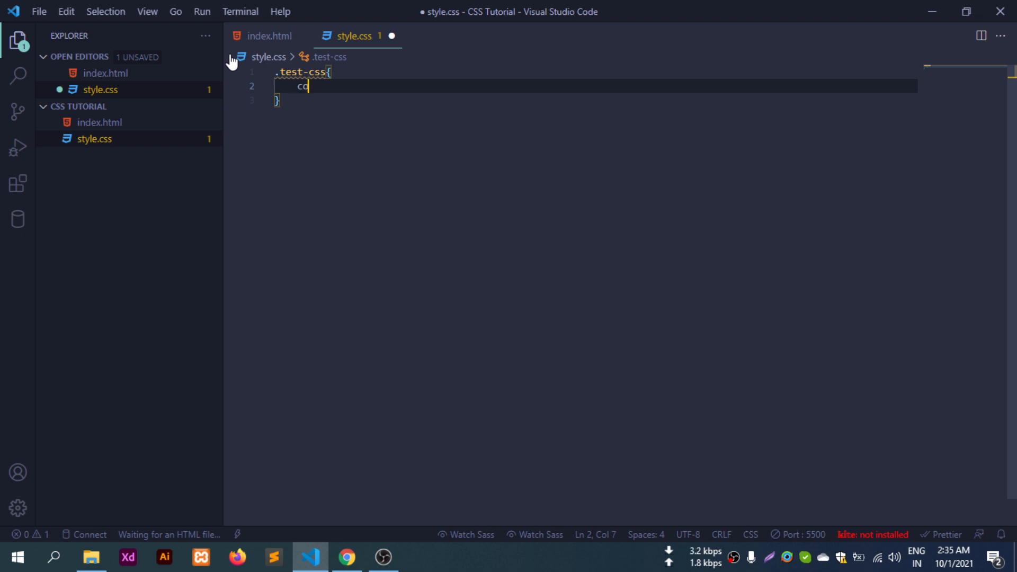
pyautogui.write('lo')
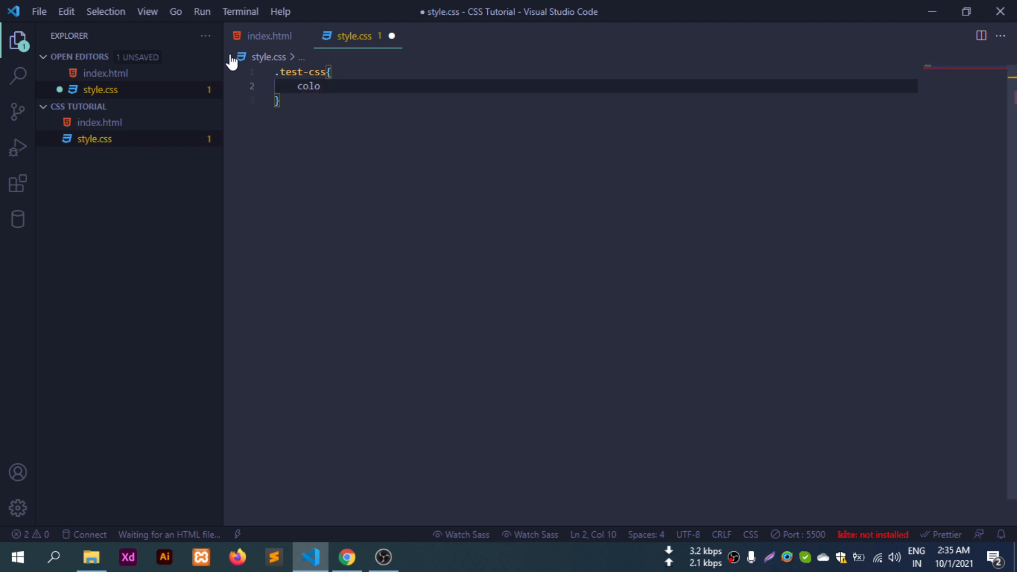
pyautogui.write('r')
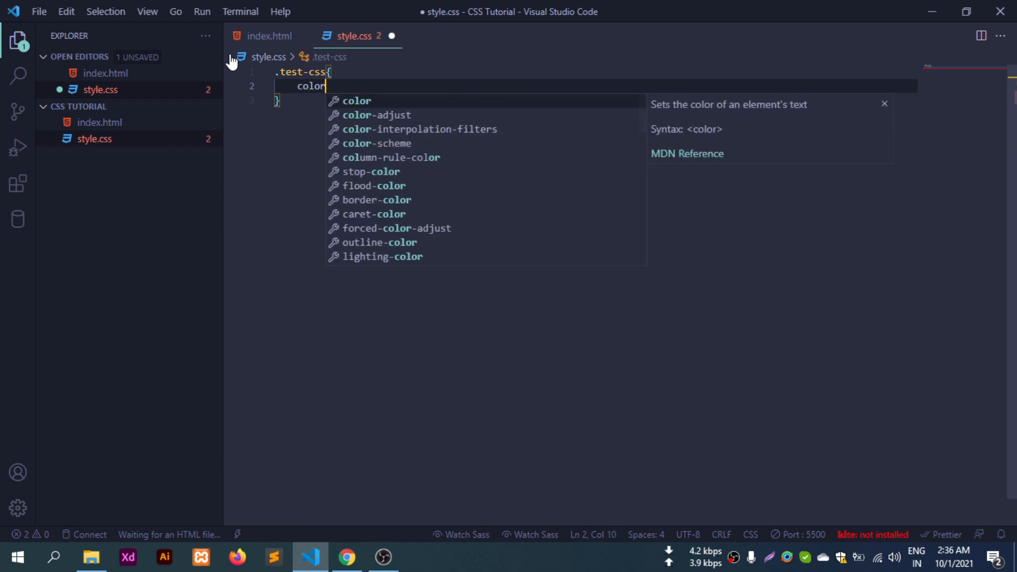
pyautogui.write(': red;')
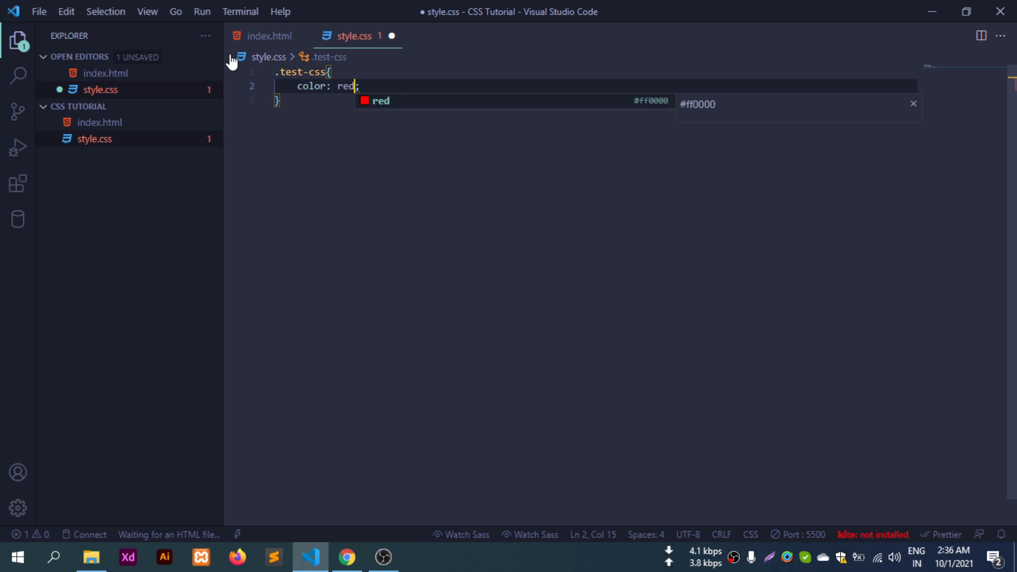
pyautogui.press('ctrl+s')
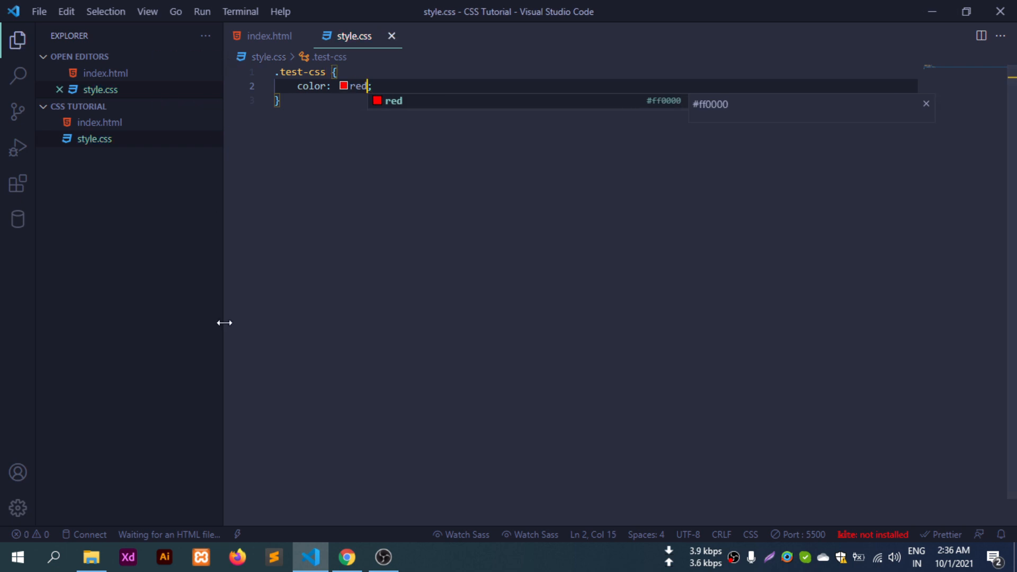
# Confirm in the Chrome preview that both greeting headings now show red
pyautogui.click(347, 558)
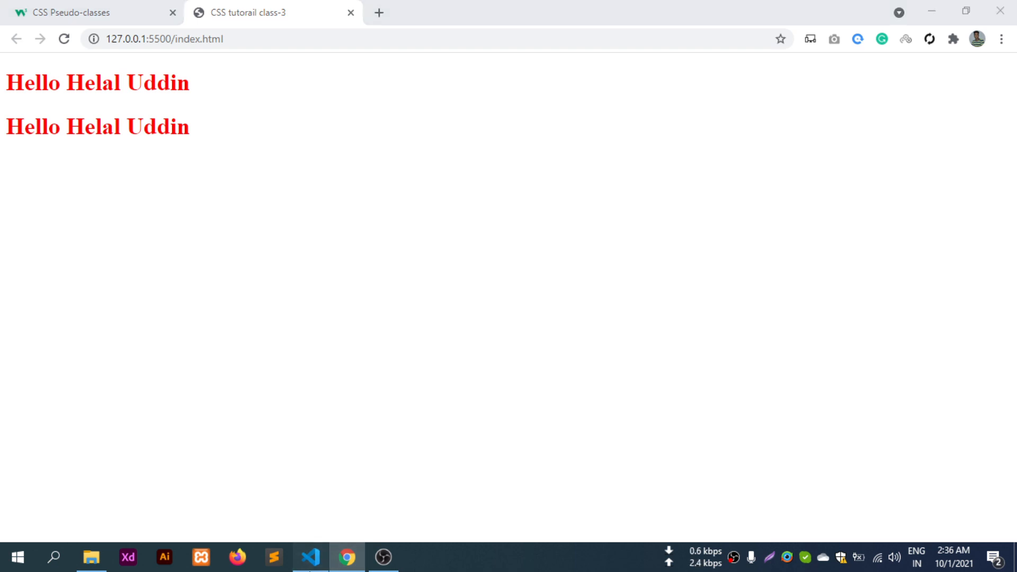
pyautogui.click(309, 558)
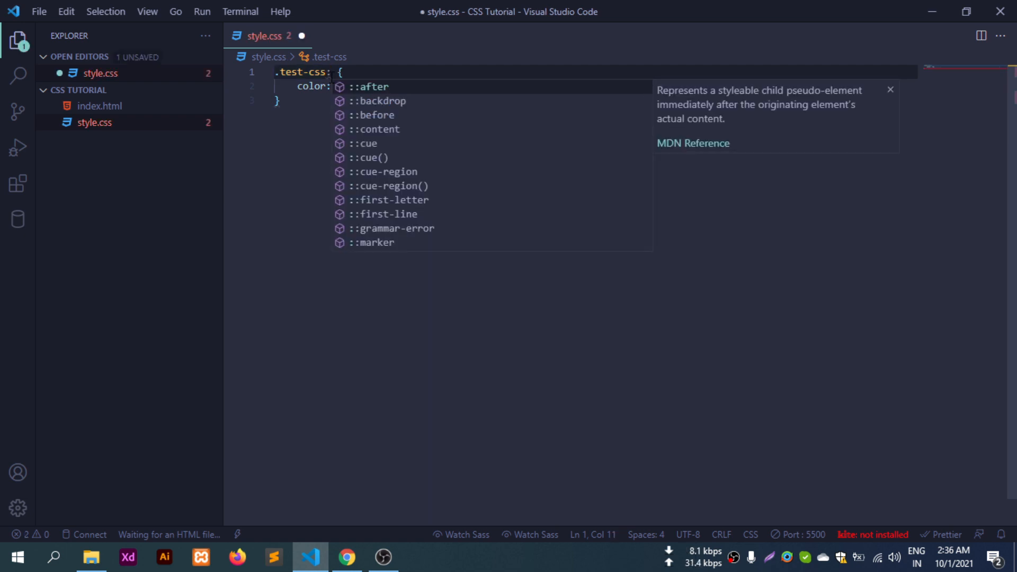
# Extend the selector to .test-css :first-child and reload the preview to check the headings
pyautogui.write(':firs')
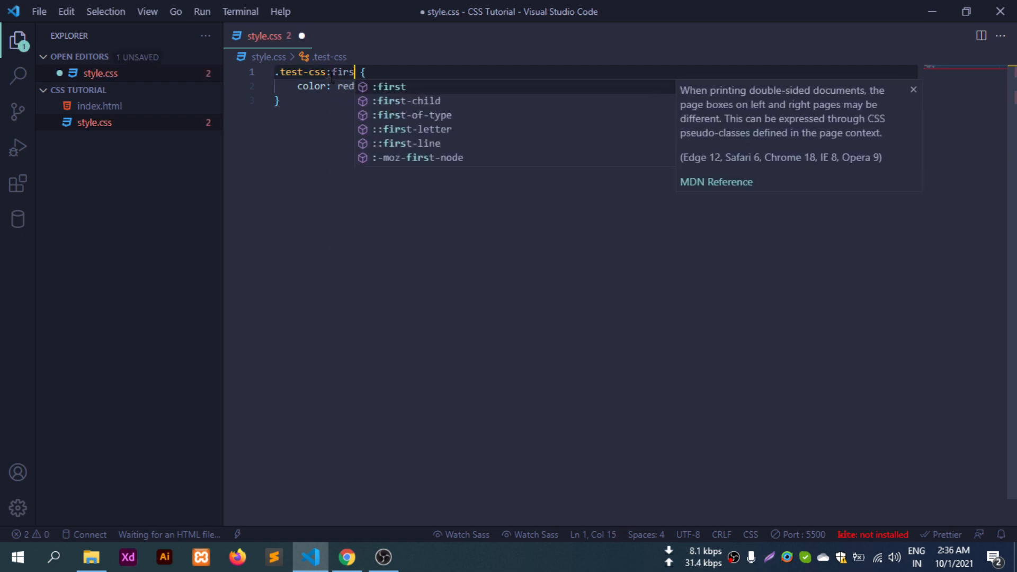
pyautogui.write('t-child')
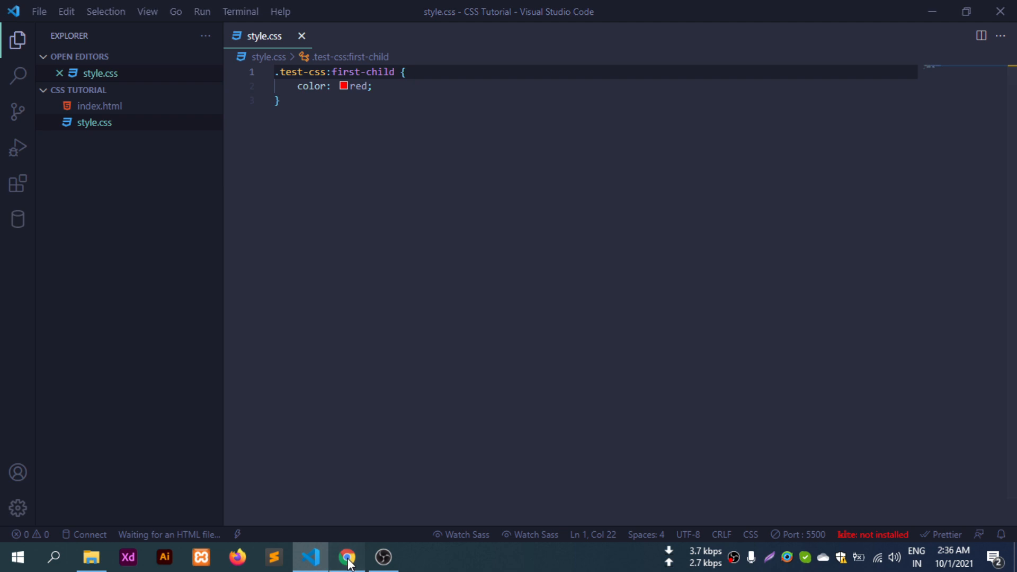
pyautogui.click(347, 557)
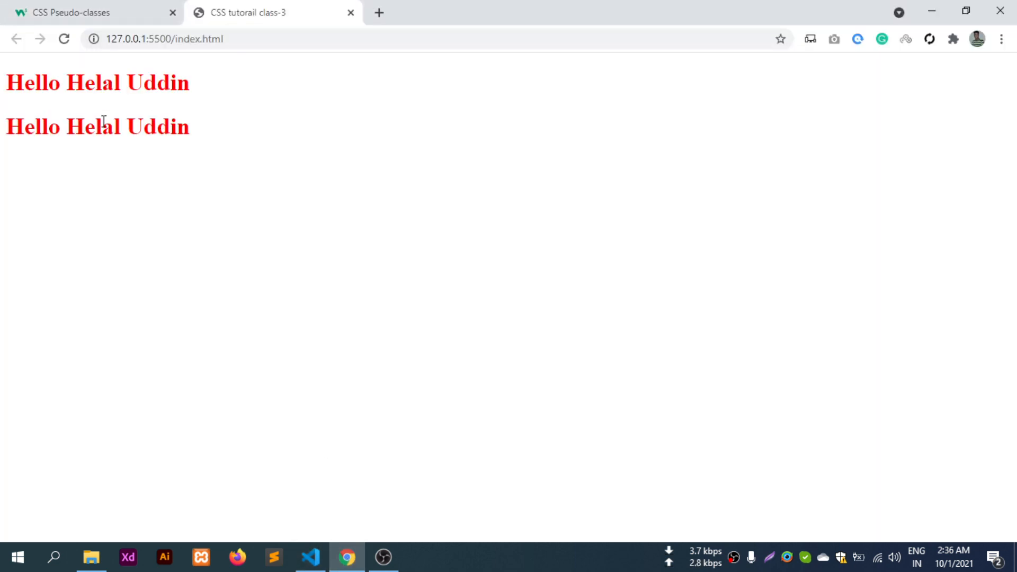
pyautogui.click(64, 38)
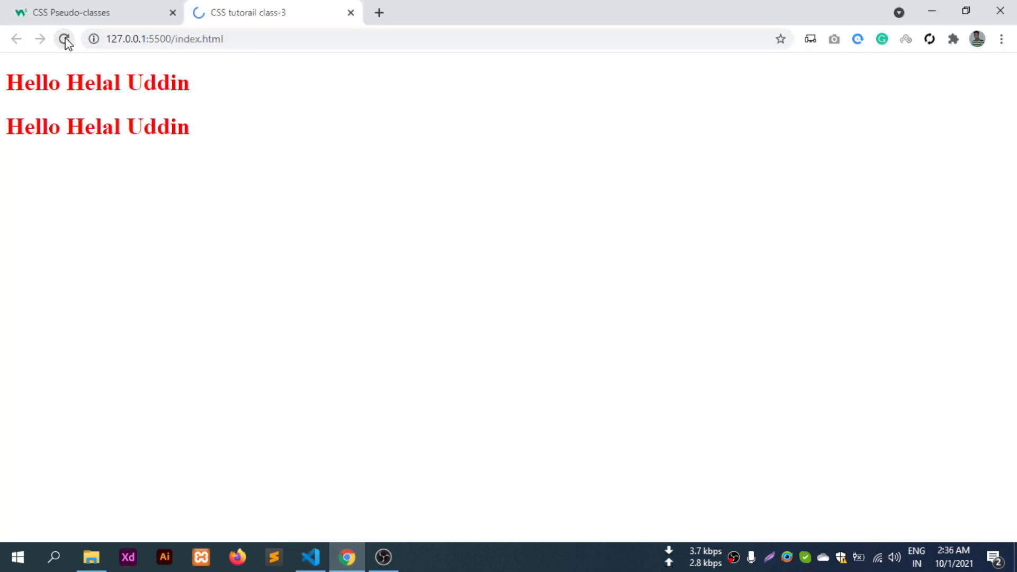
pyautogui.click(64, 38)
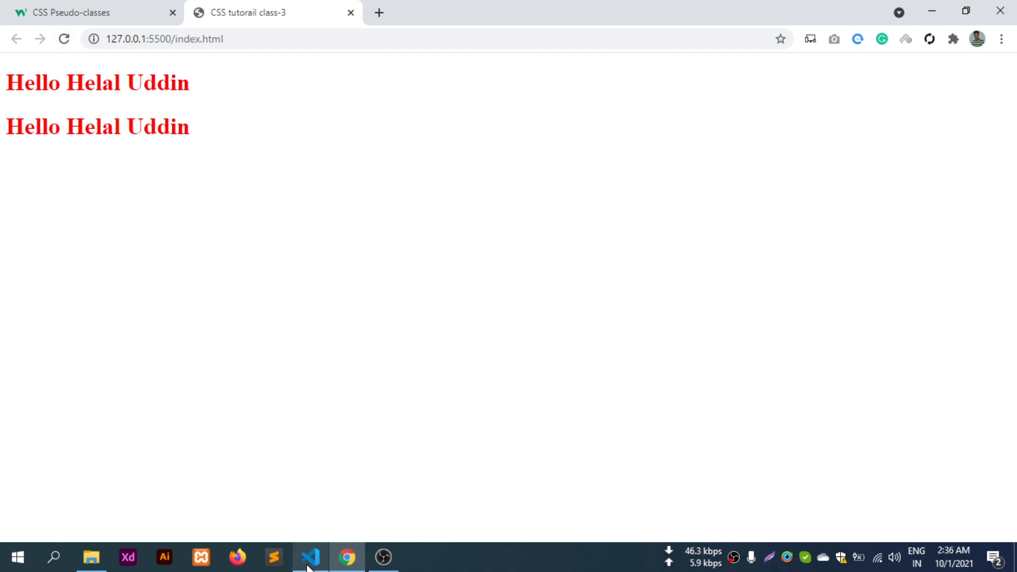
pyautogui.click(311, 556)
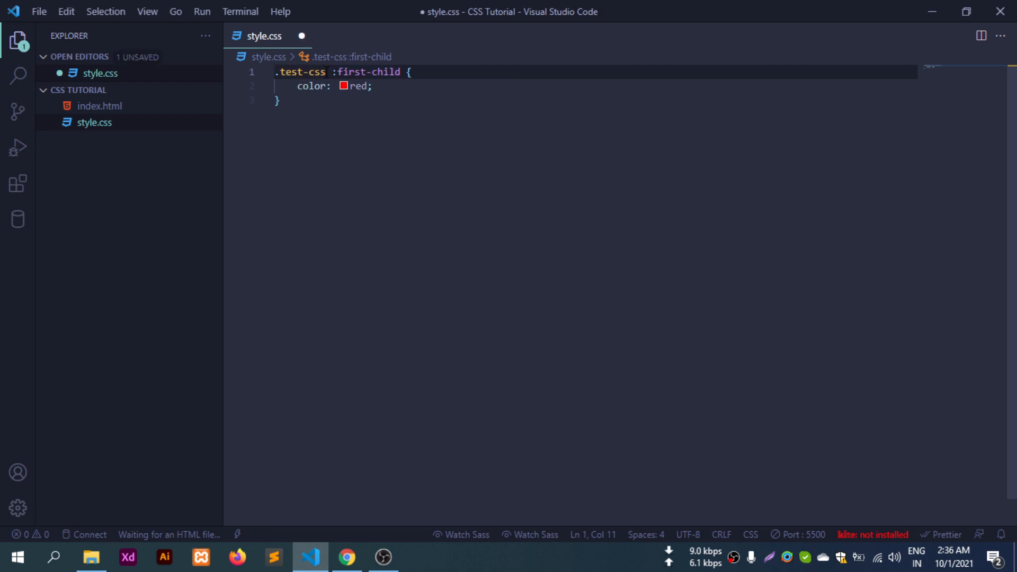
# Save the selector as .test-css h1:first-child and confirm only the first heading is red
pyautogui.write('h1')
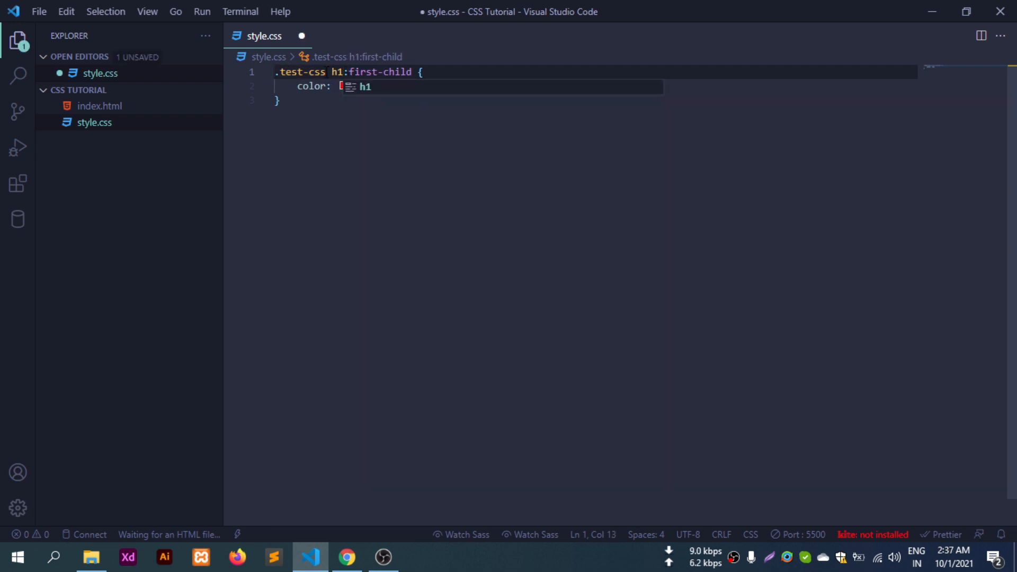
pyautogui.press('ctrl+s')
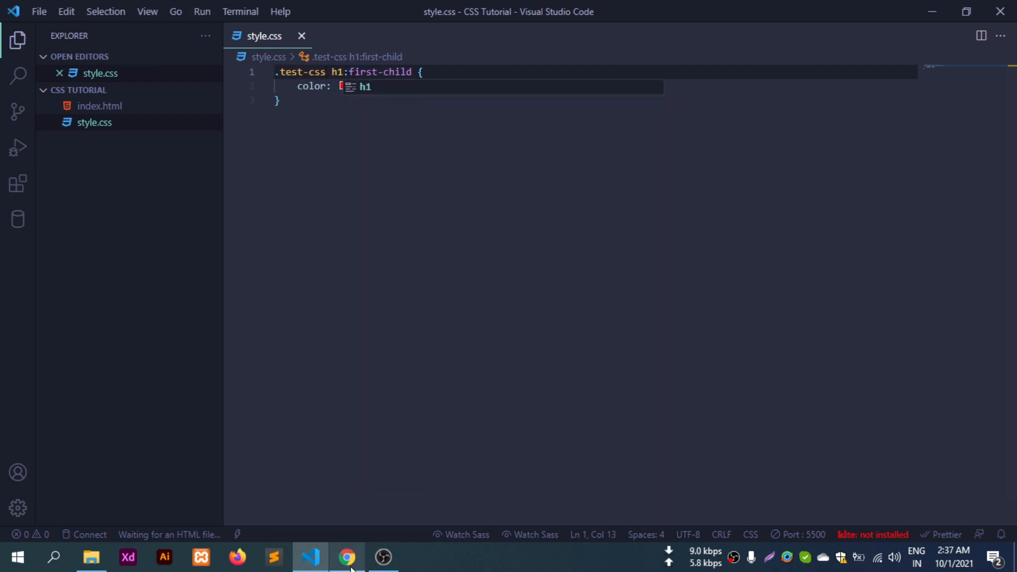
pyautogui.click(348, 556)
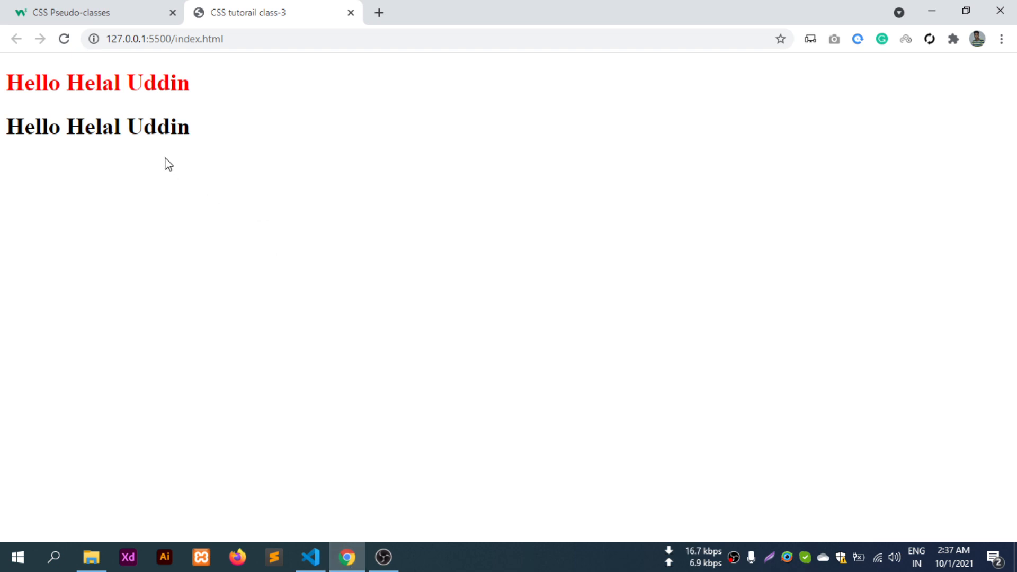
pyautogui.moveTo(311, 563)
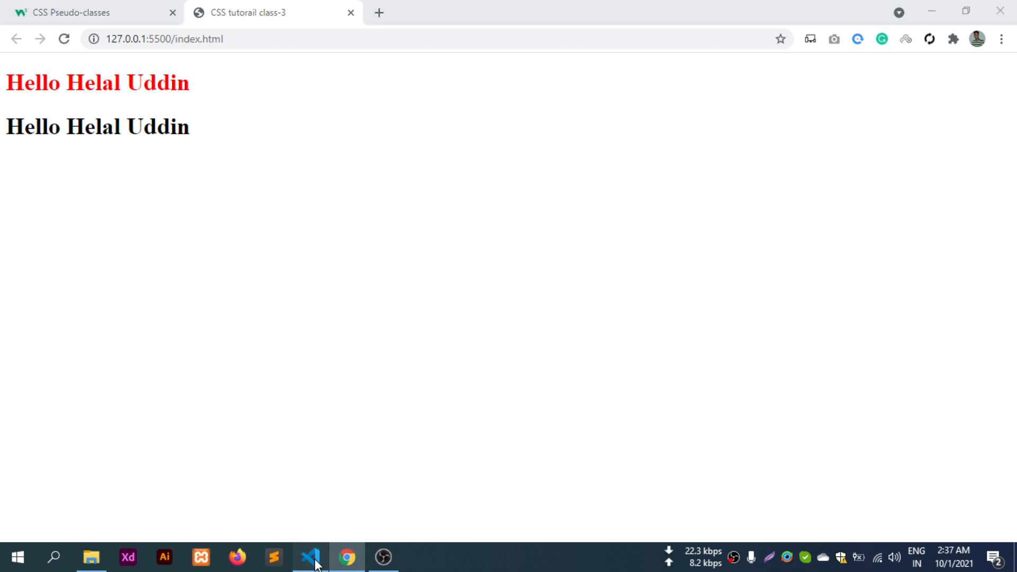
pyautogui.click(310, 556)
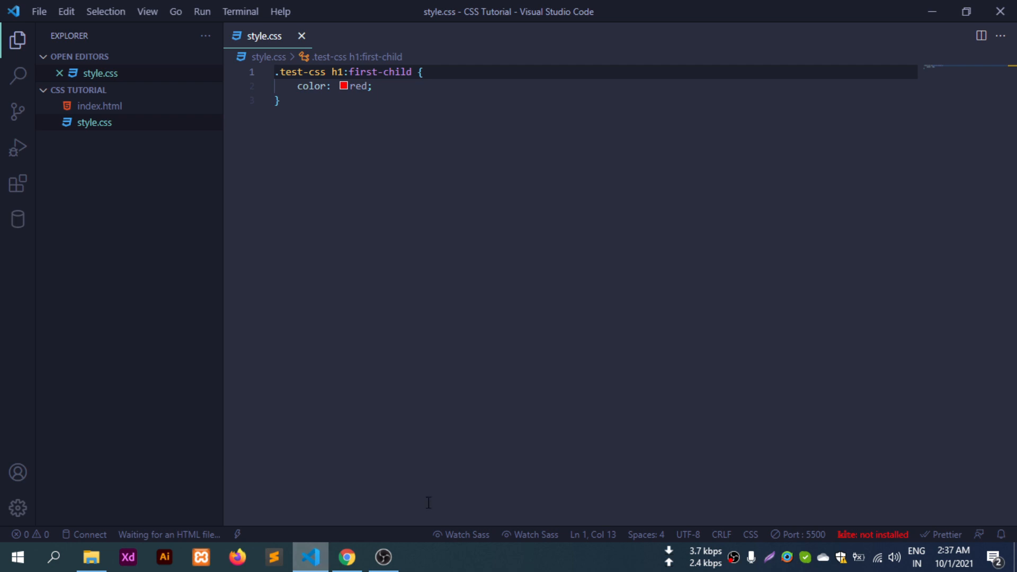
pyautogui.moveTo(347, 558)
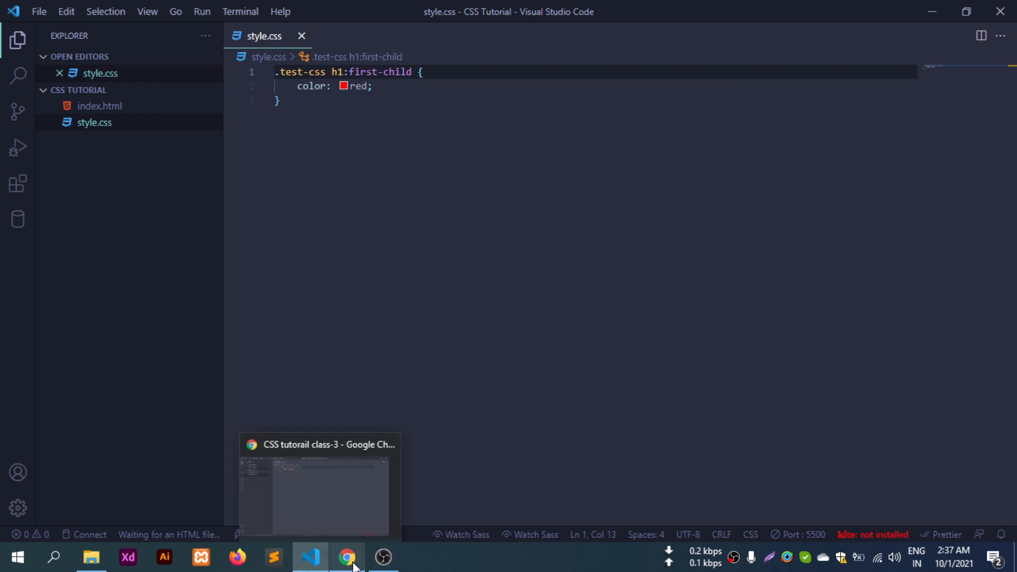
# Scroll the Pseudo-classes page to the All CSS Pseudo Classes table and open the :checked reference
pyautogui.click(350, 556)
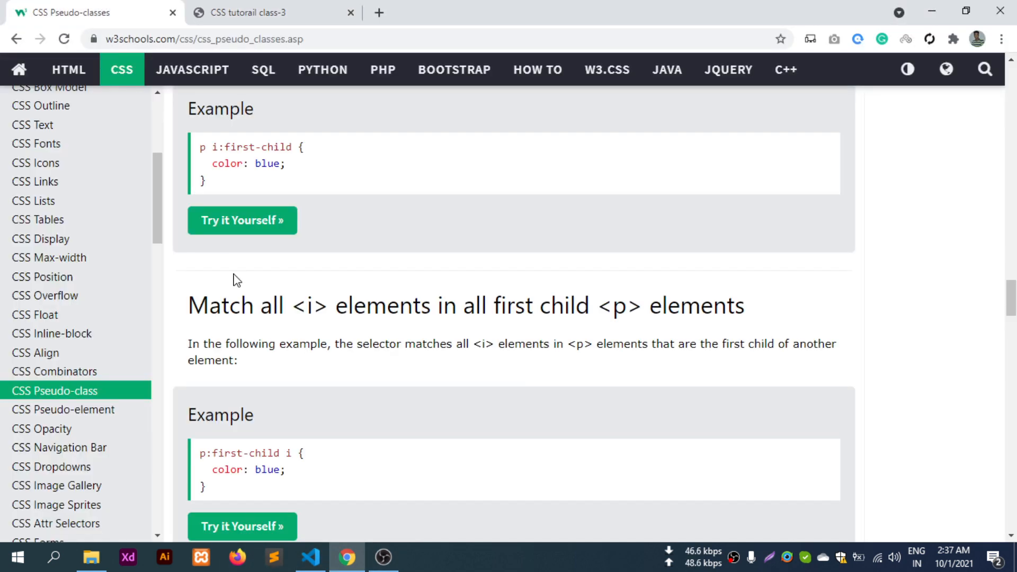
pyautogui.scroll(-3)
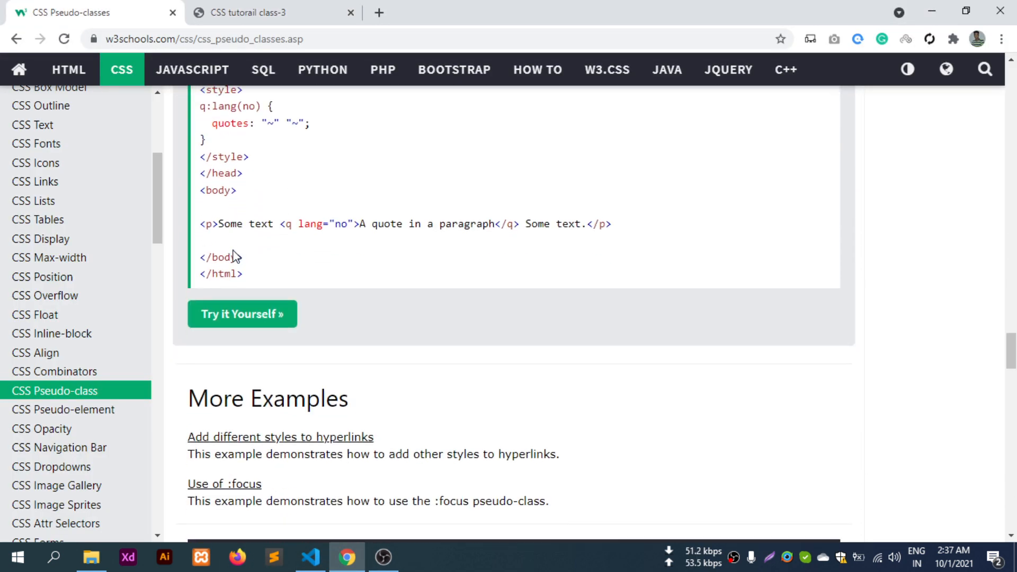
pyautogui.scroll(-3)
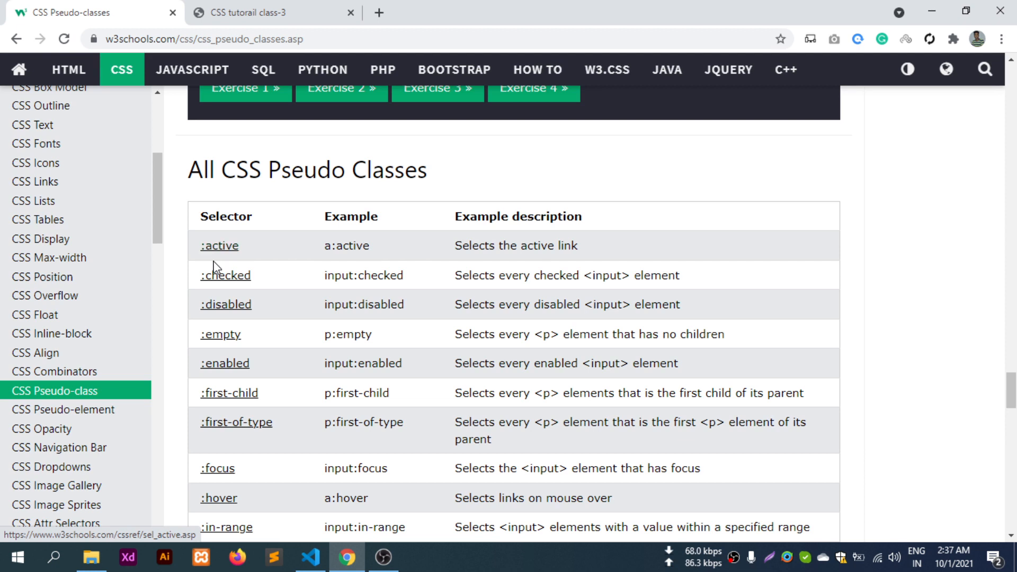
pyautogui.moveTo(219, 282)
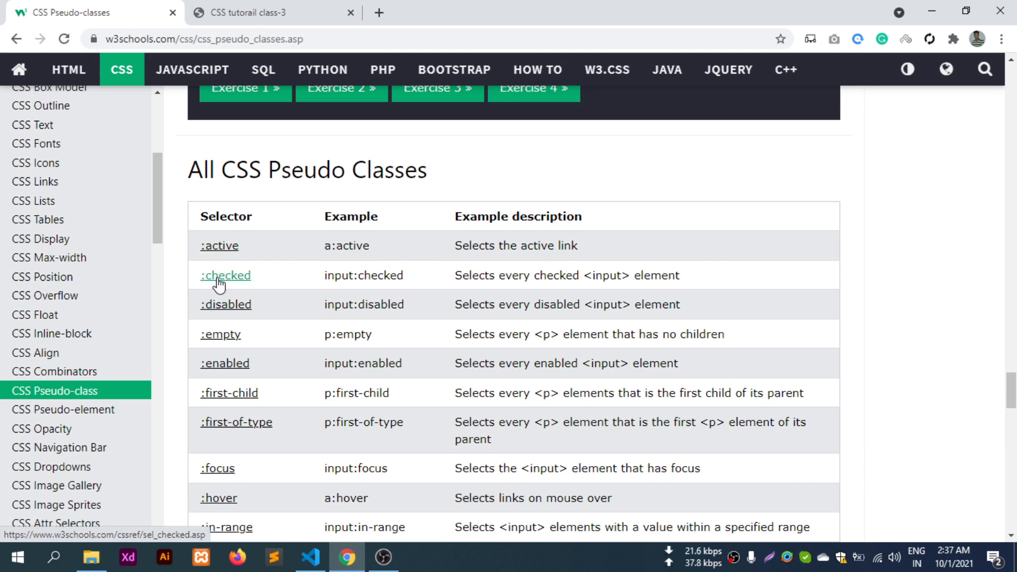
pyautogui.moveTo(213, 276)
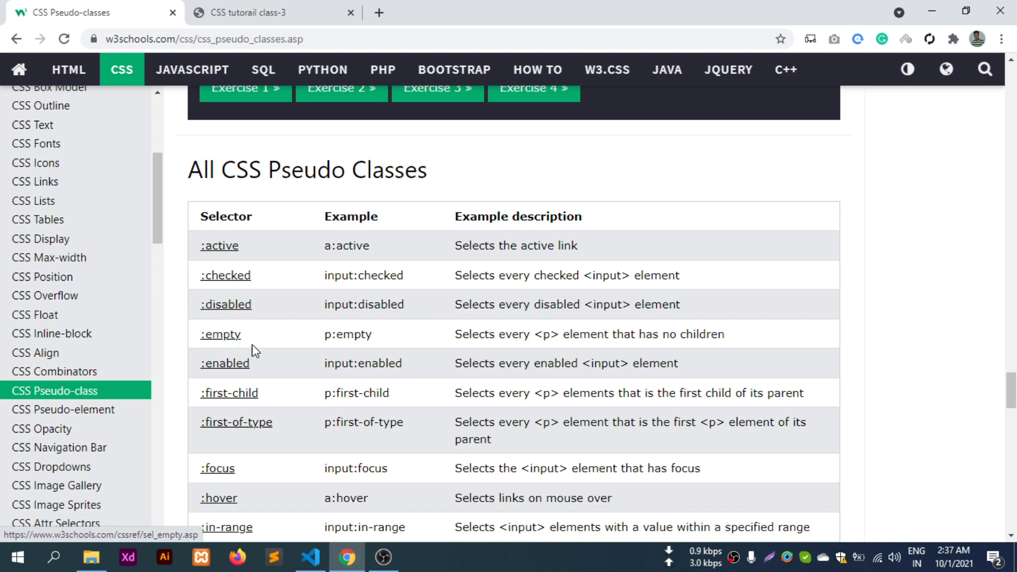
pyautogui.moveTo(275, 401)
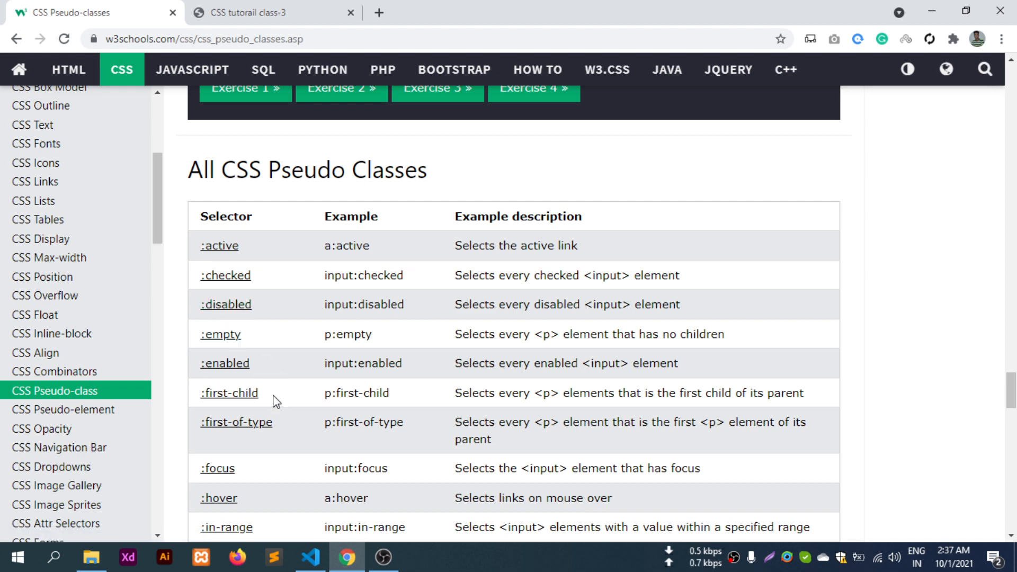
pyautogui.scroll(-3)
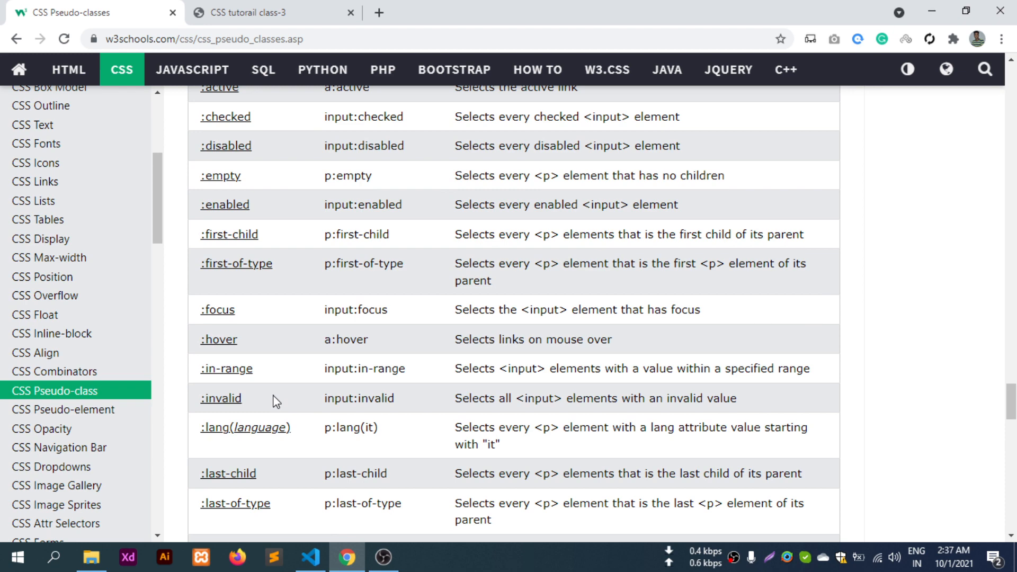
pyautogui.scroll(-3)
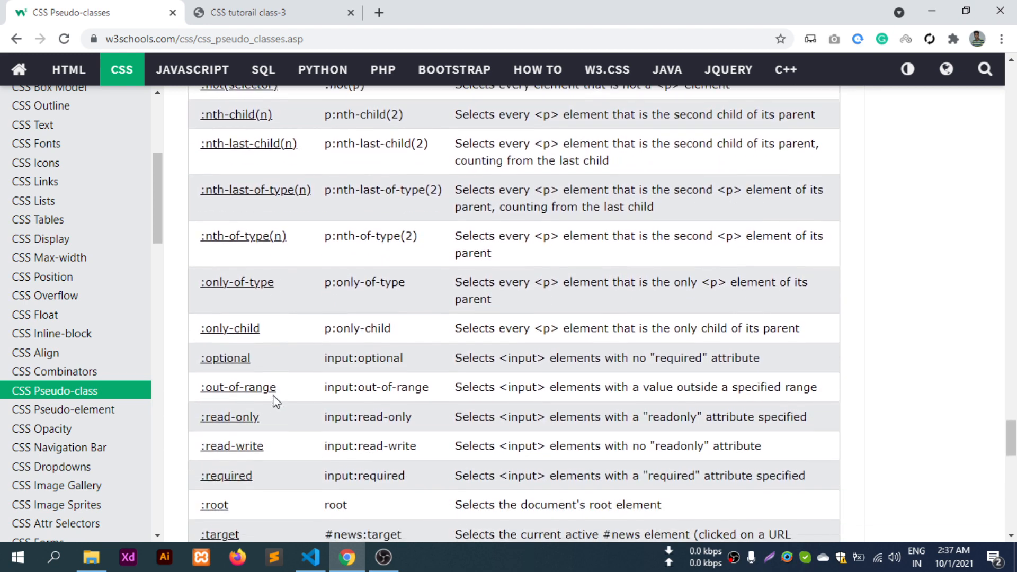
pyautogui.scroll(-3)
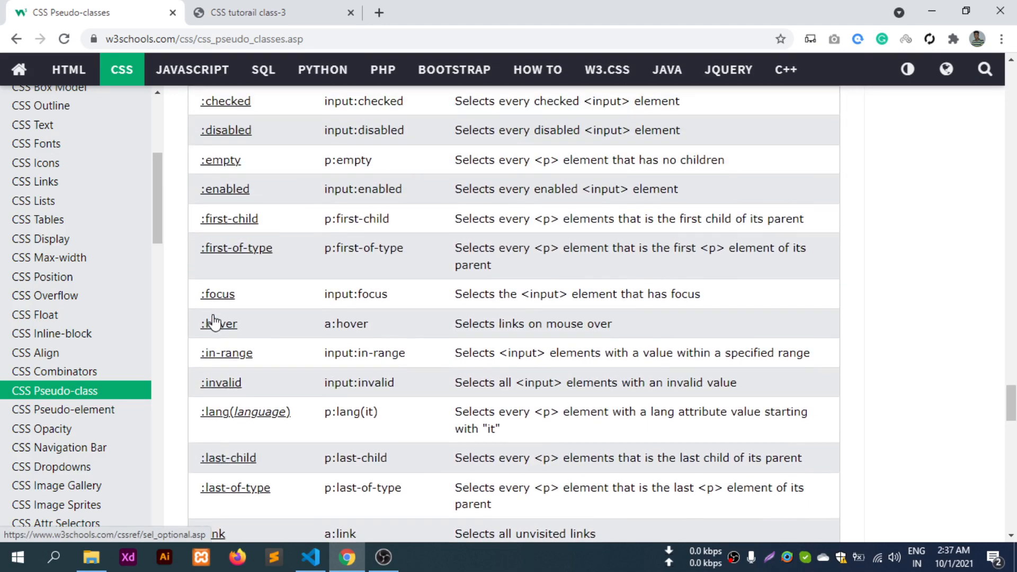
pyautogui.scroll(3)
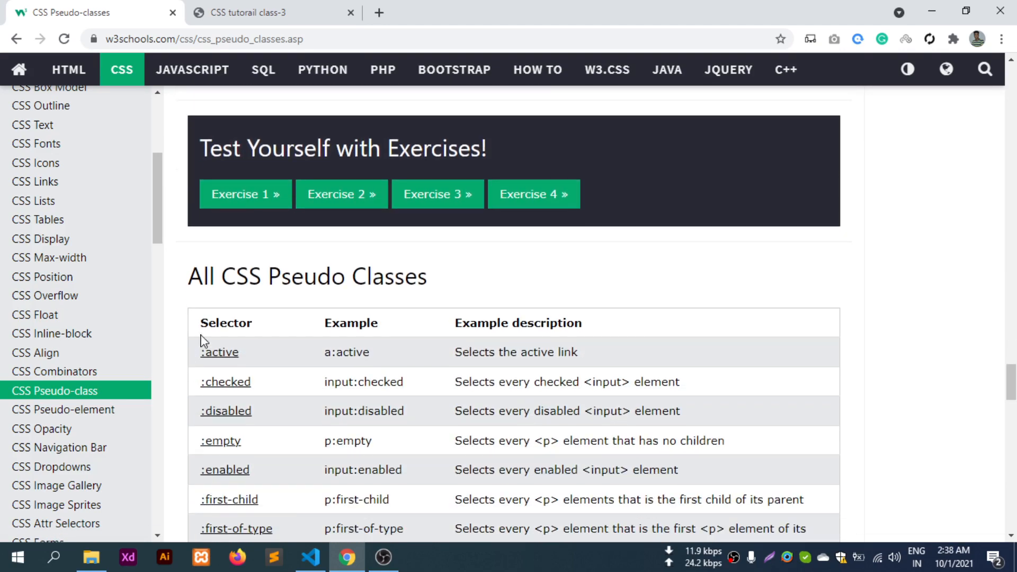
pyautogui.click(224, 381)
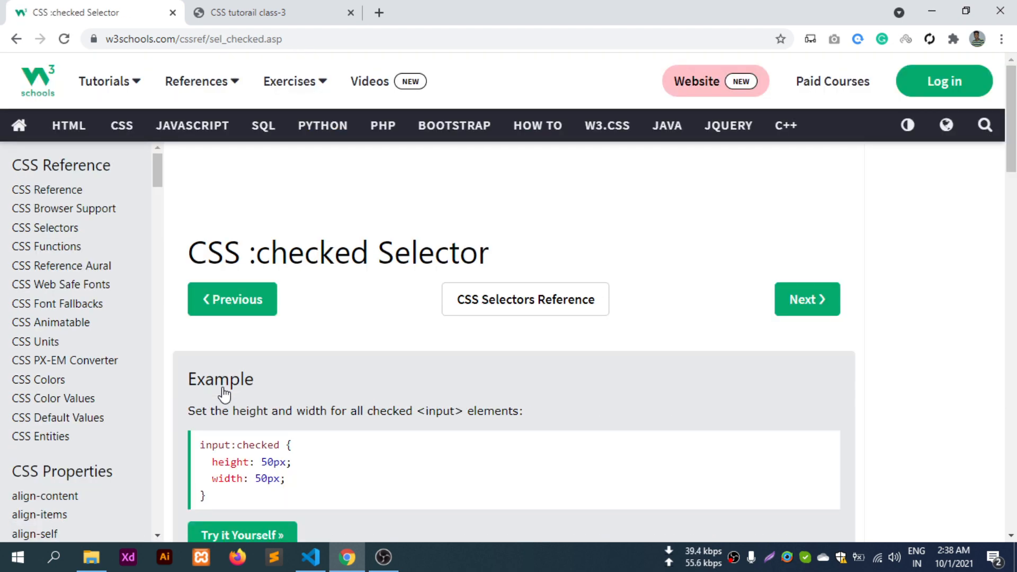
pyautogui.scroll(-3)
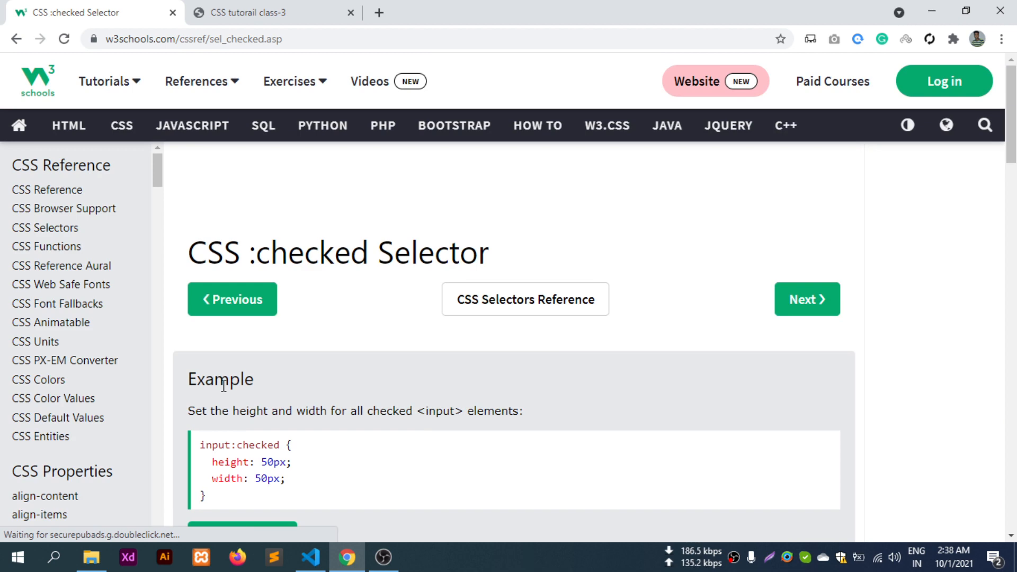
pyautogui.moveTo(225, 394)
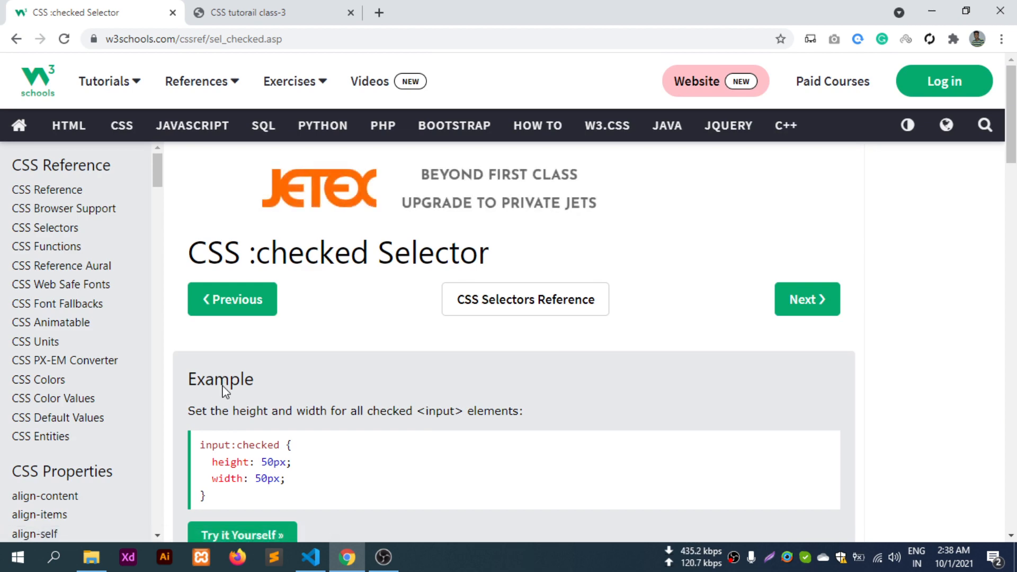
pyautogui.scroll(-3)
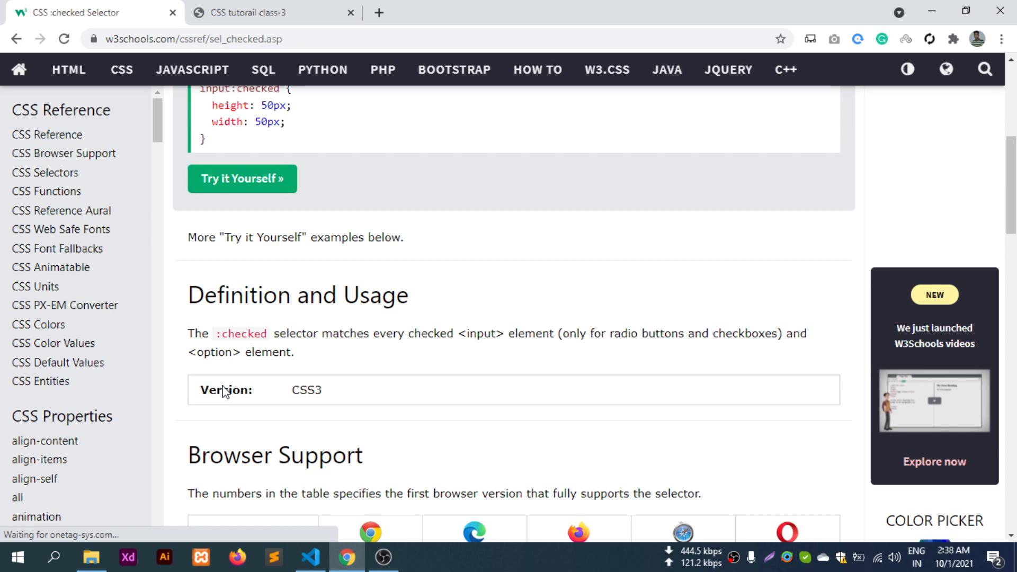
pyautogui.scroll(-3)
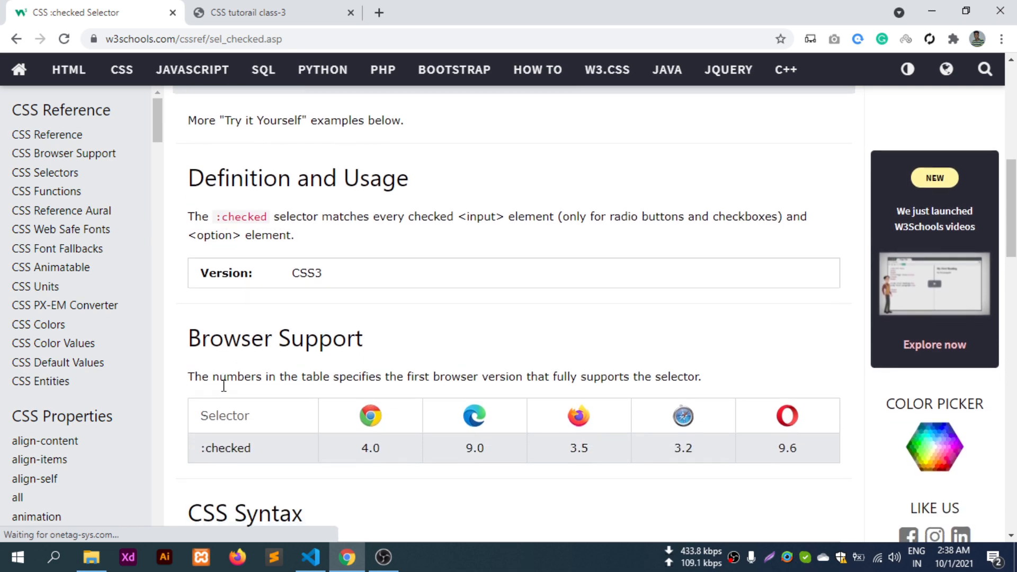
pyautogui.scroll(3)
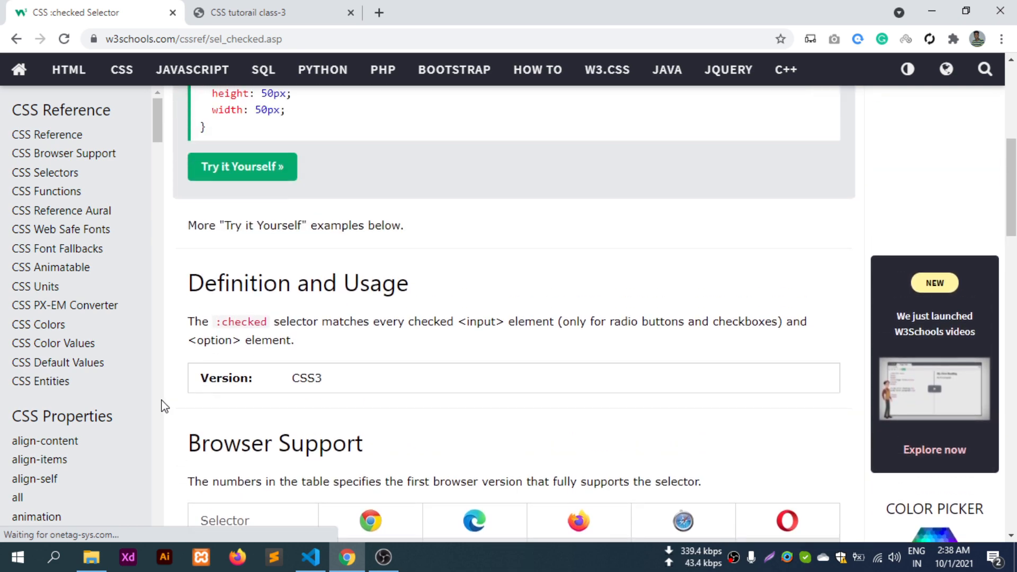
pyautogui.scroll(-3)
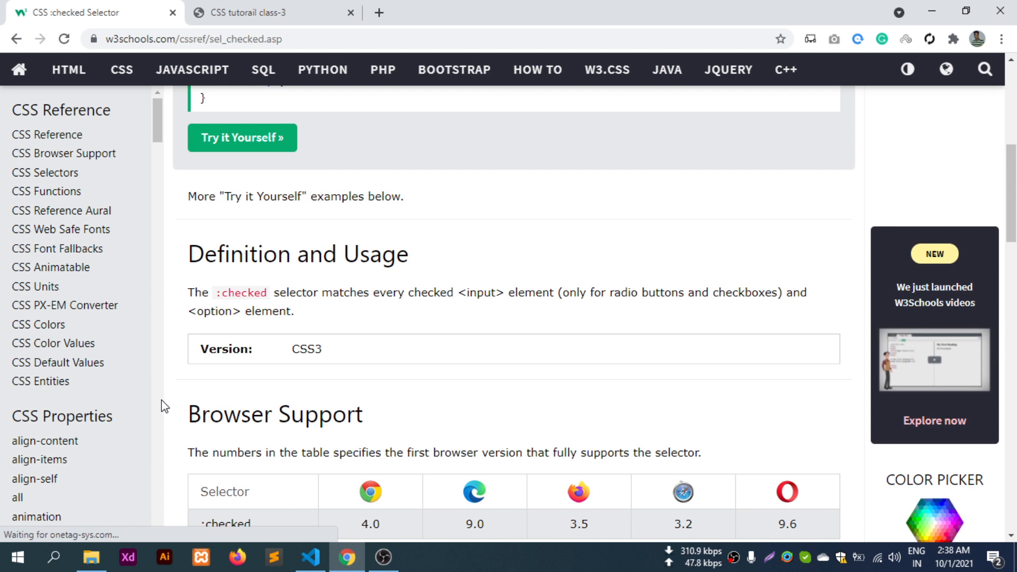
pyautogui.moveTo(261, 329)
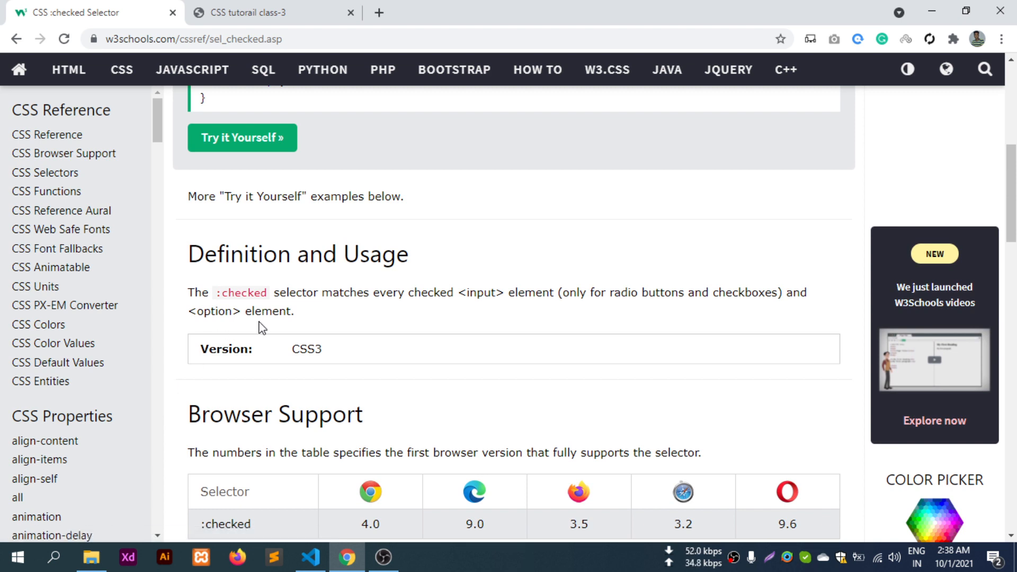
pyautogui.scroll(3)
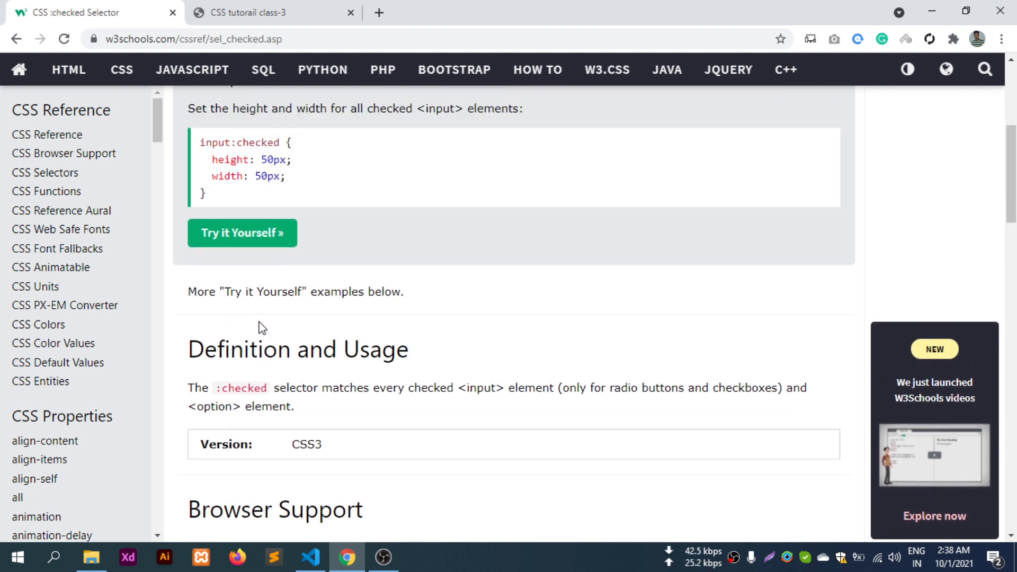
pyautogui.scroll(3)
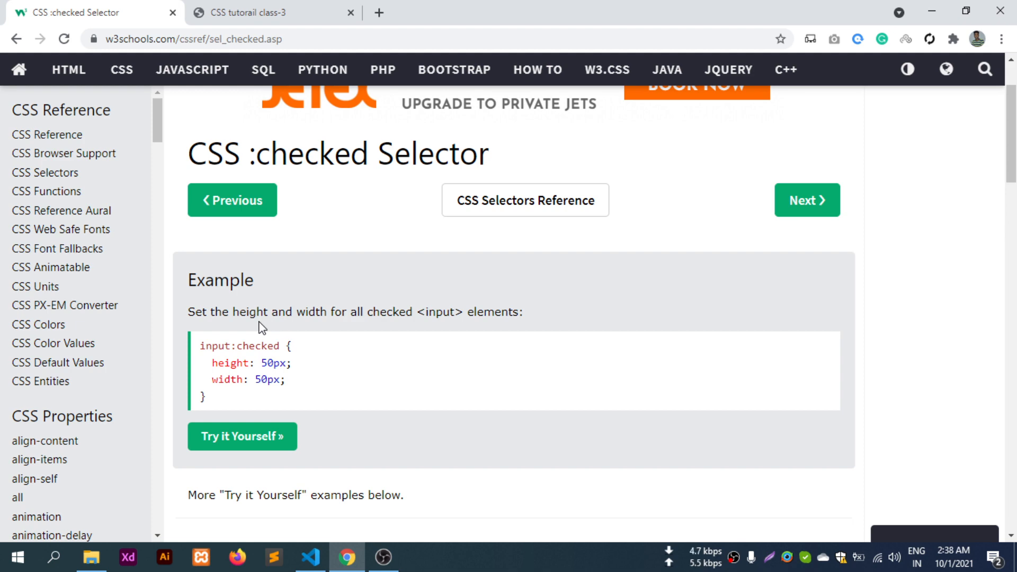
pyautogui.scroll(-3)
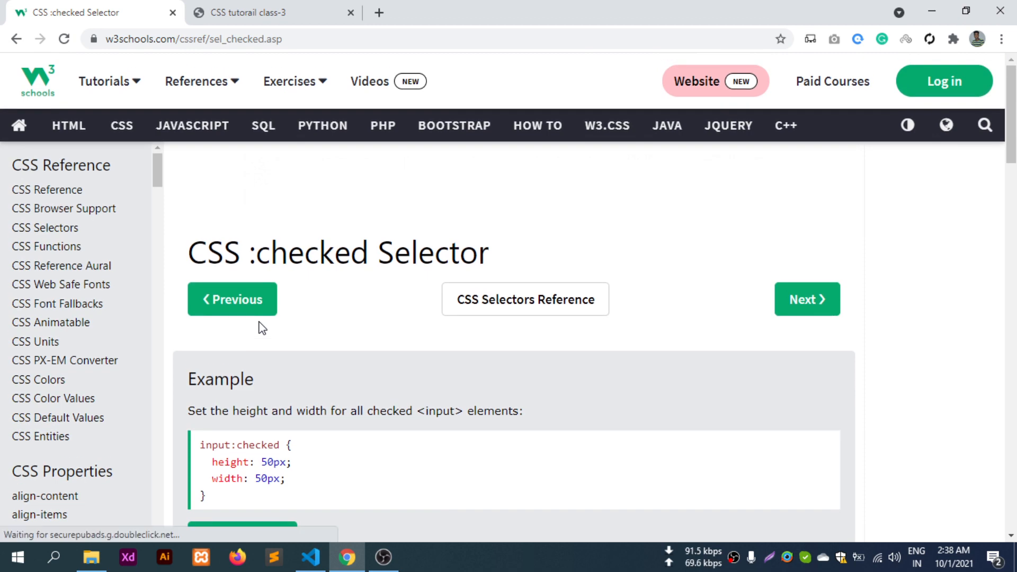
pyautogui.scroll(-3)
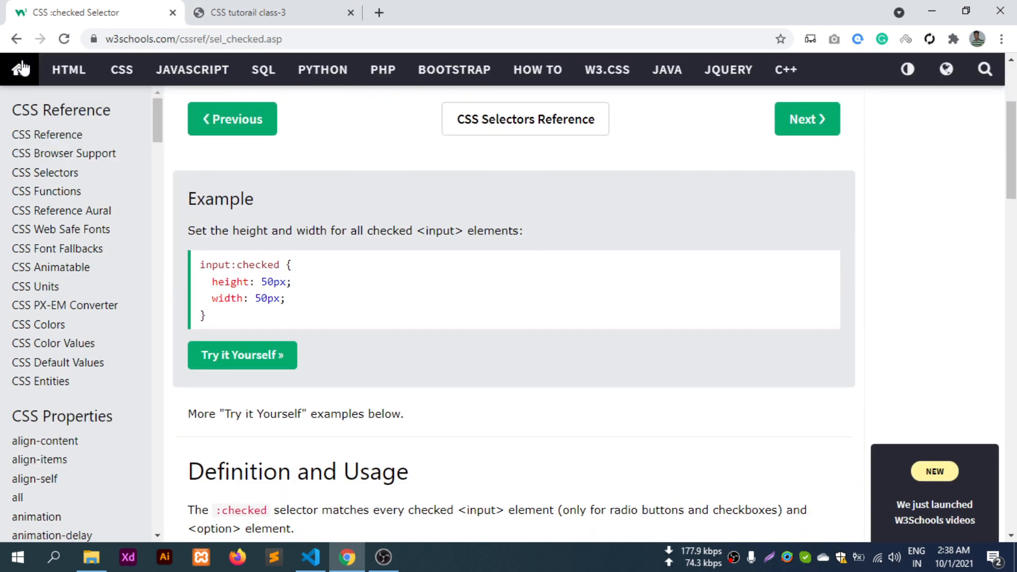